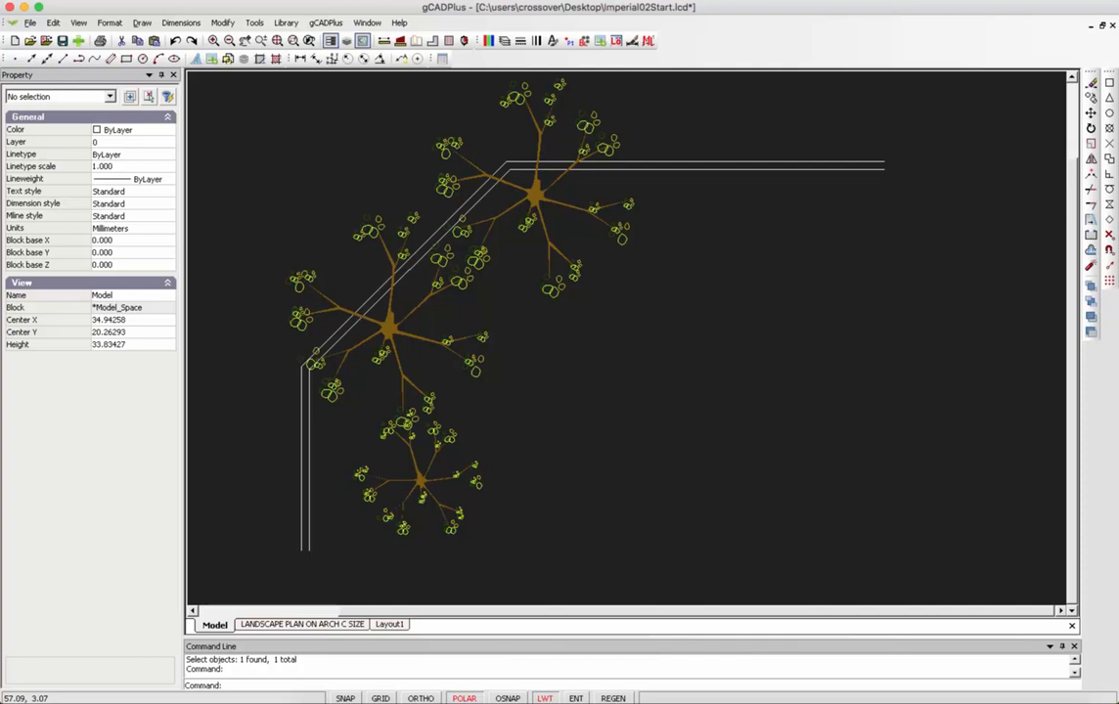
mouse_move(534, 201)
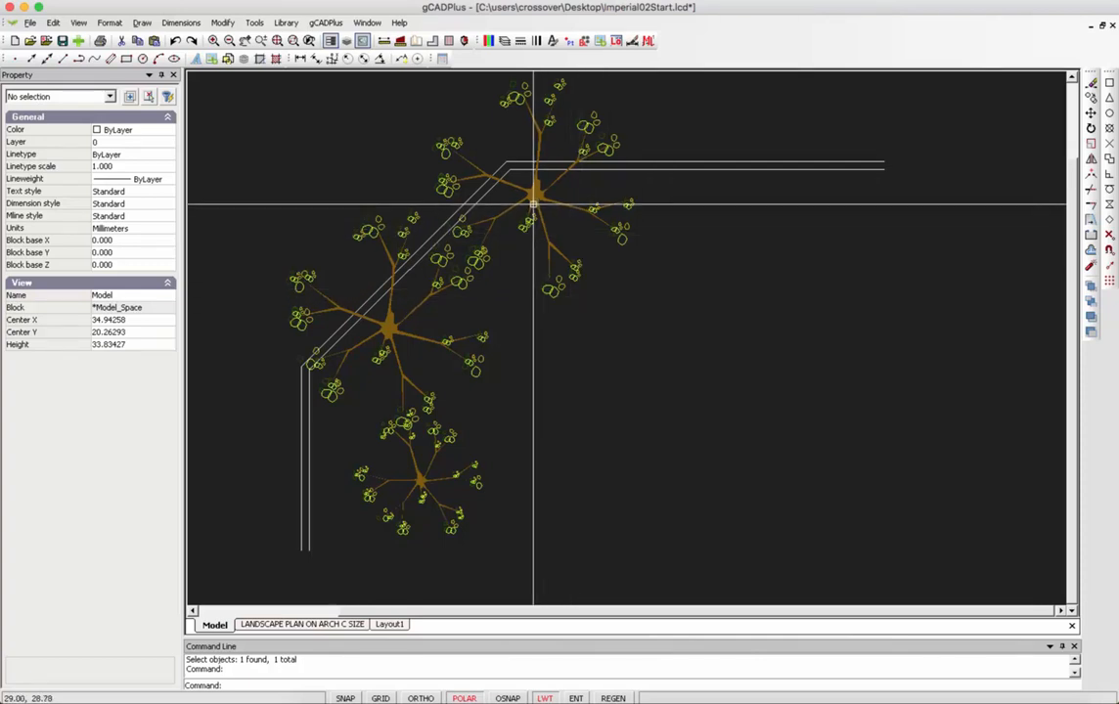
mouse_move(535, 204)
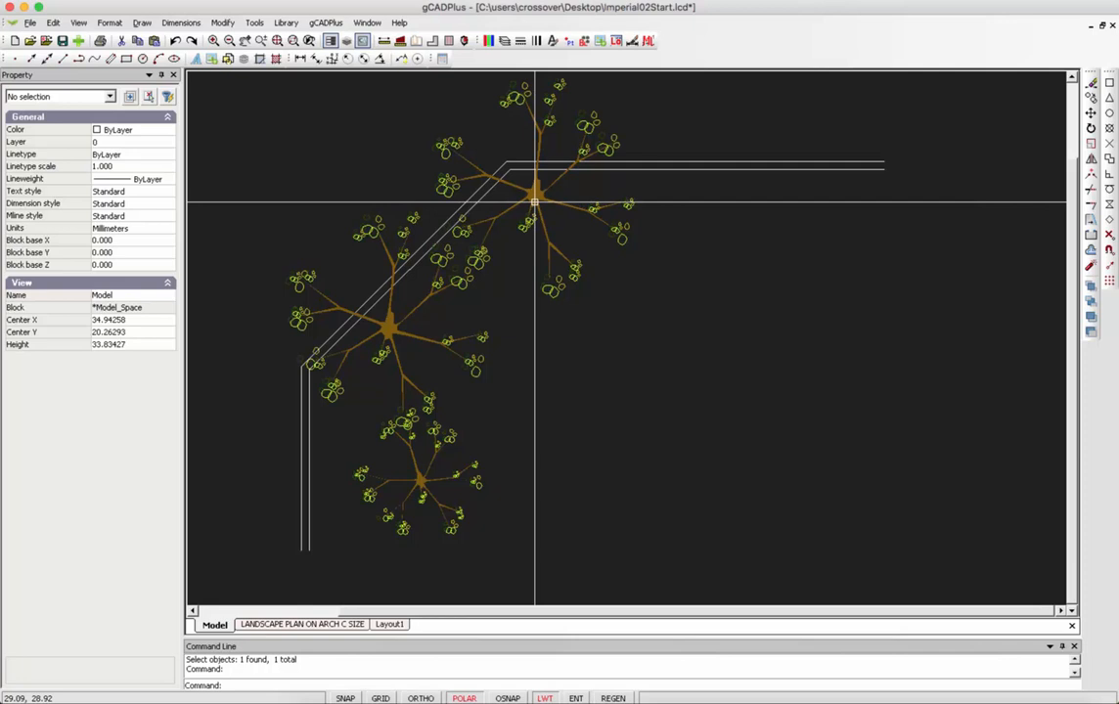
Erase the three plant symbol groups, leaving only the double offset paths
left_click(536, 195)
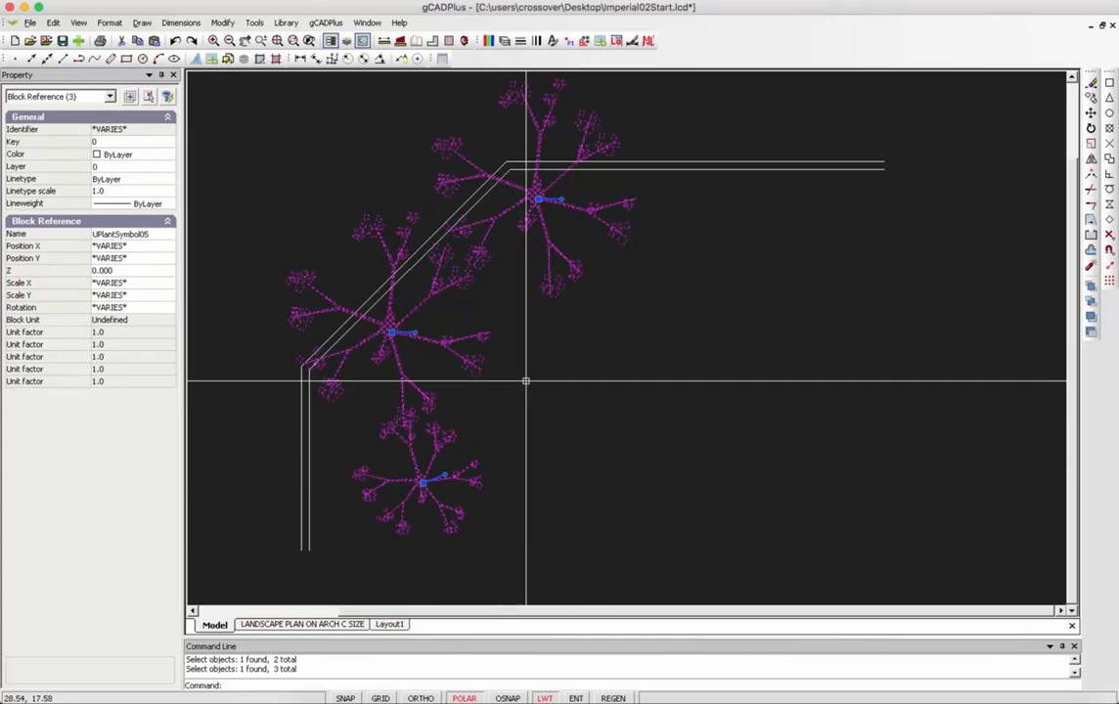
right_click(526, 381)
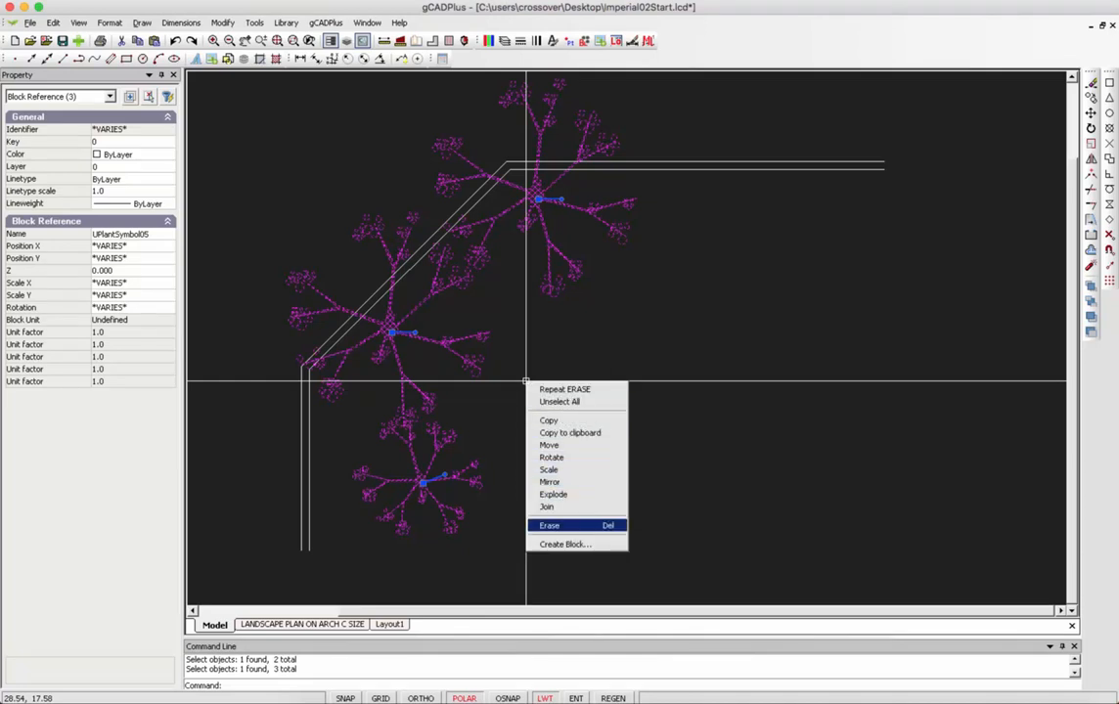
left_click(550, 524)
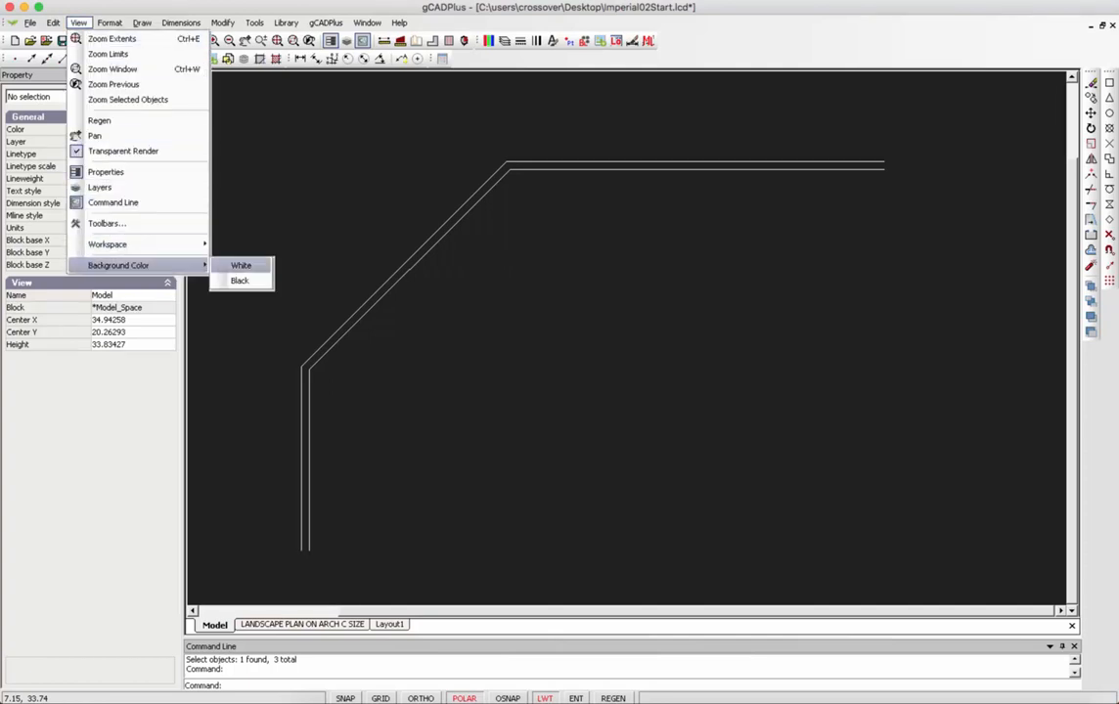
Switch the drawing area background from black to white
left_click(241, 266)
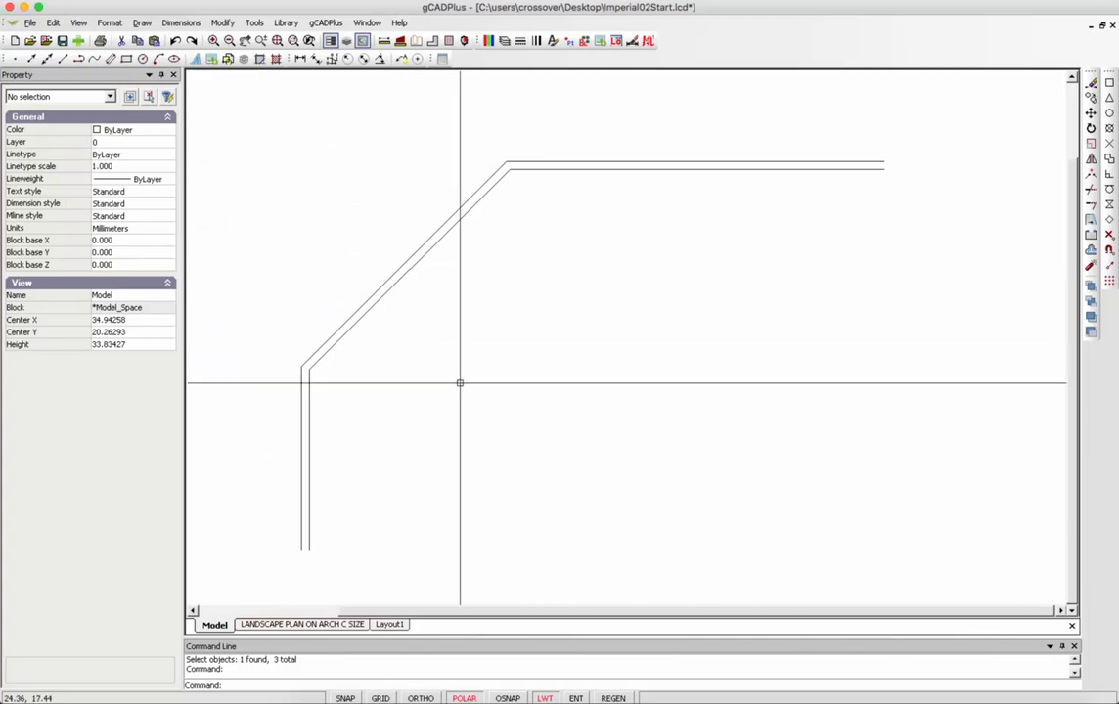
mouse_move(289, 243)
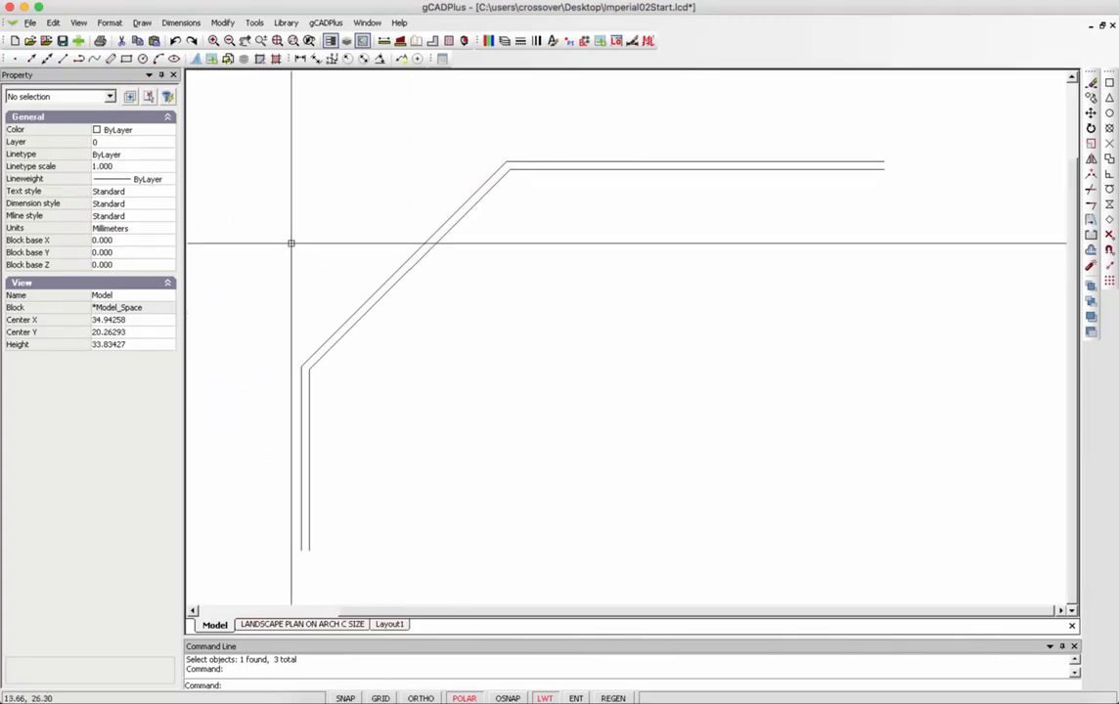
mouse_move(219, 129)
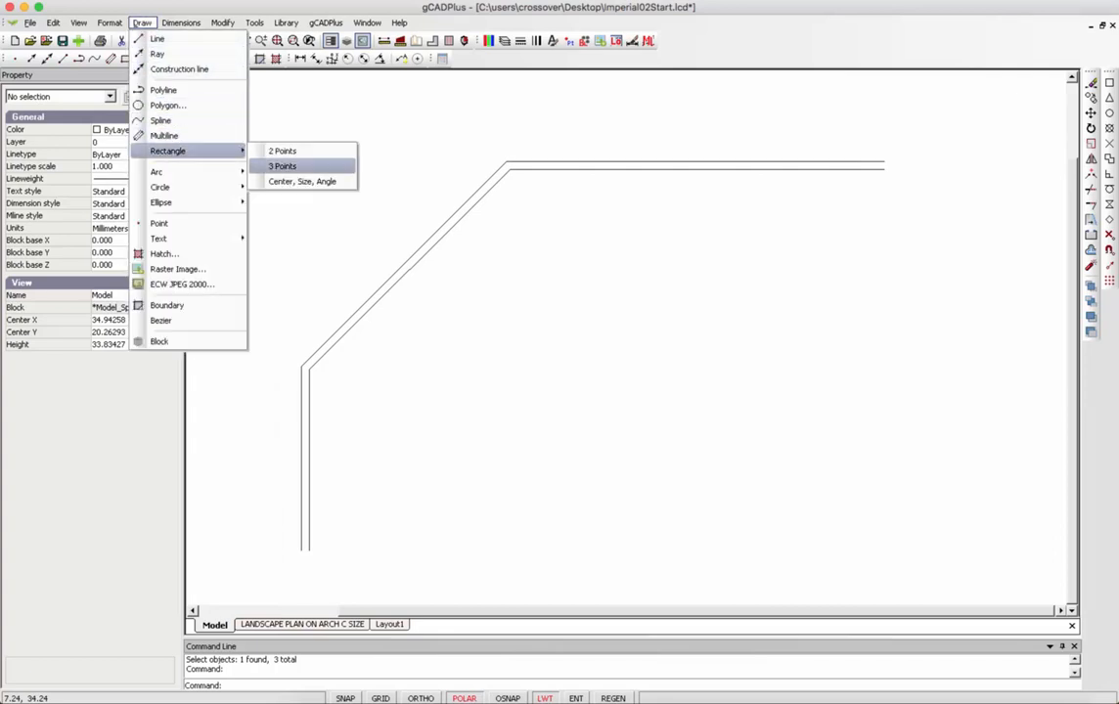
Draw a two-point rectangle inside the path corner and size it 13.75 wide by 14.5 high
left_click(282, 151)
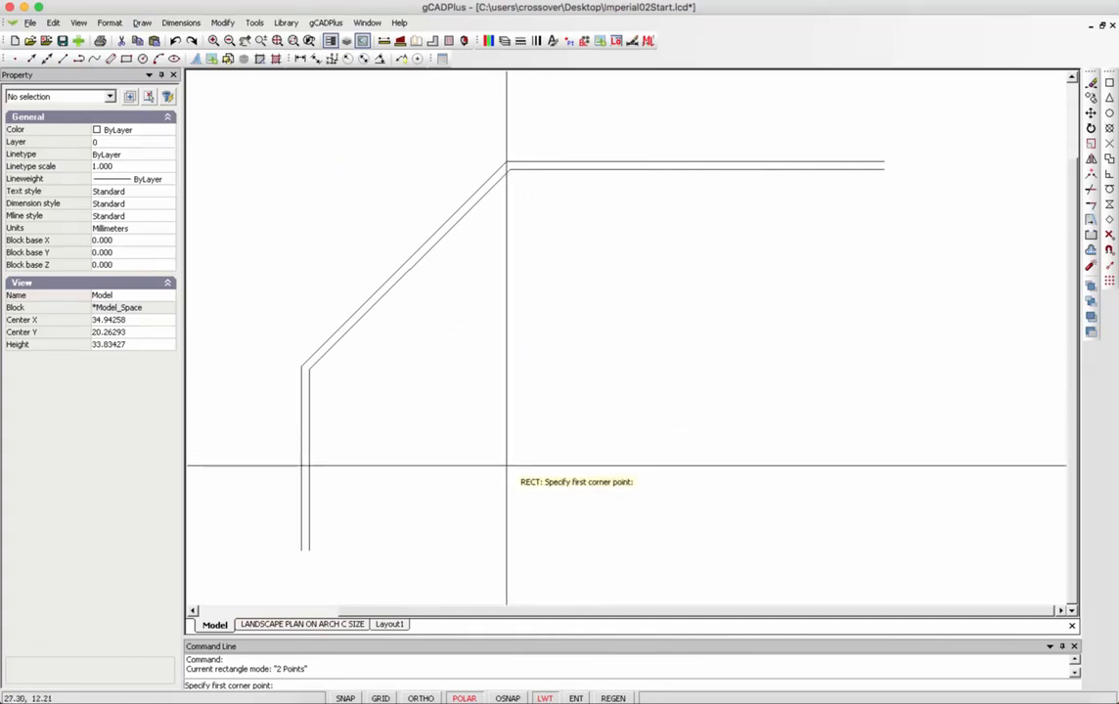
mouse_move(498, 505)
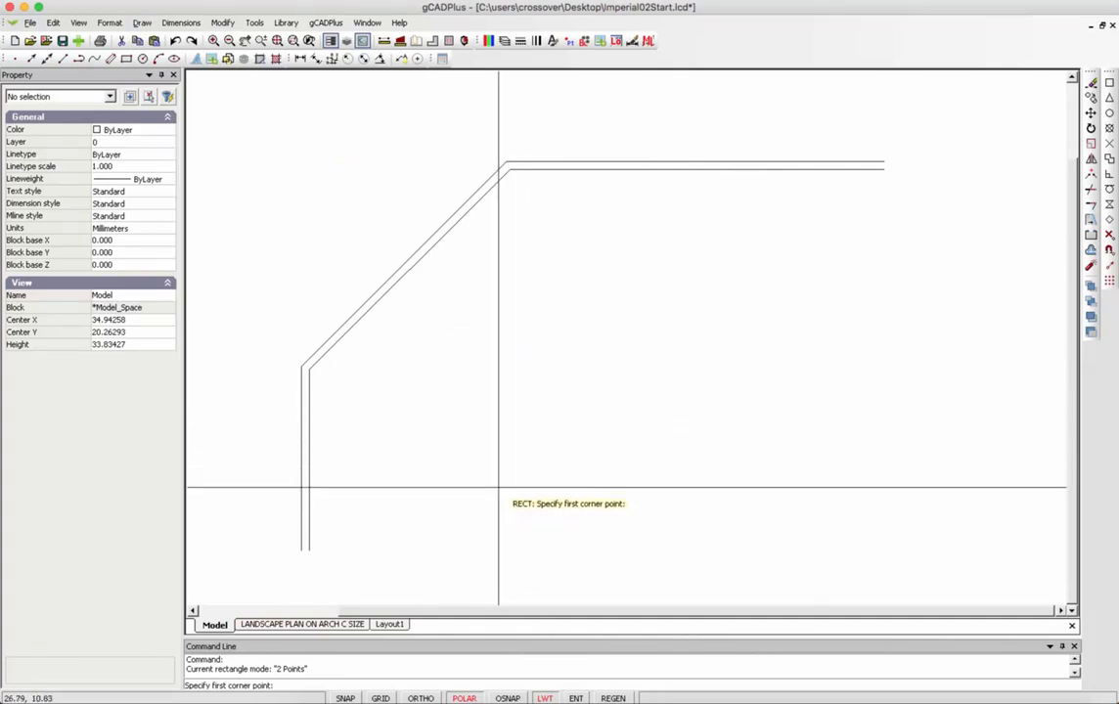
left_click(499, 485)
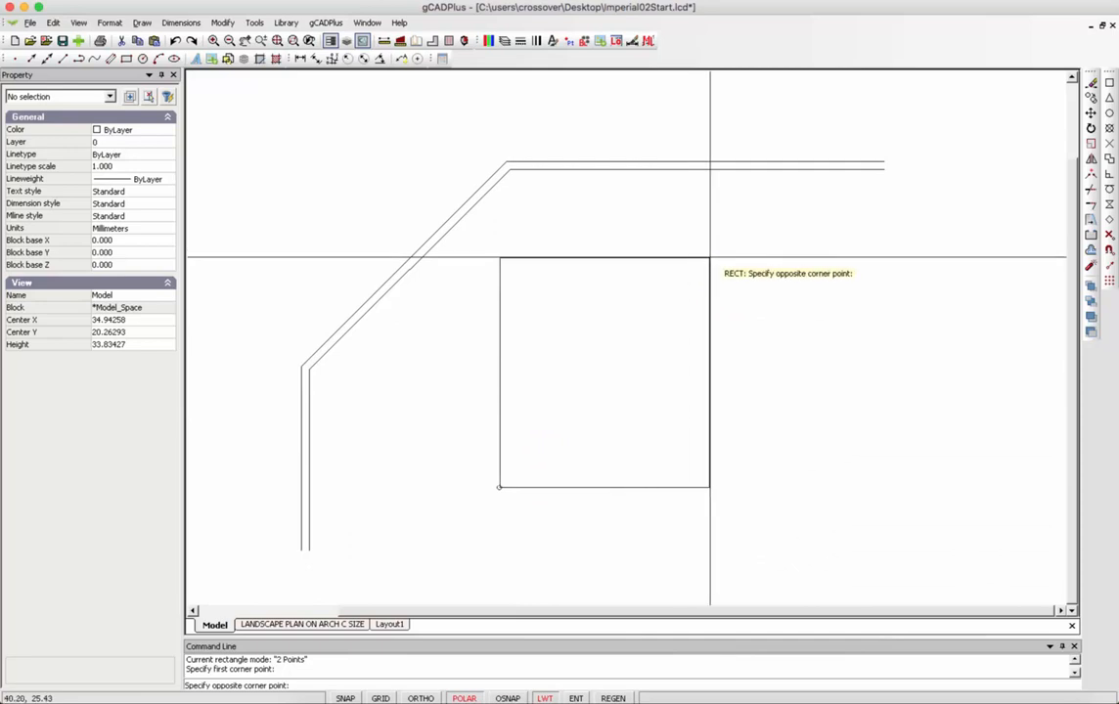
left_click(719, 254)
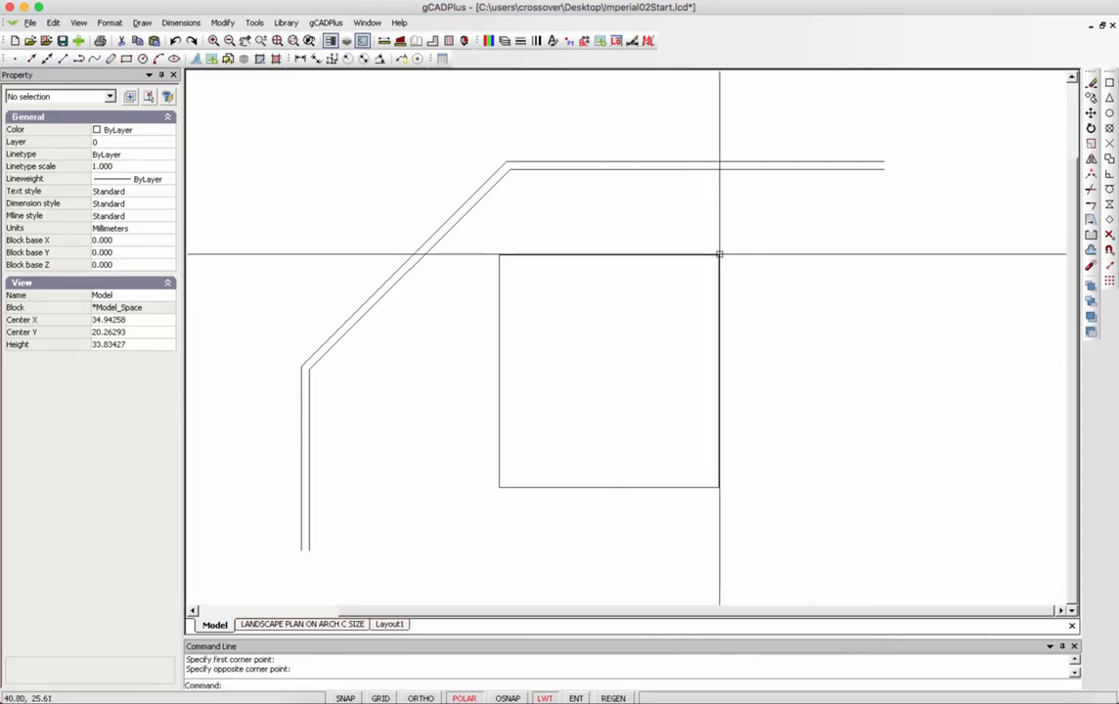
mouse_move(663, 285)
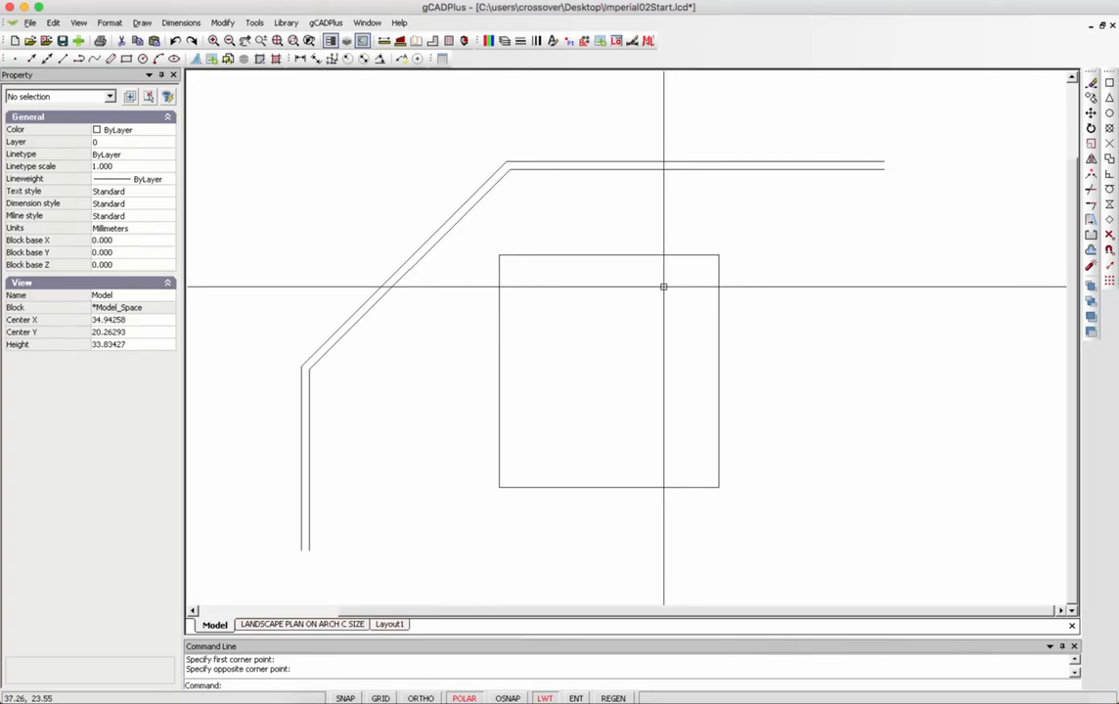
mouse_move(646, 268)
type("1")
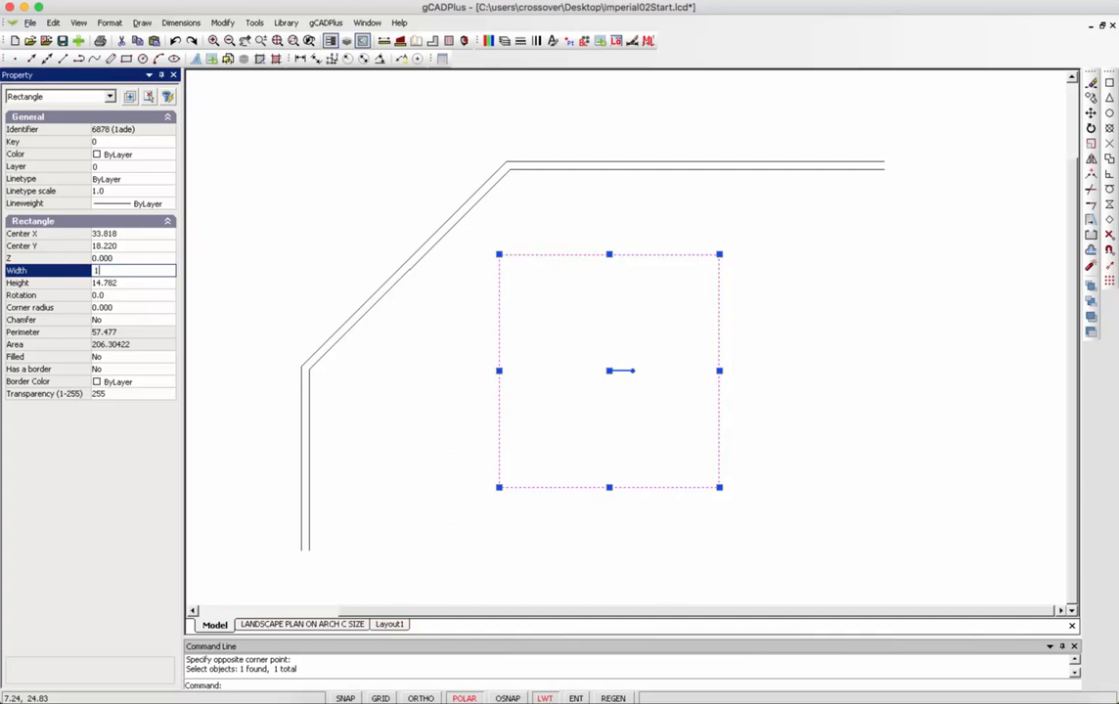
type("3.750")
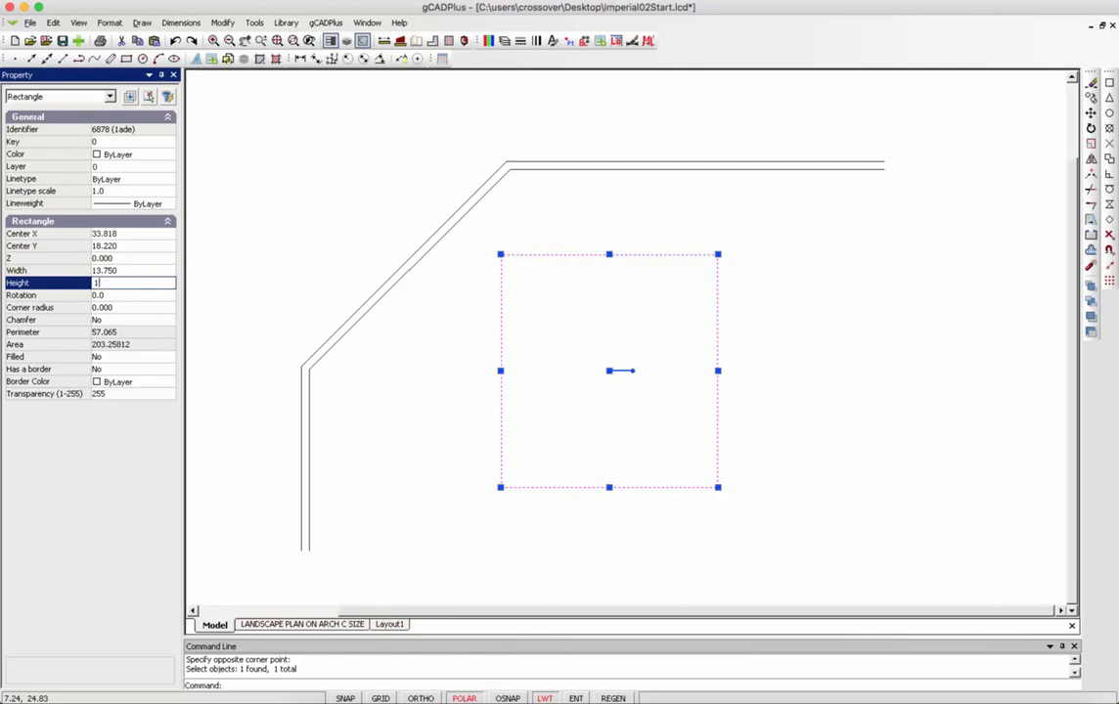
type("14.500")
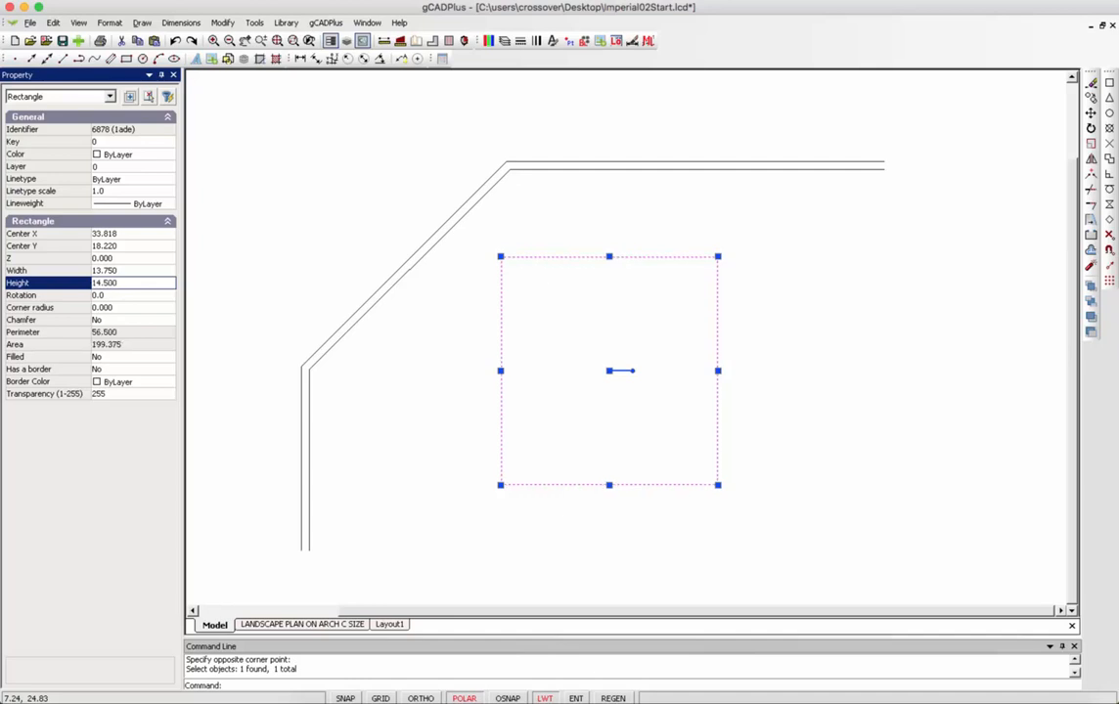
Unselect all so the rectangle is no longer highlighted
right_click(399, 381)
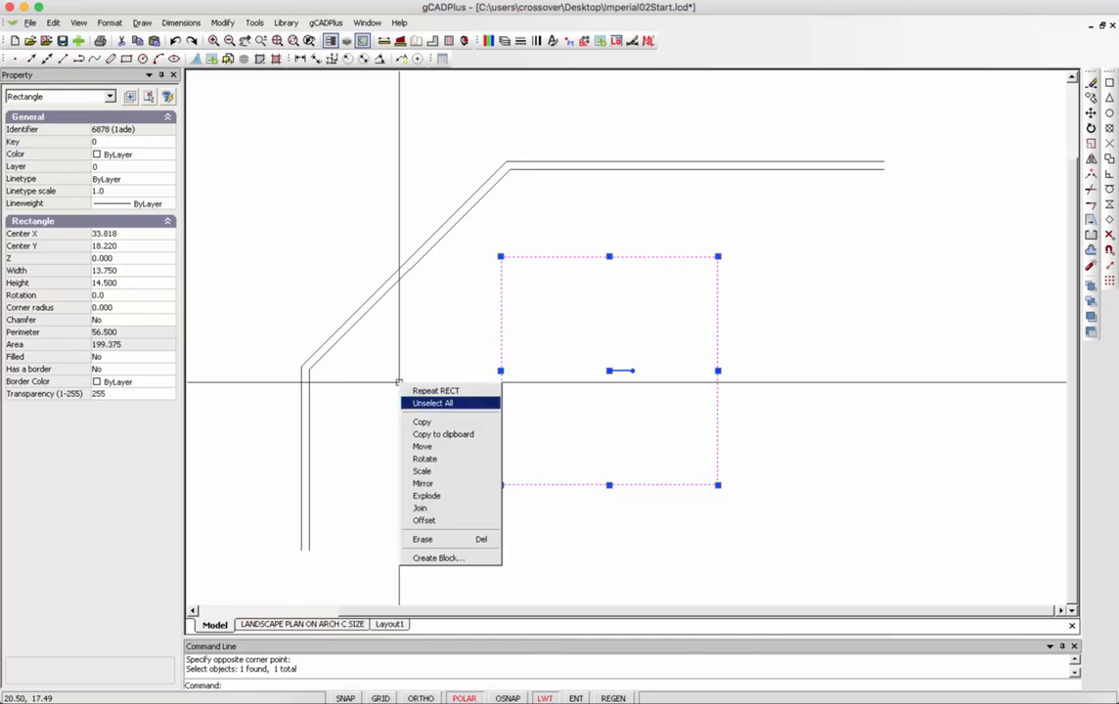
left_click(432, 403)
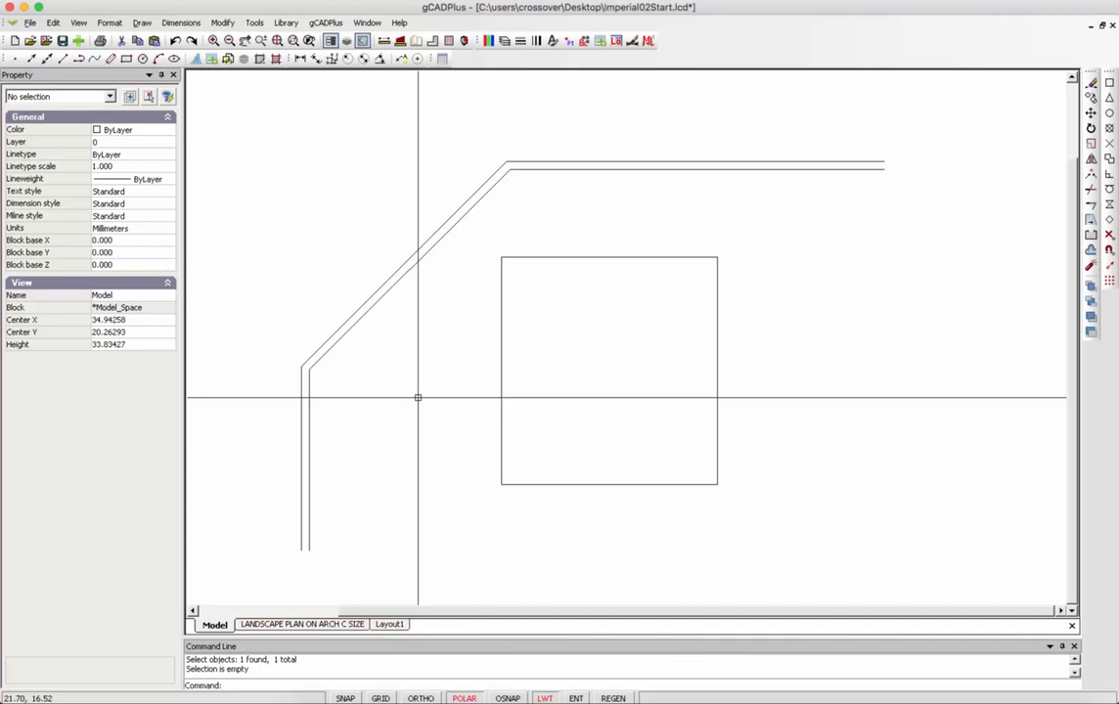
mouse_move(446, 392)
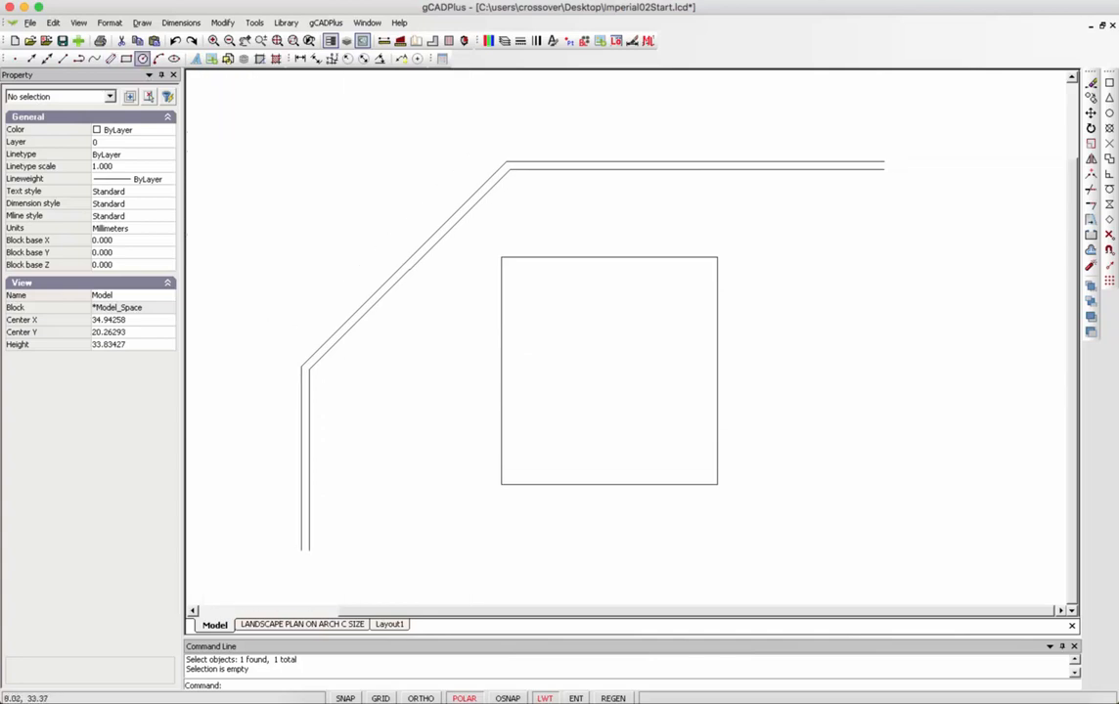
Start the Line command and repeat it from the quick actions
left_click(140, 21)
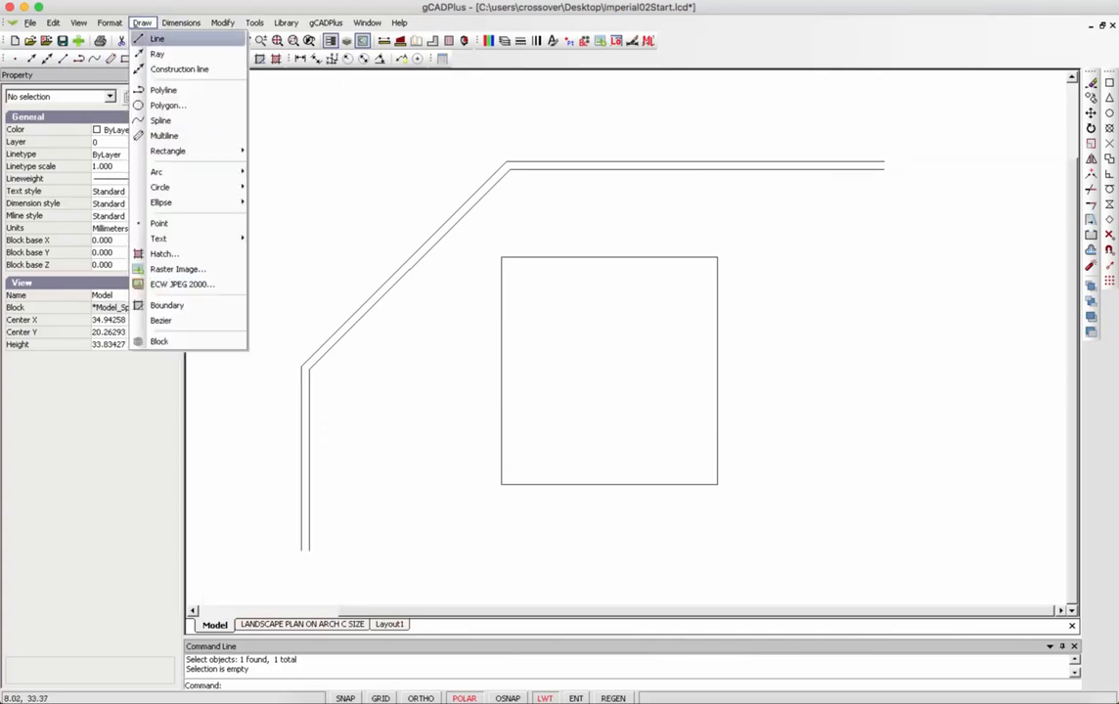
left_click(156, 39)
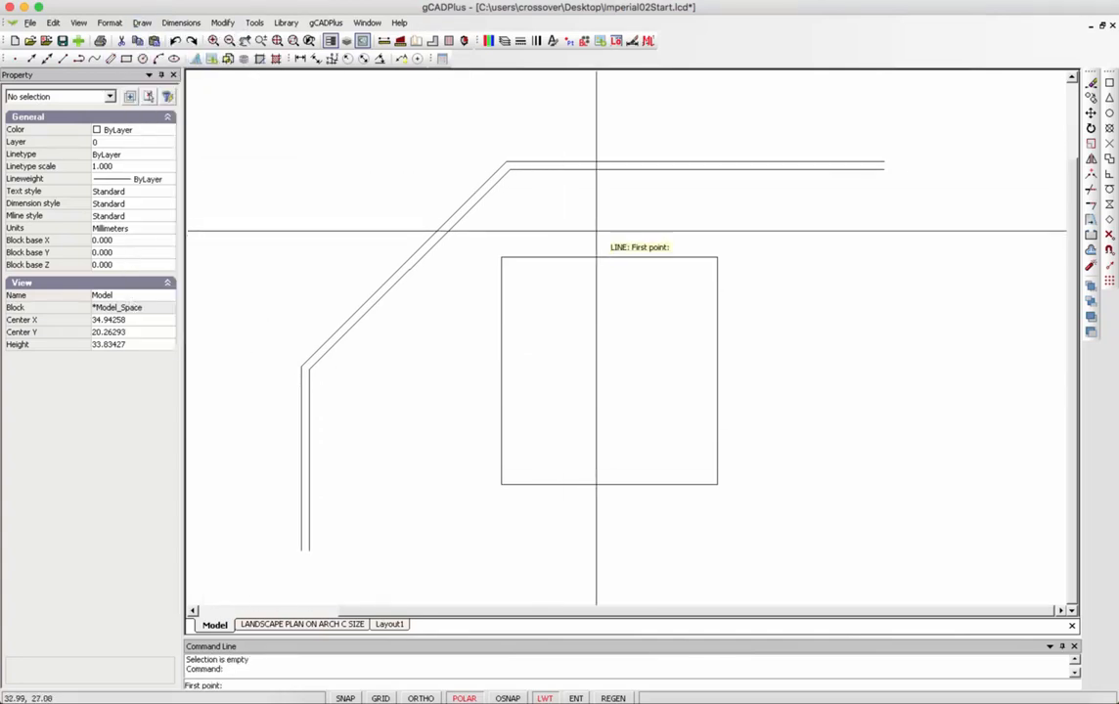
mouse_move(884, 180)
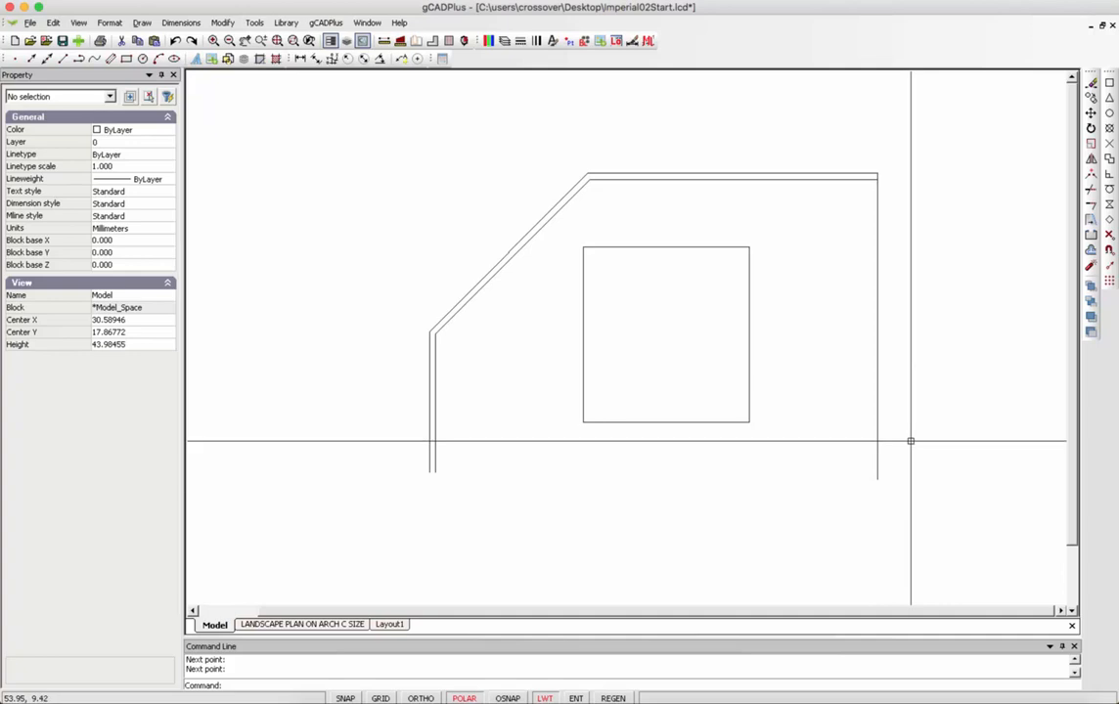
right_click(910, 442)
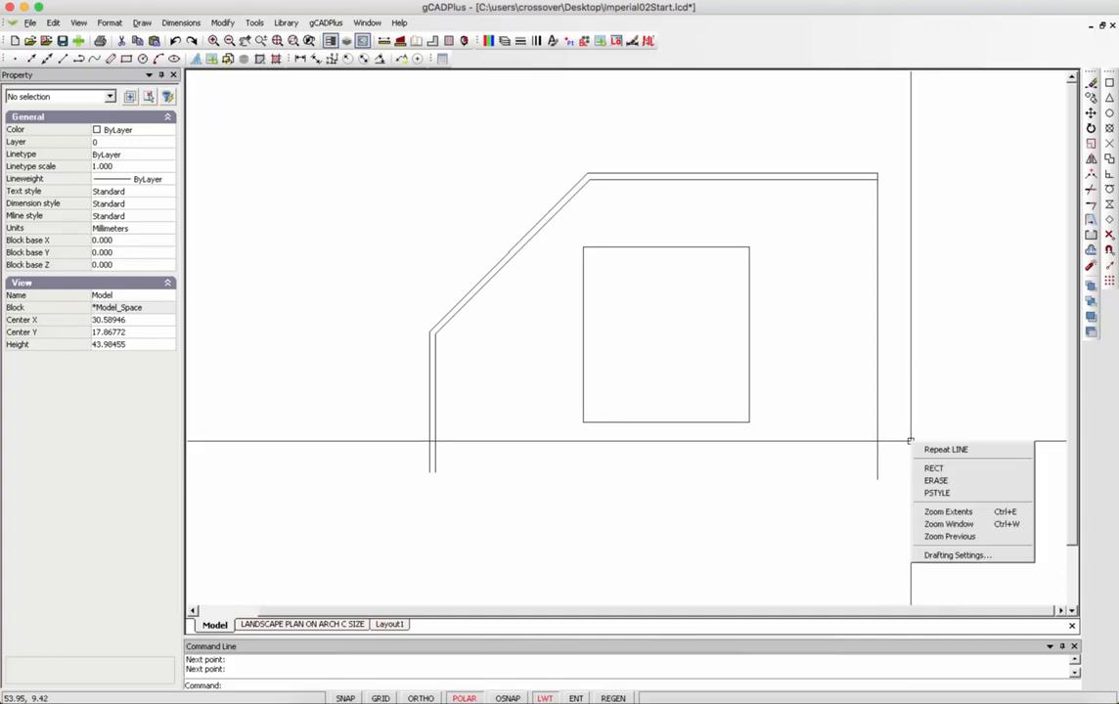
left_click(946, 448)
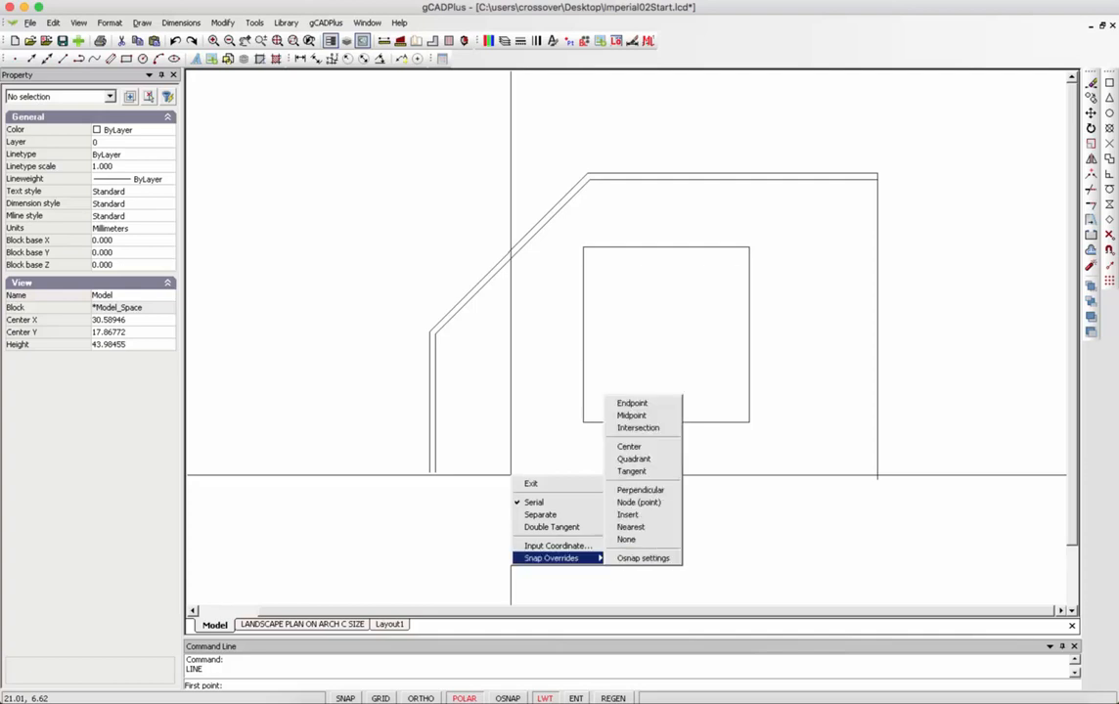
mouse_move(632, 403)
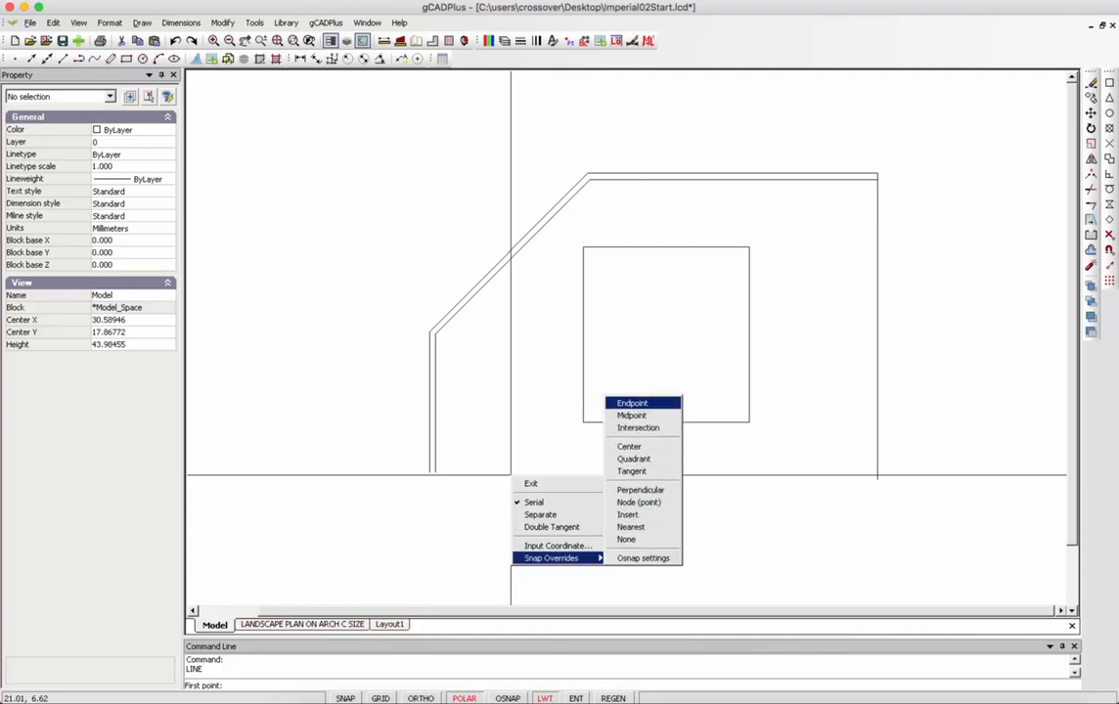
Draw a line from the inner path's lower endpoint across the bottom of the courtyard
left_click(630, 403)
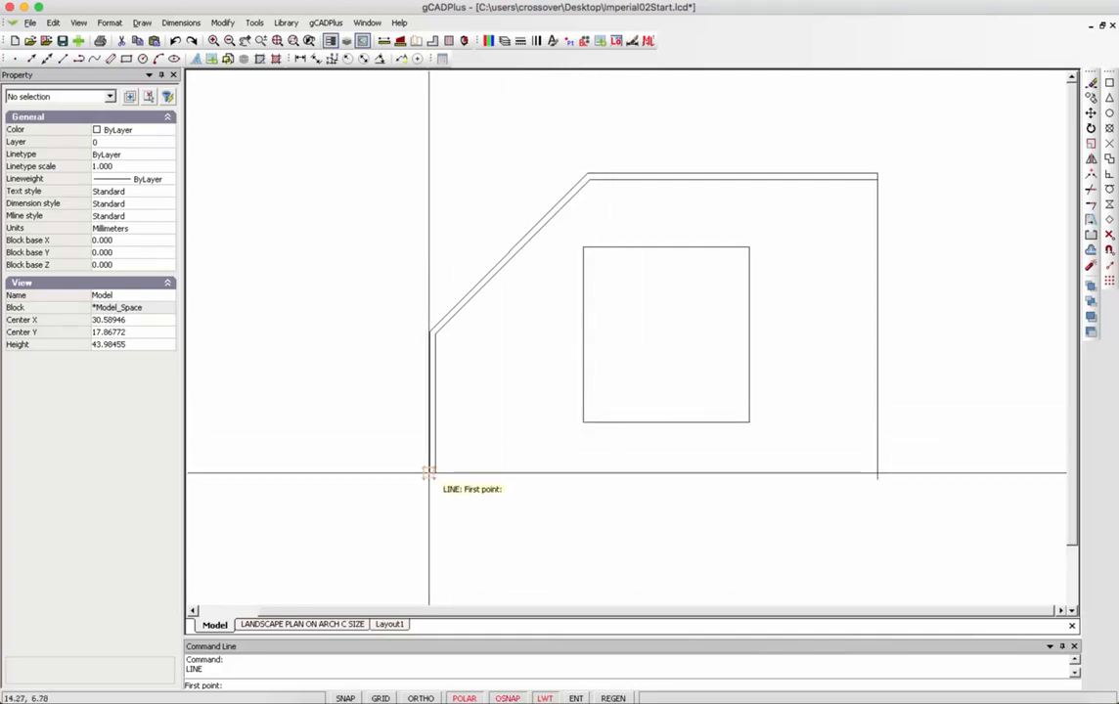
left_click(429, 471)
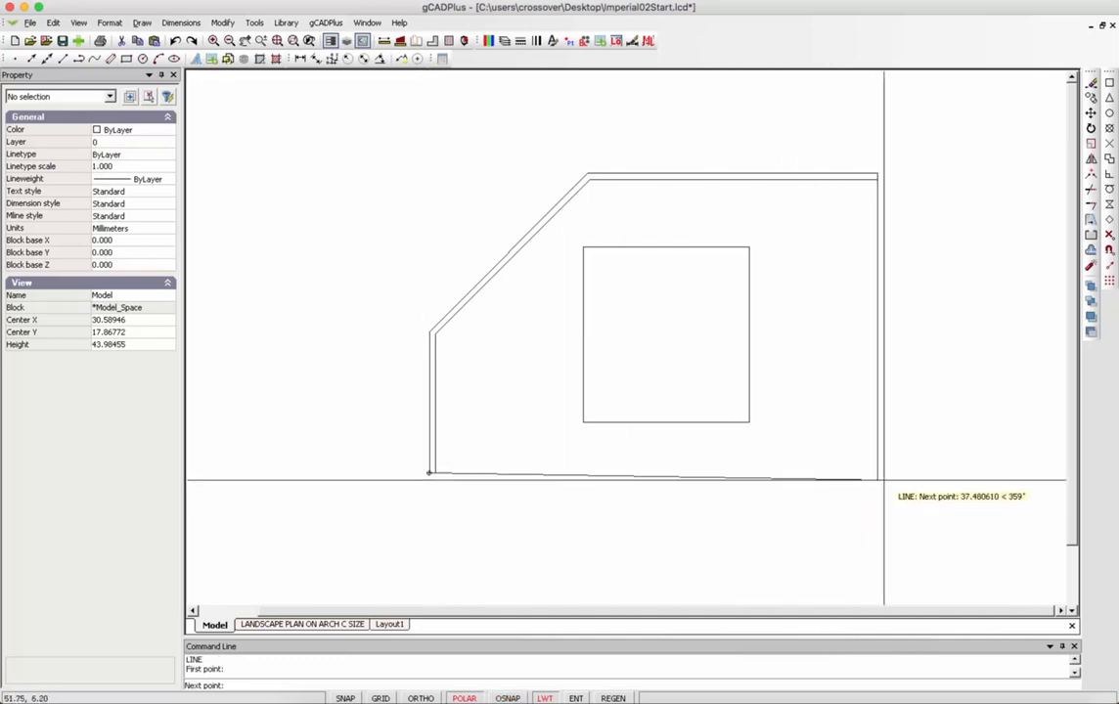
left_click(894, 473)
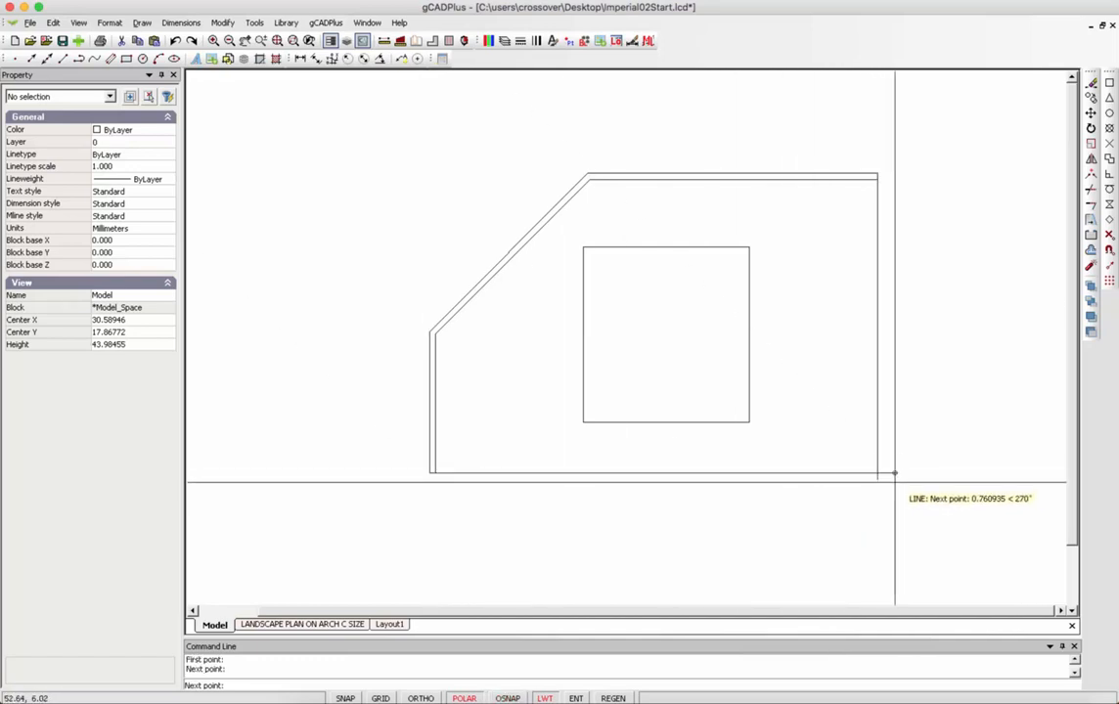
left_click(870, 499)
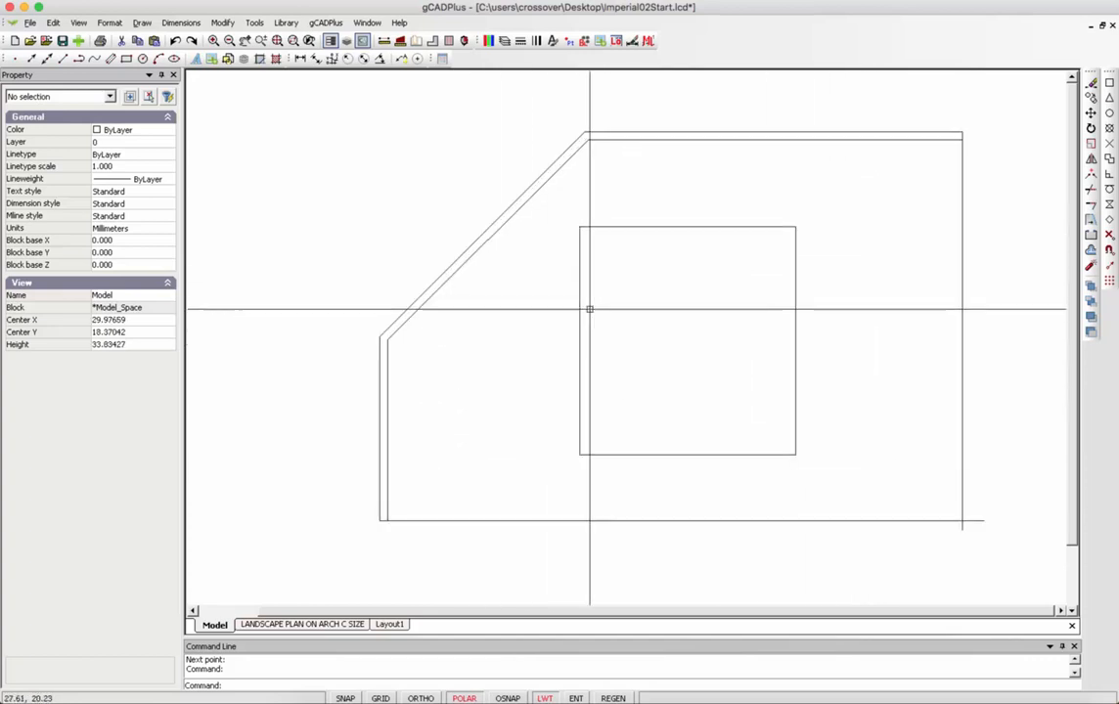
Fillet the bottom and right lines with radius 0 into a clean corner
left_click(223, 21)
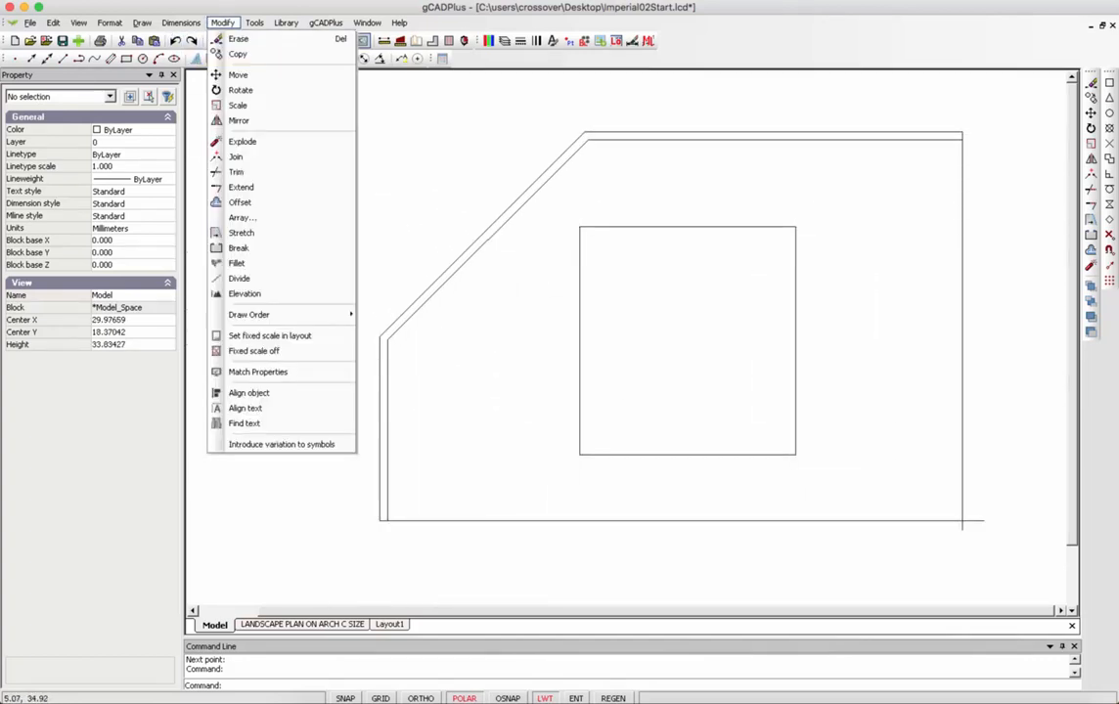
mouse_move(237, 262)
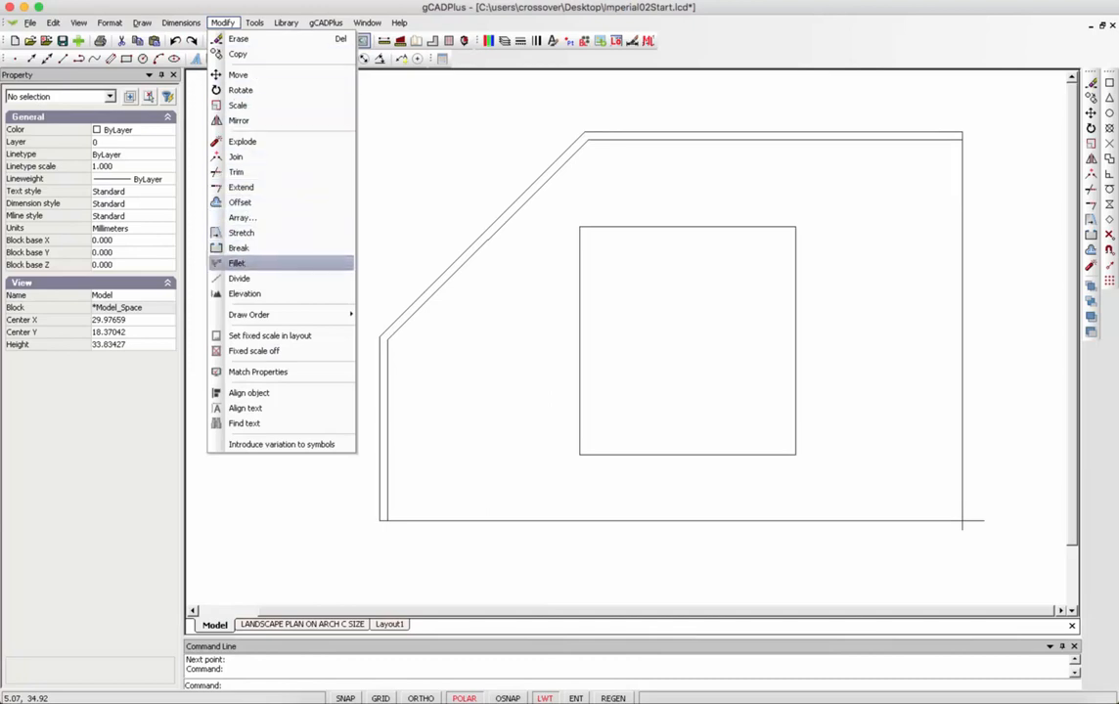
left_click(237, 262)
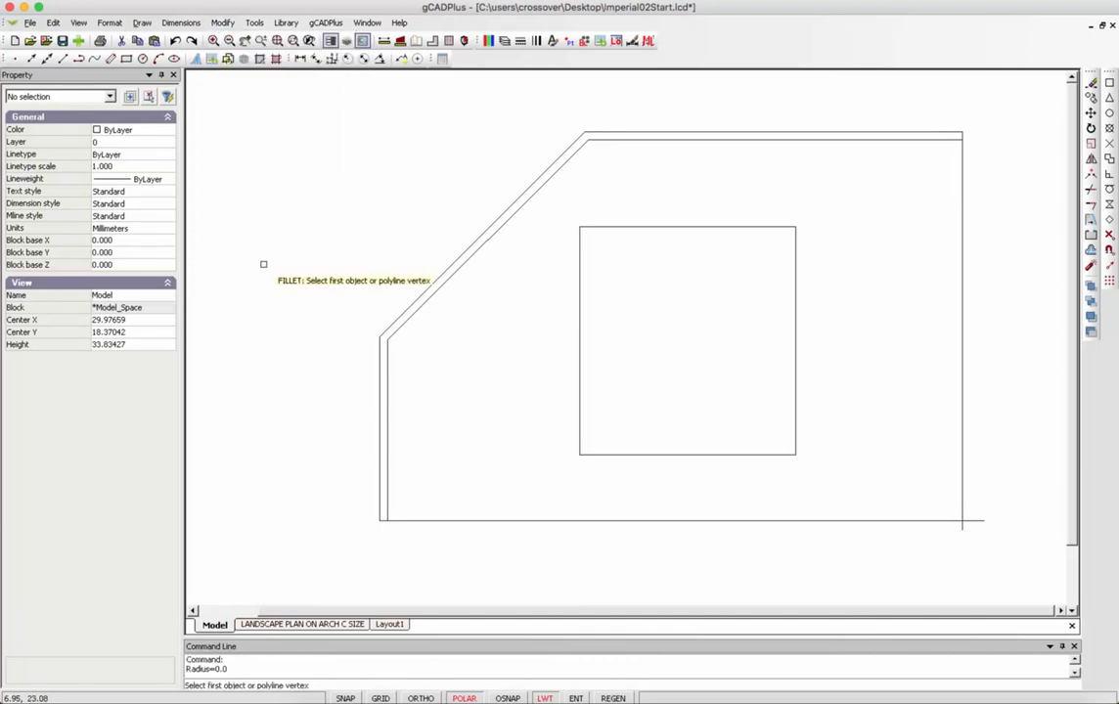
mouse_move(849, 418)
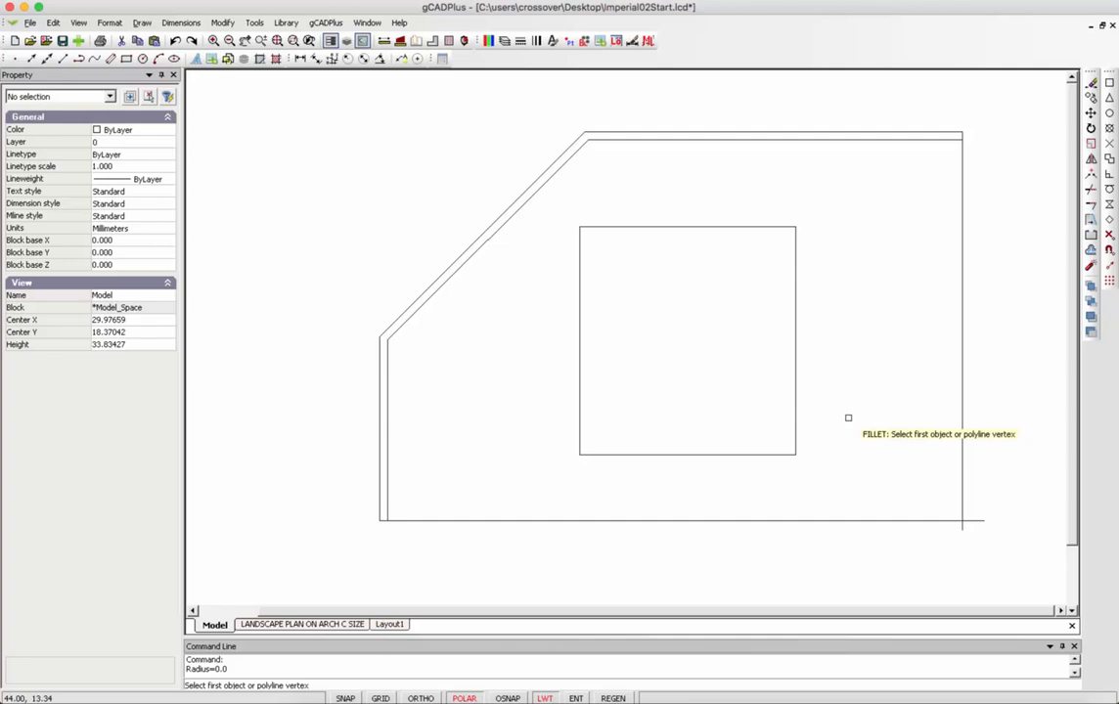
mouse_move(954, 489)
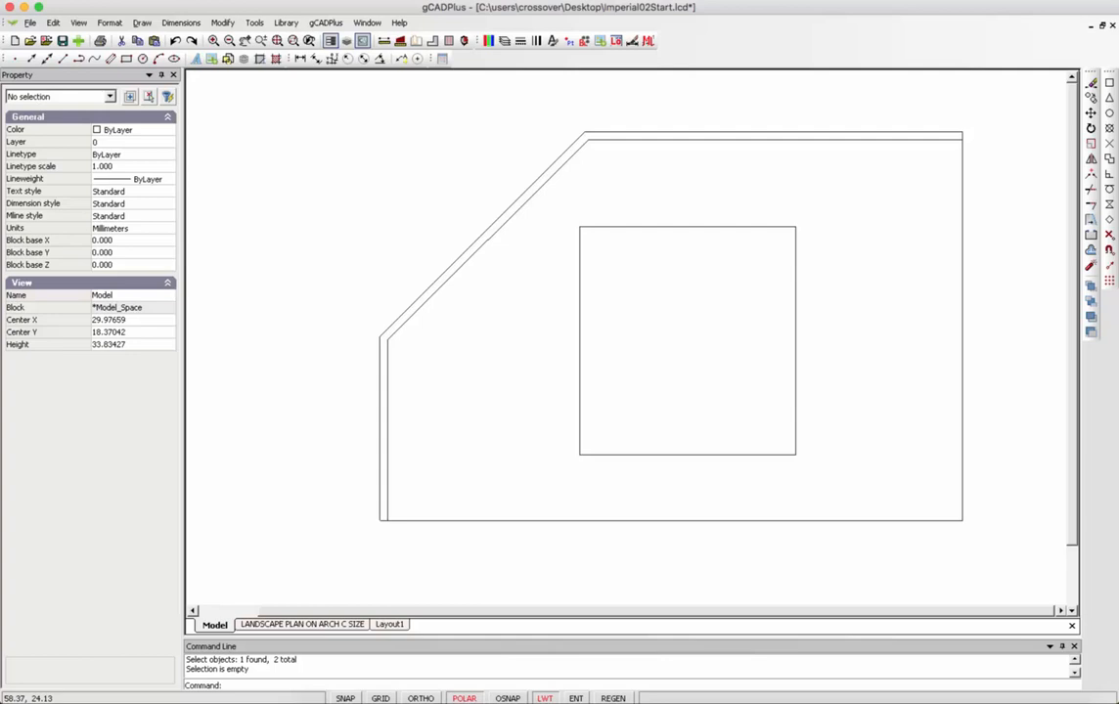
left_click(223, 22)
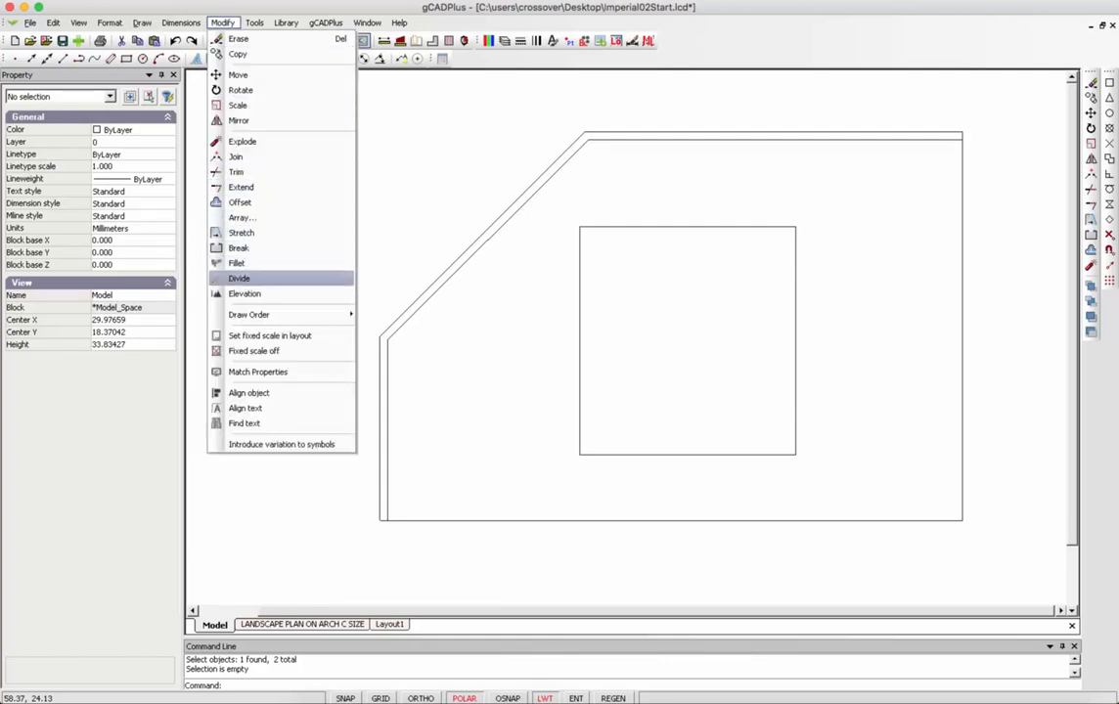
Offset the right and bottom courtyard edges outward by 3 ft
left_click(239, 202)
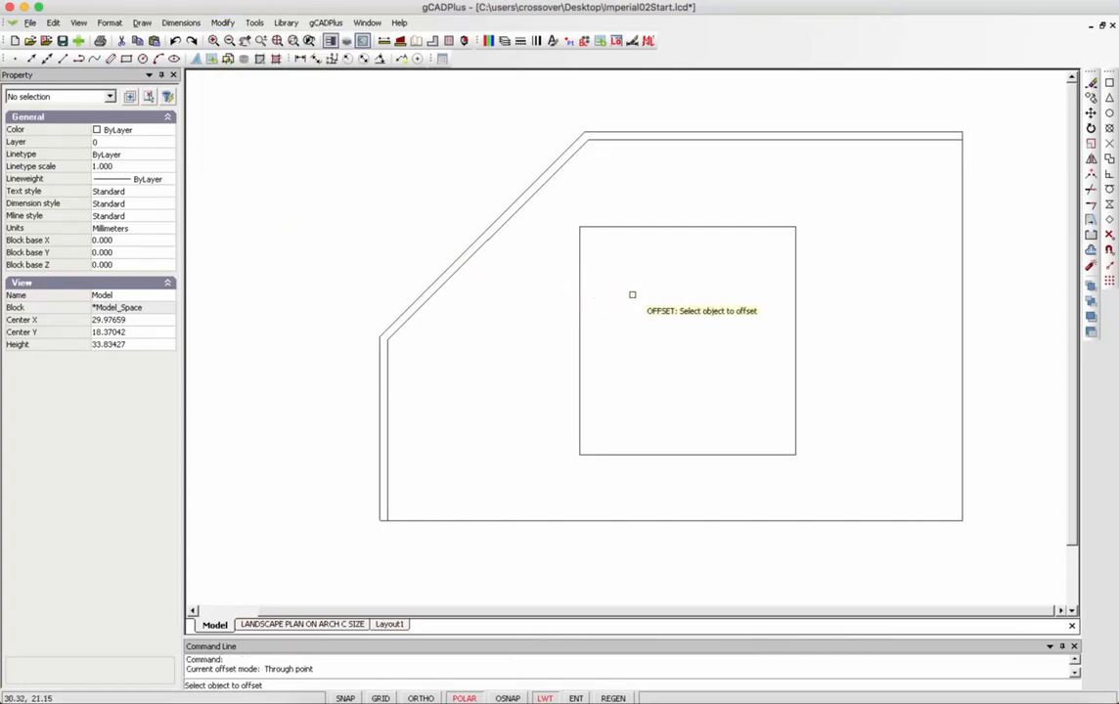
mouse_move(954, 329)
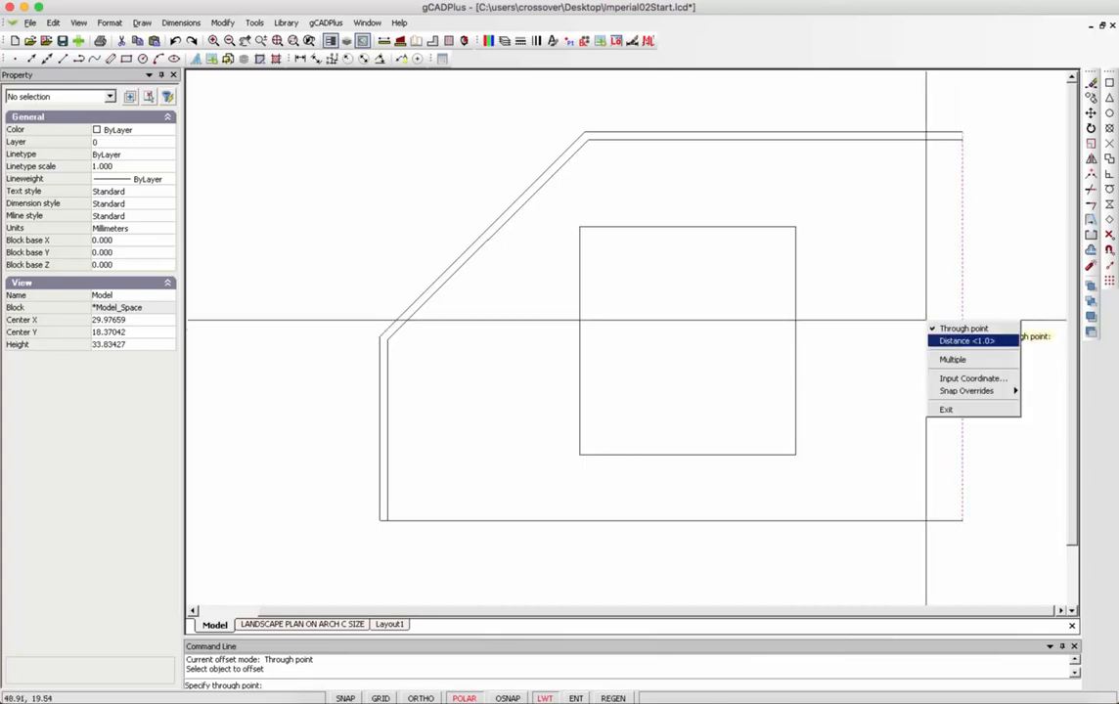
left_click(966, 340)
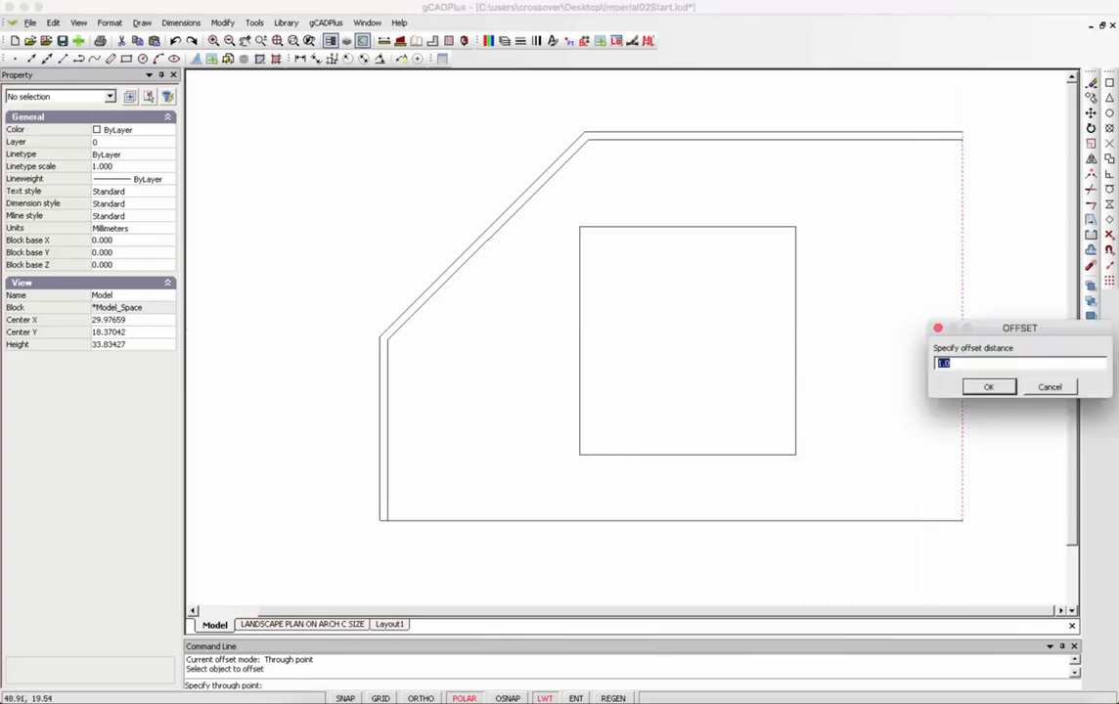
type("3")
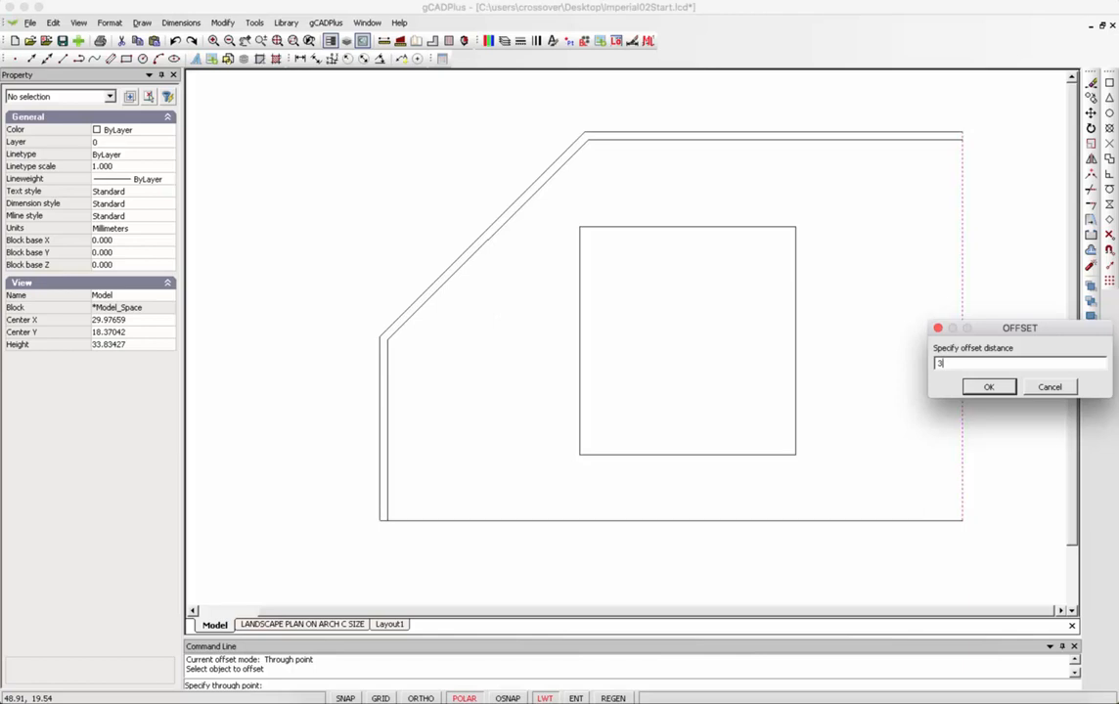
left_click(987, 387)
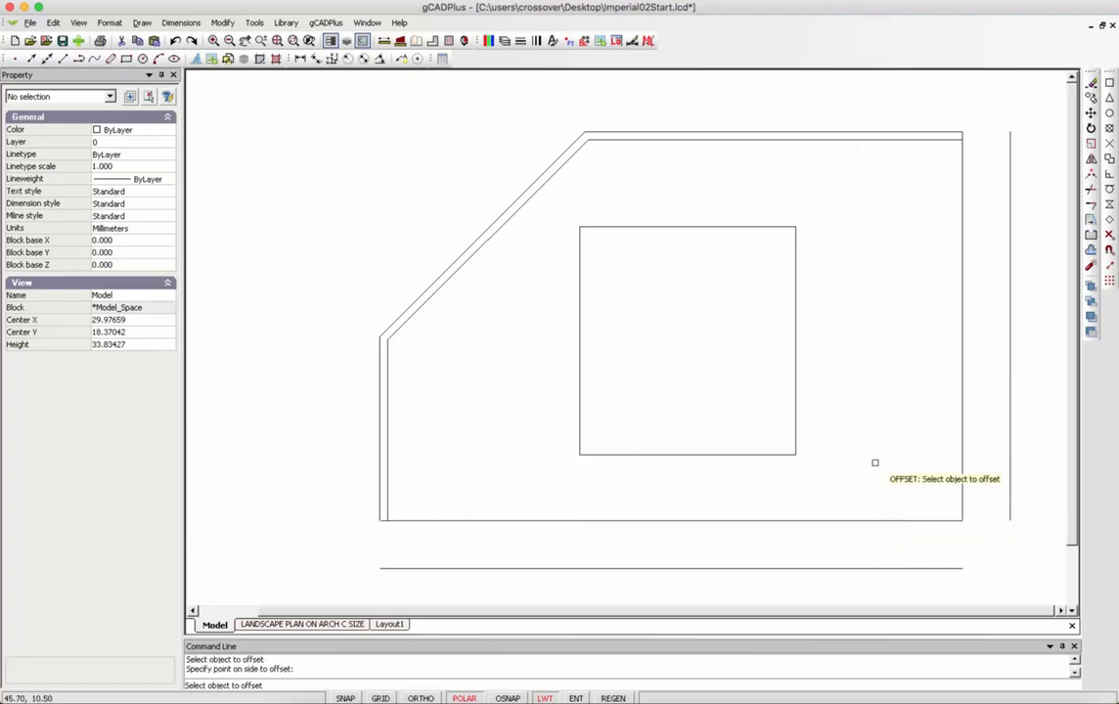
right_click(874, 462)
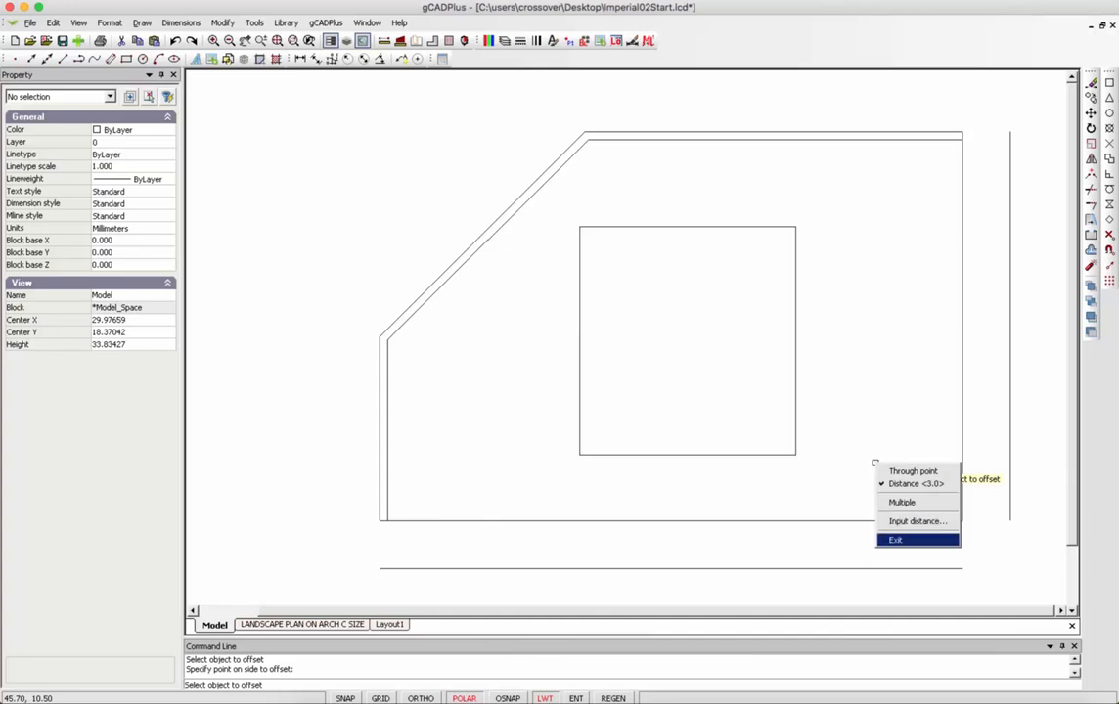
left_click(894, 540)
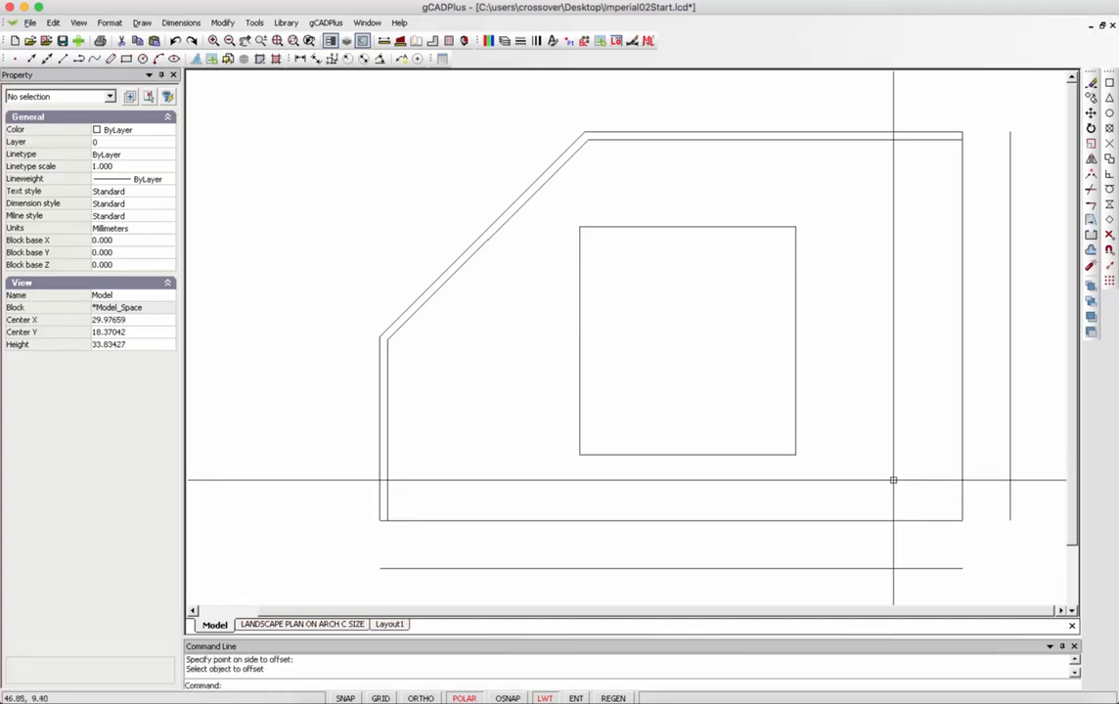
Fillet the new outer right and bottom lines into a sharp bottom-right corner
right_click(890, 453)
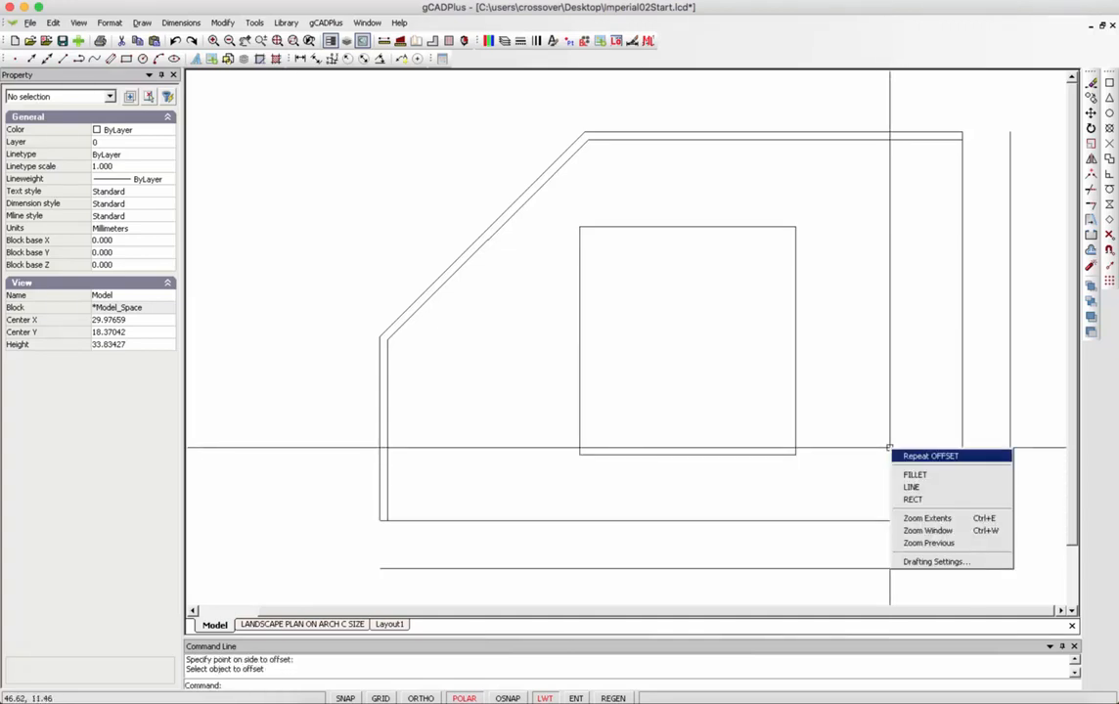
left_click(915, 475)
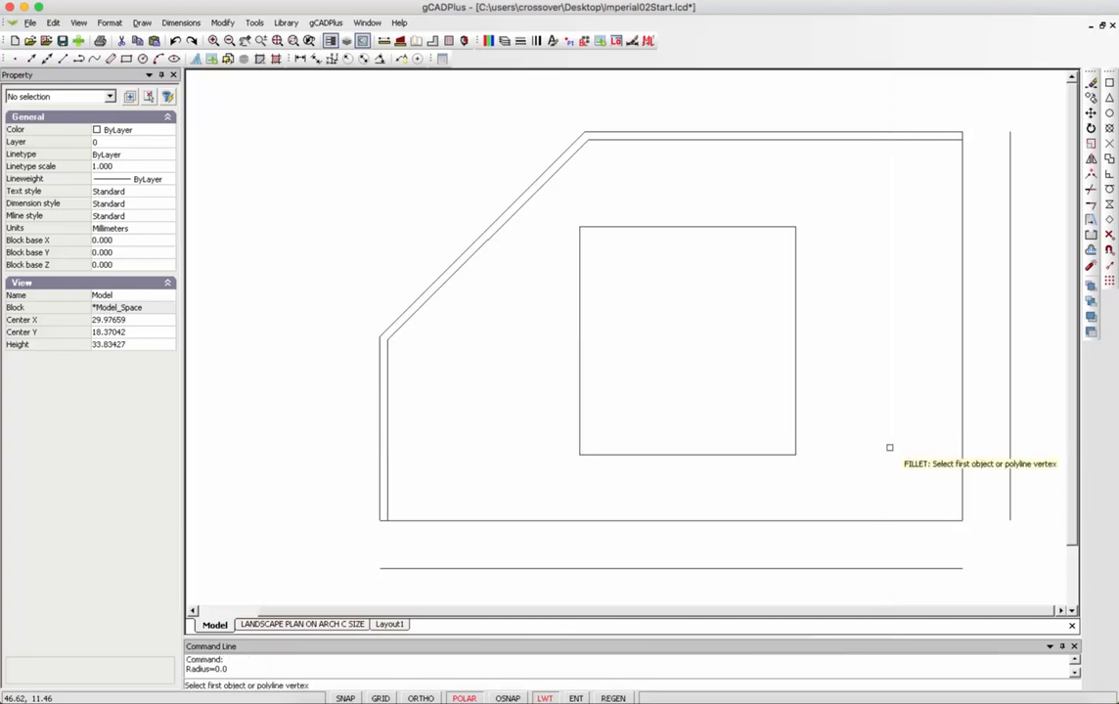
mouse_move(950, 567)
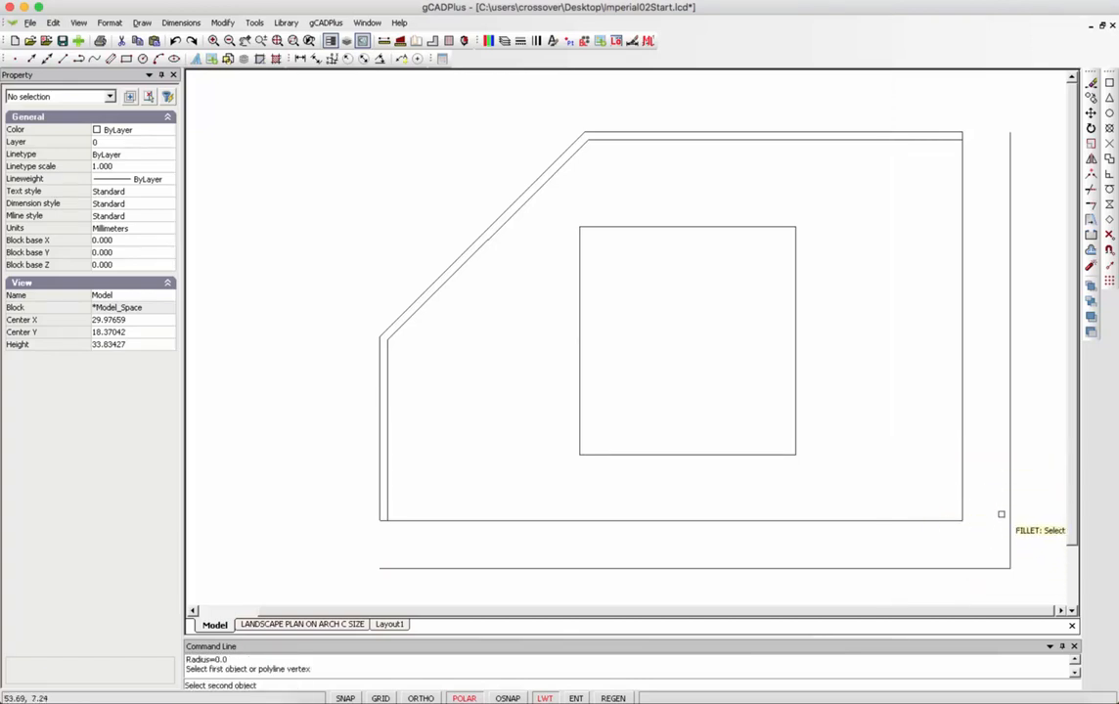
mouse_move(847, 430)
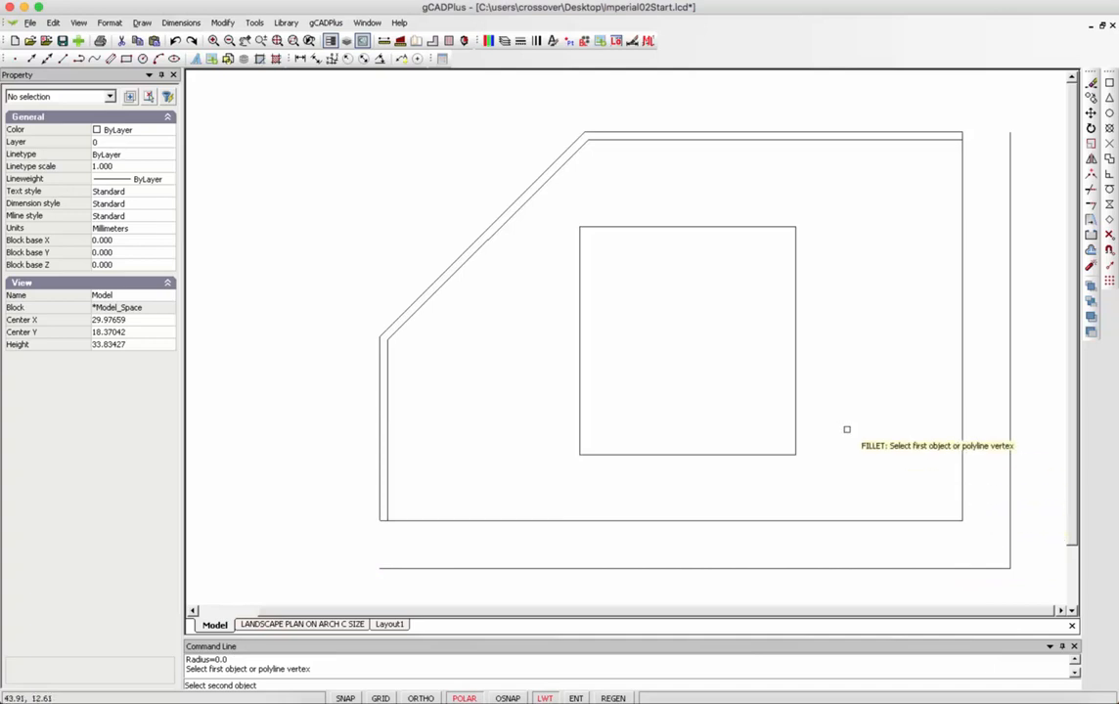
mouse_move(837, 429)
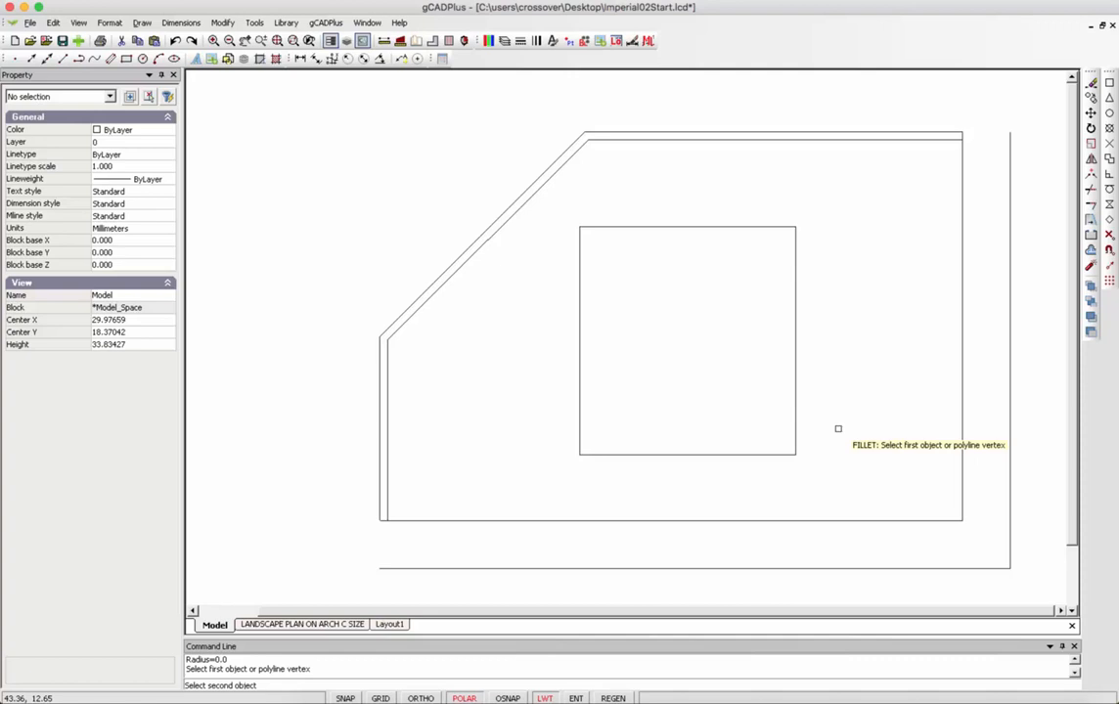
right_click(837, 428)
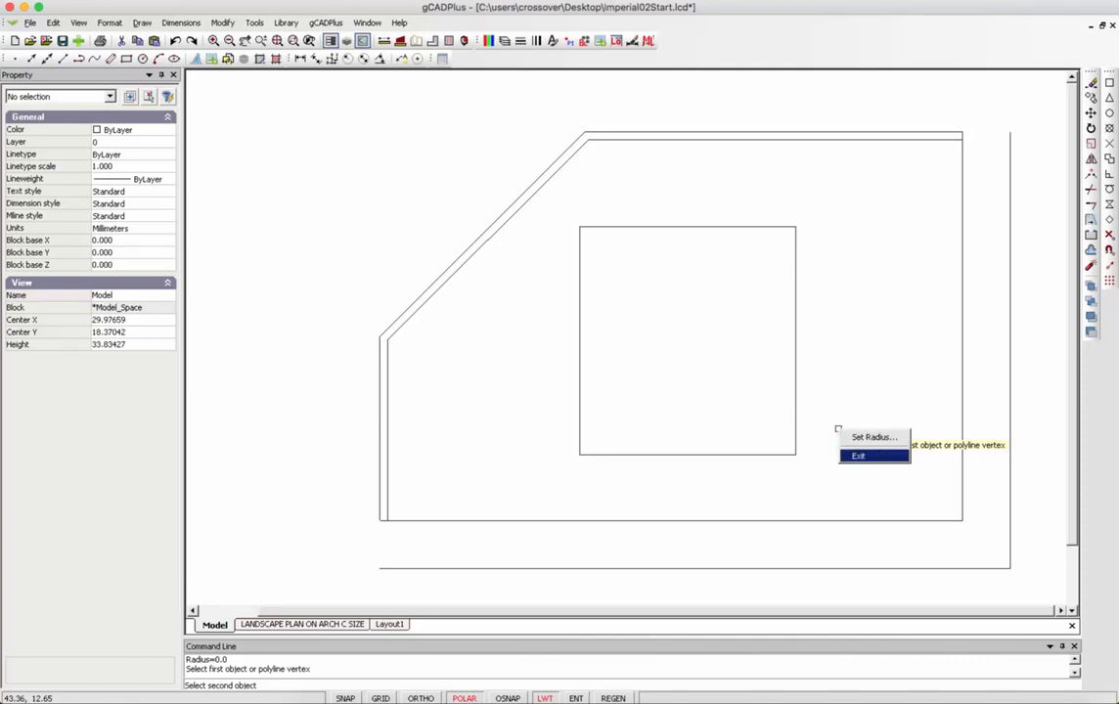
left_click(857, 456)
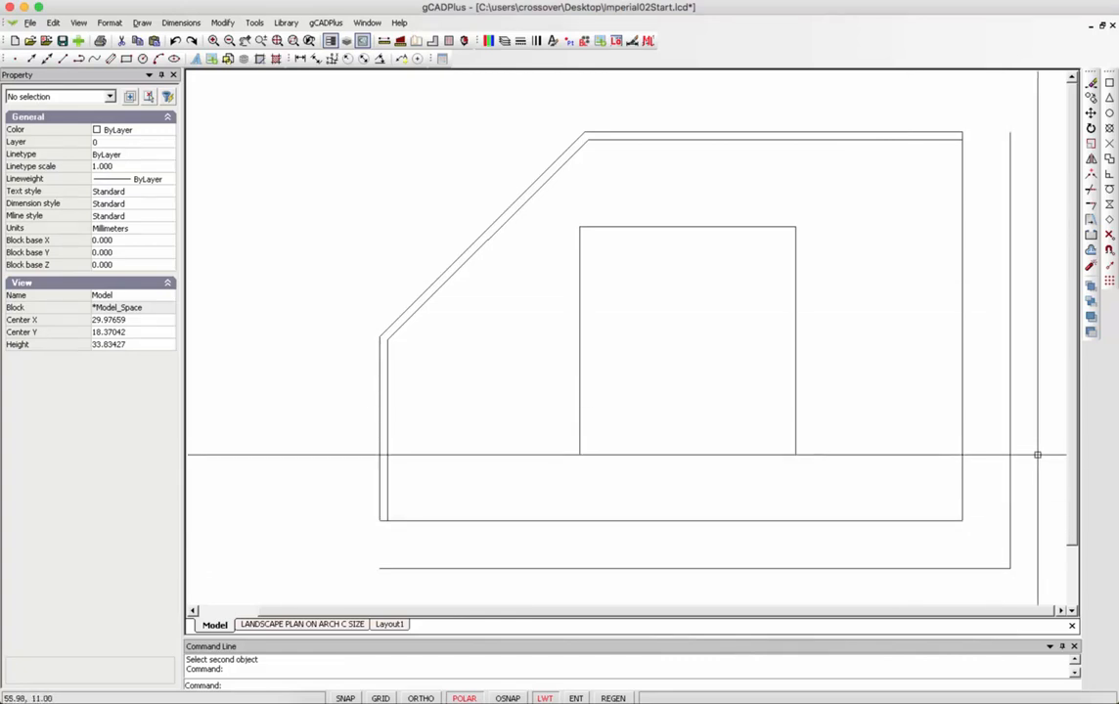
mouse_move(873, 557)
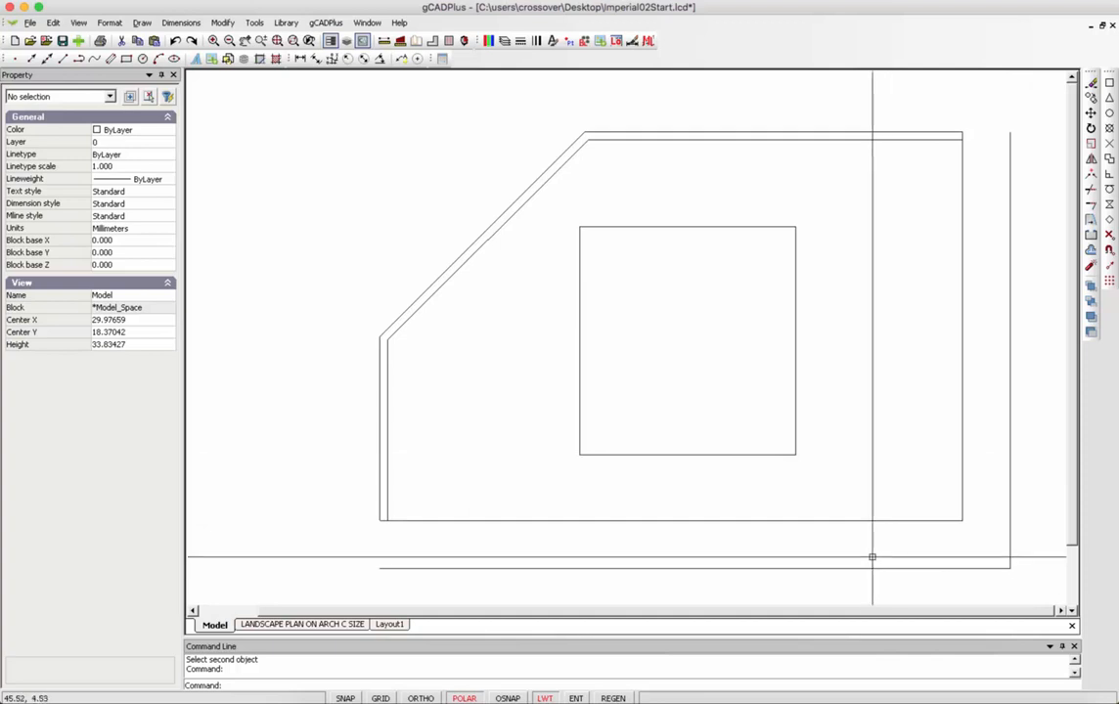
mouse_move(985, 320)
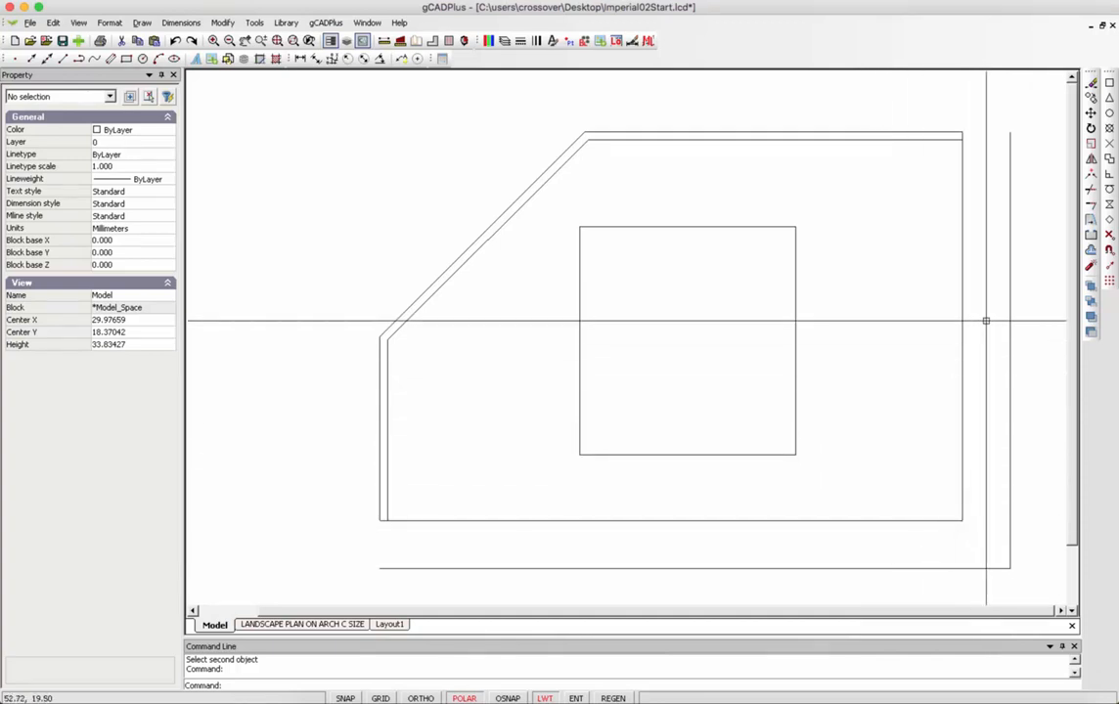
mouse_move(852, 413)
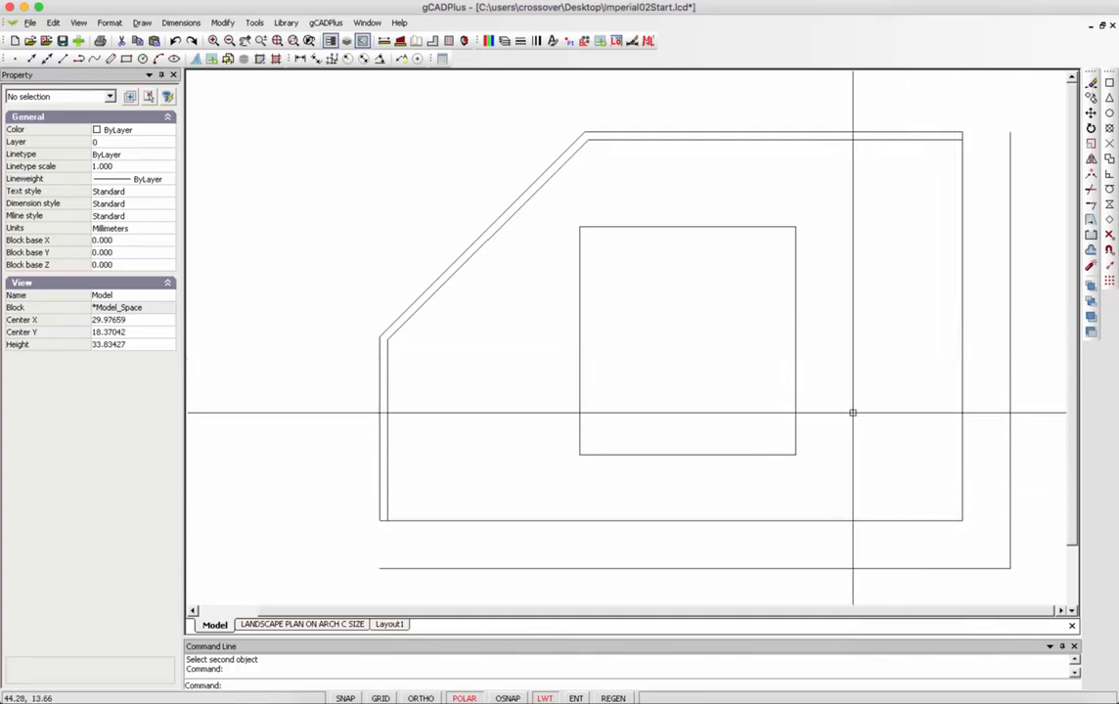
mouse_move(716, 378)
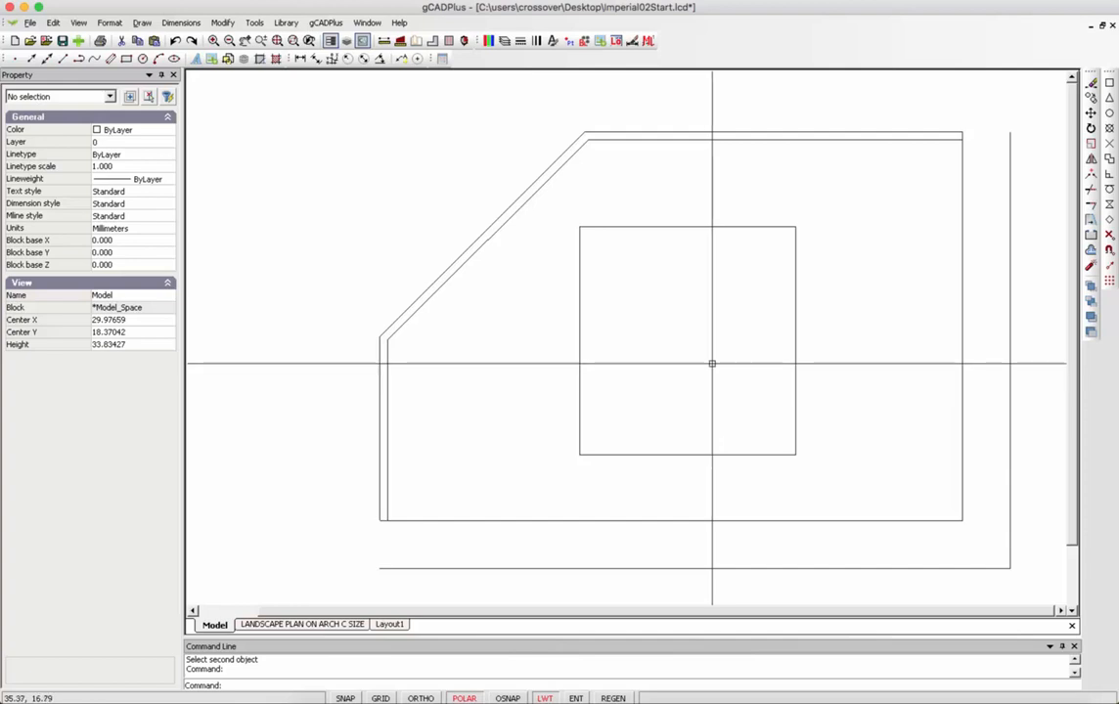
mouse_move(708, 366)
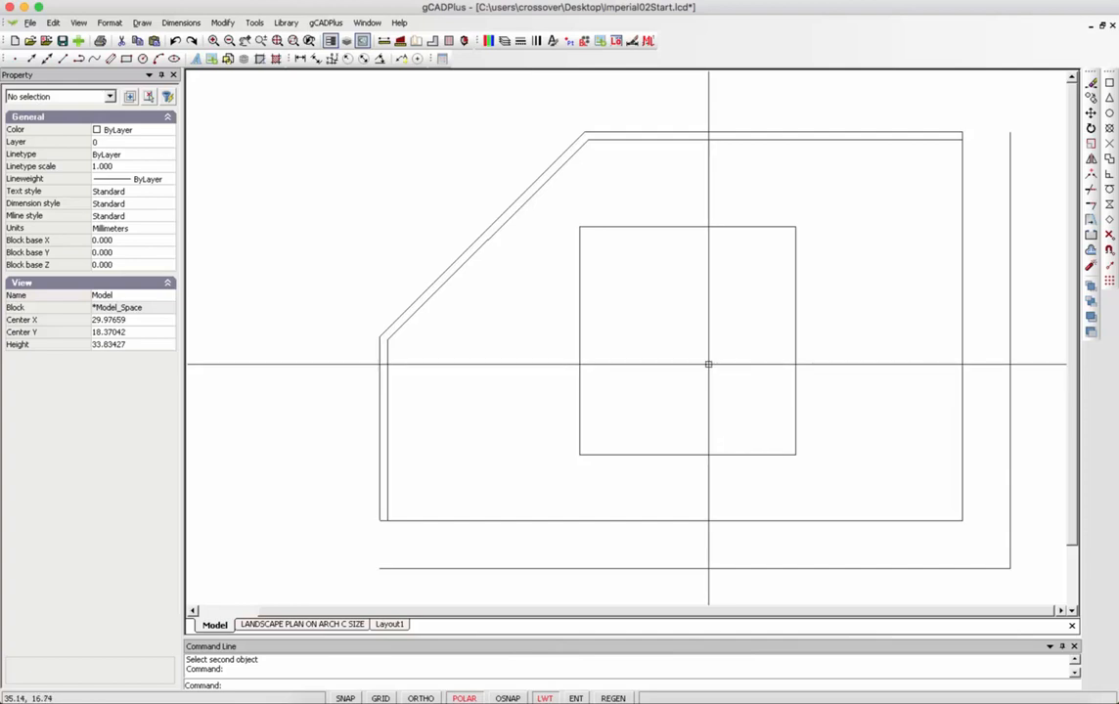
Start the connecting path line on the inner square's right edge
right_click(708, 365)
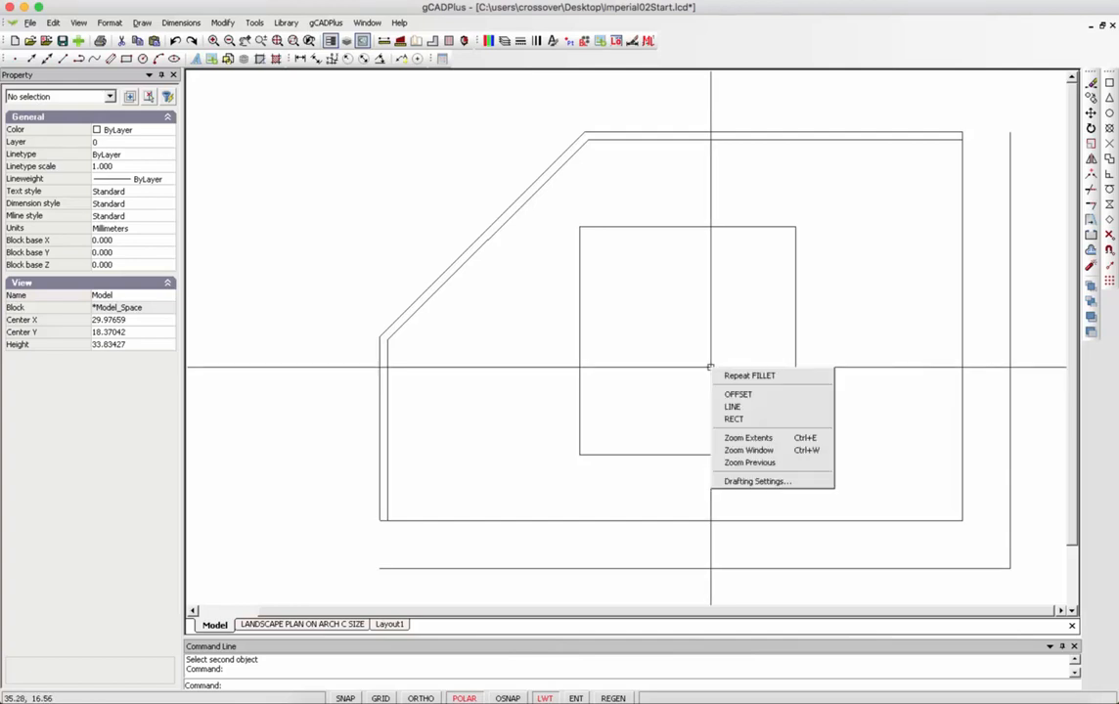
left_click(731, 405)
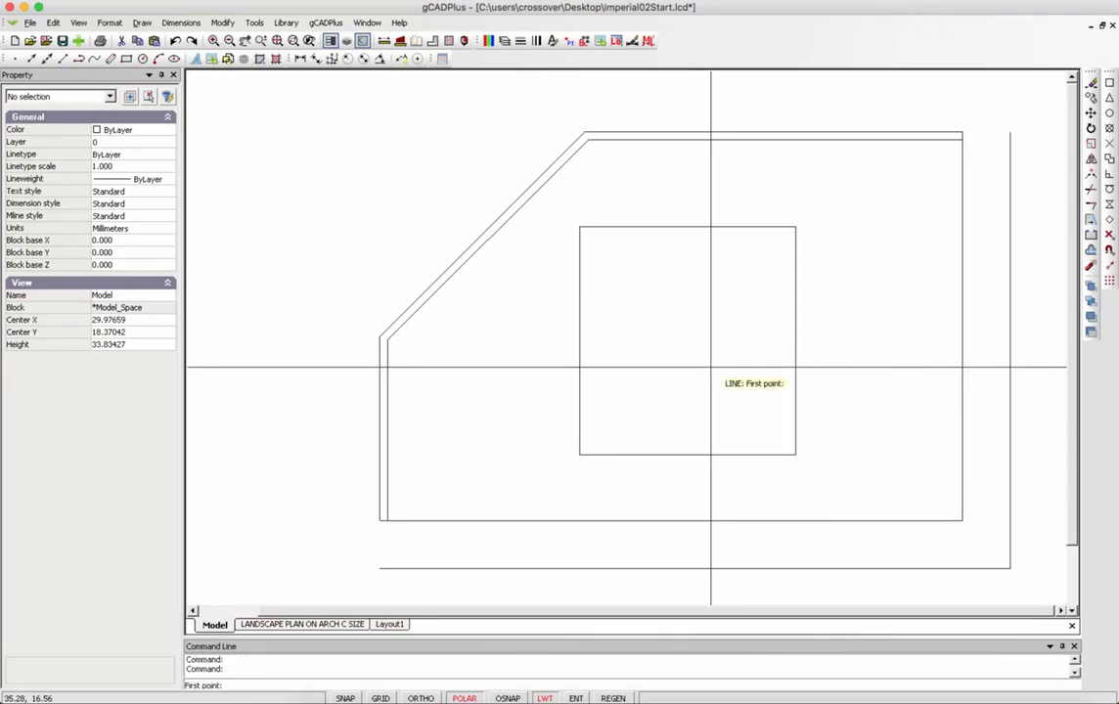
mouse_move(806, 409)
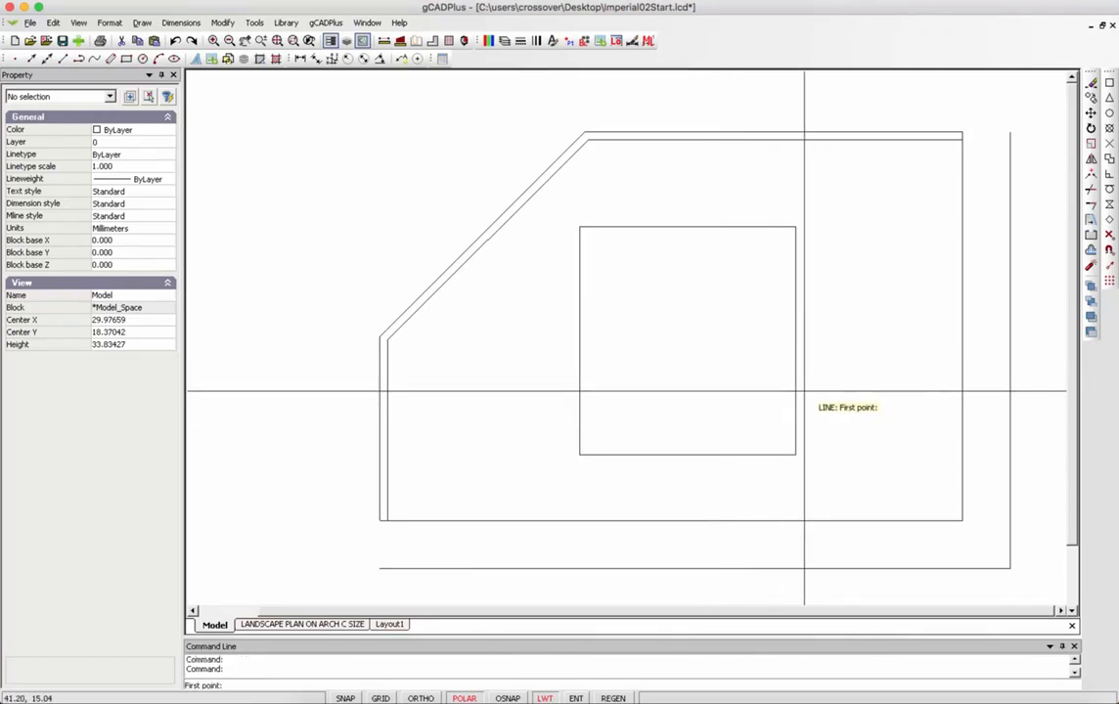
mouse_move(870, 368)
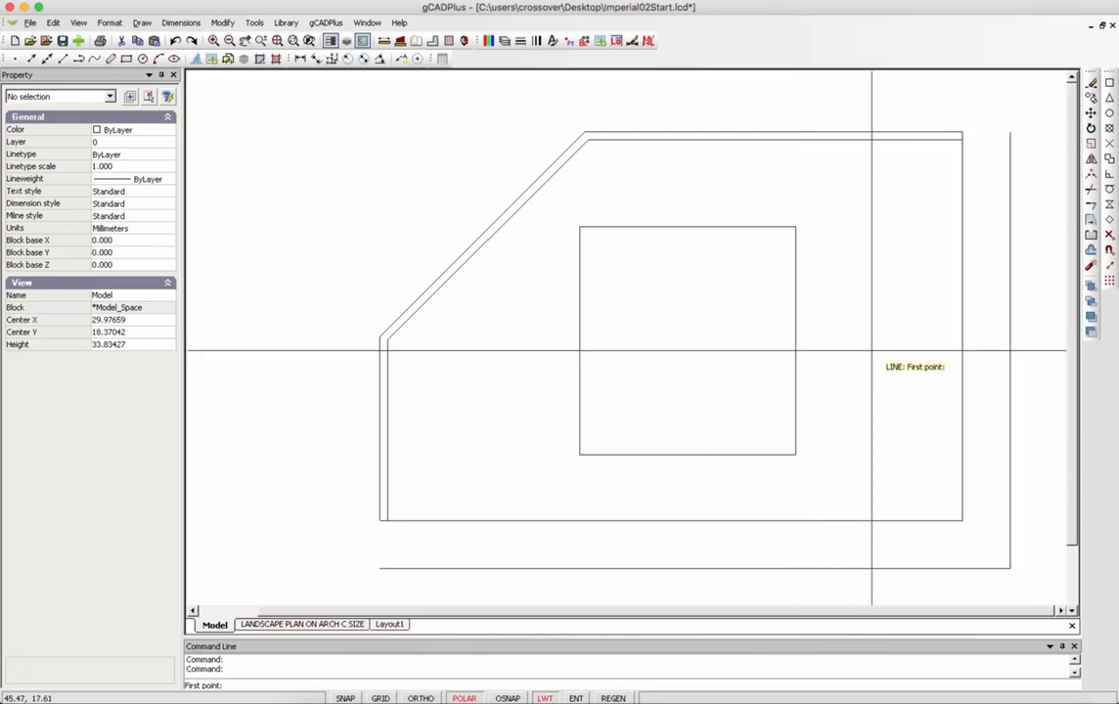
mouse_move(915, 512)
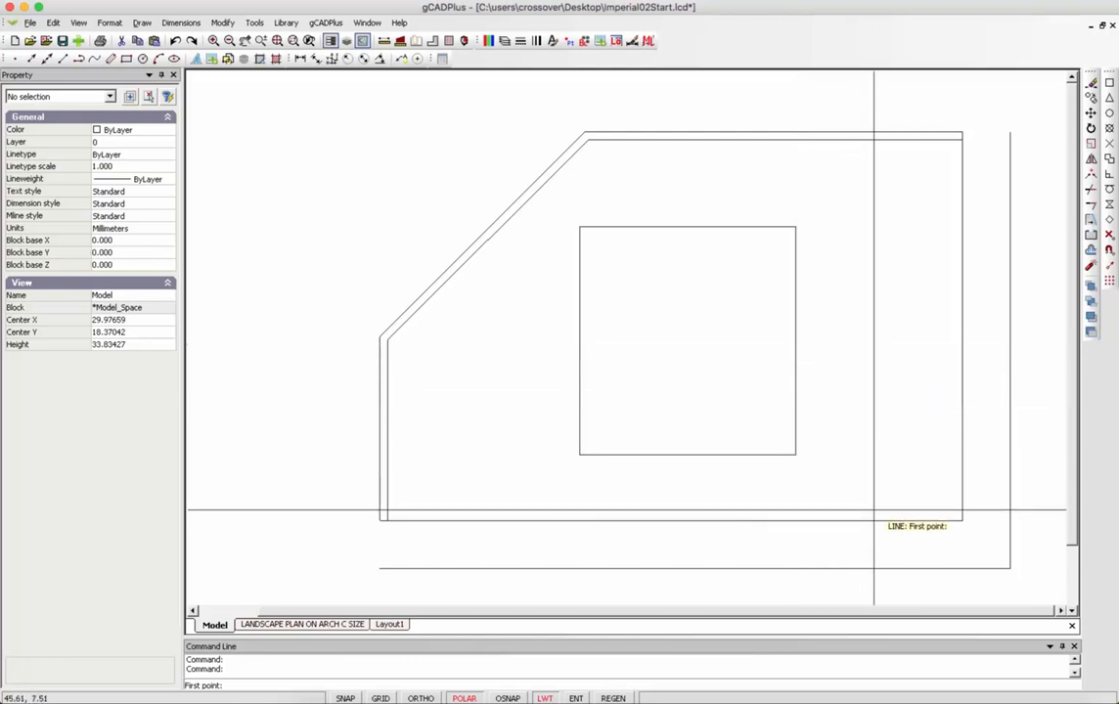
mouse_move(863, 556)
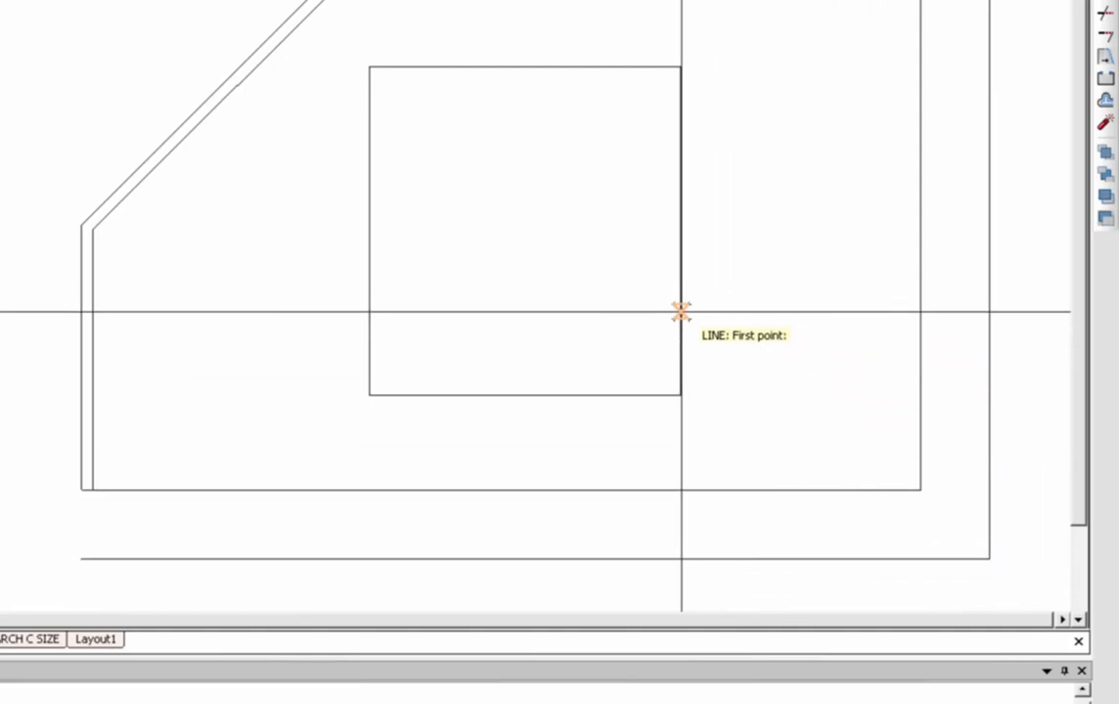
mouse_move(680, 286)
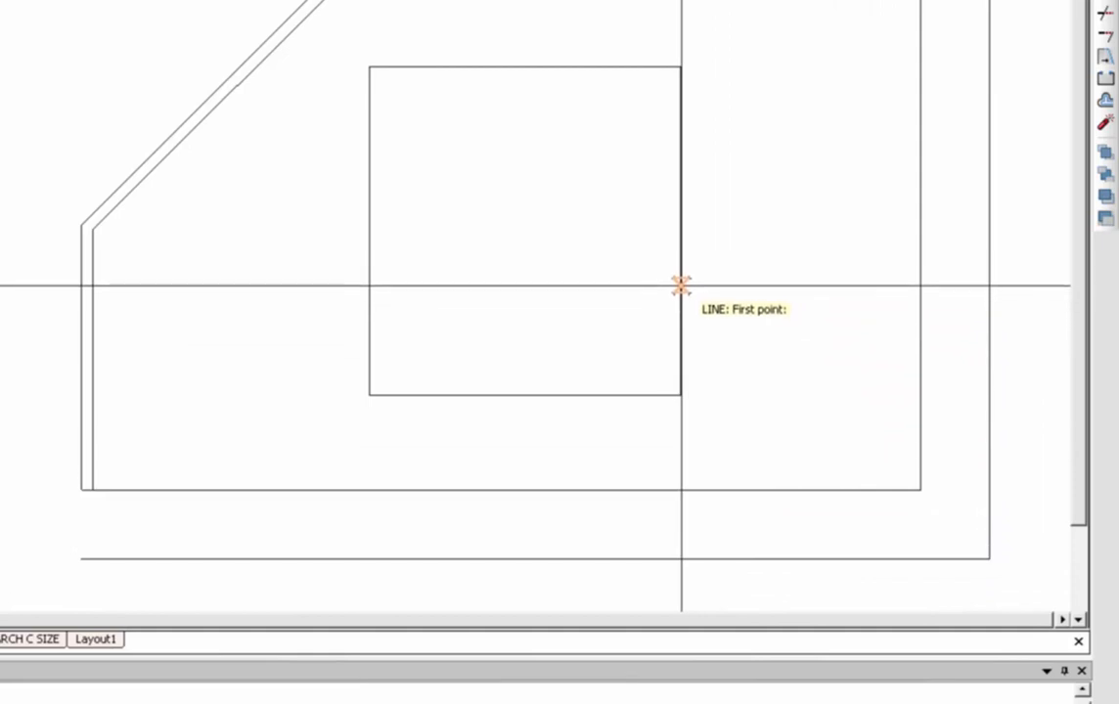
mouse_move(680, 309)
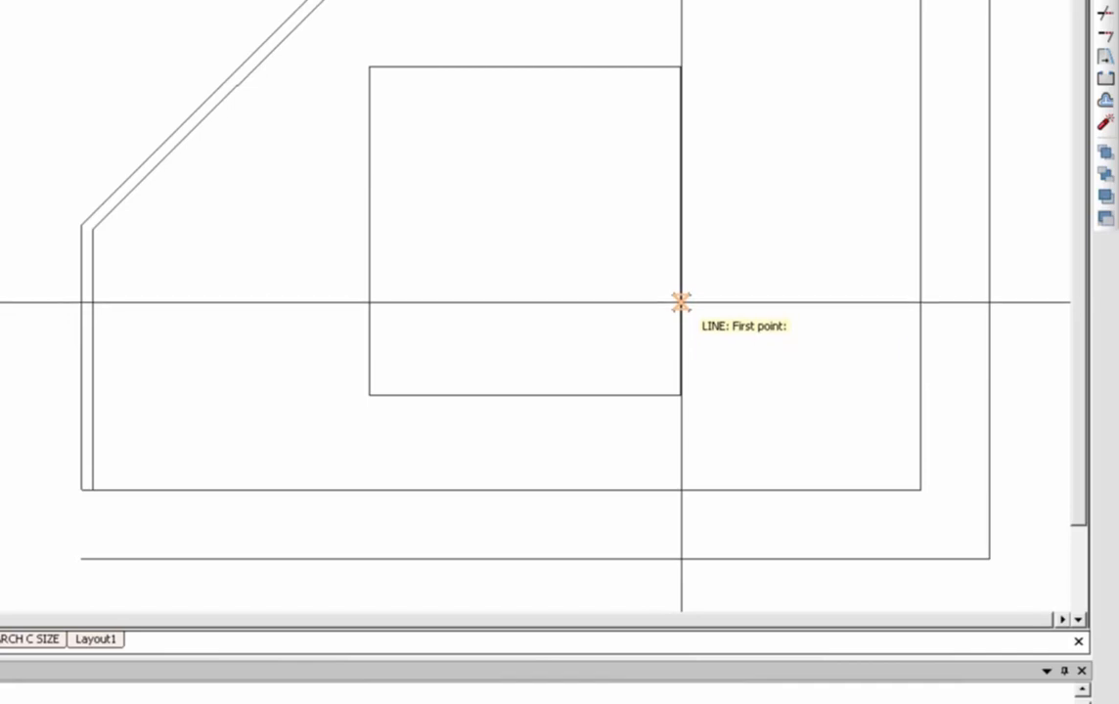
left_click(681, 301)
type("3")
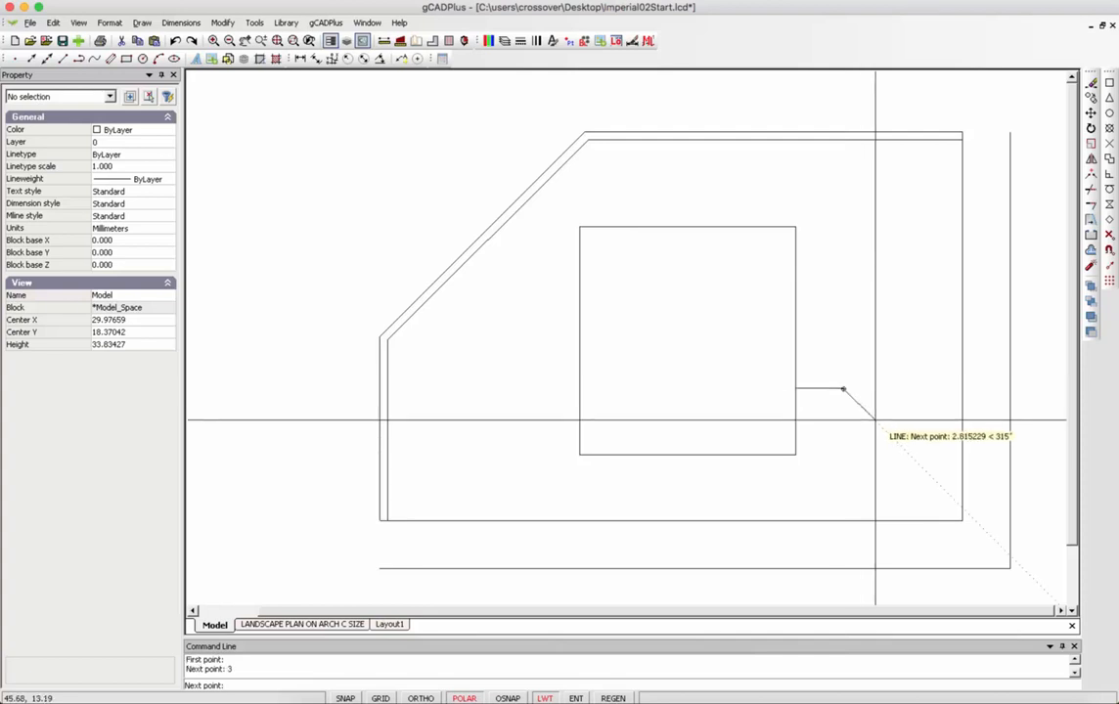
mouse_move(874, 405)
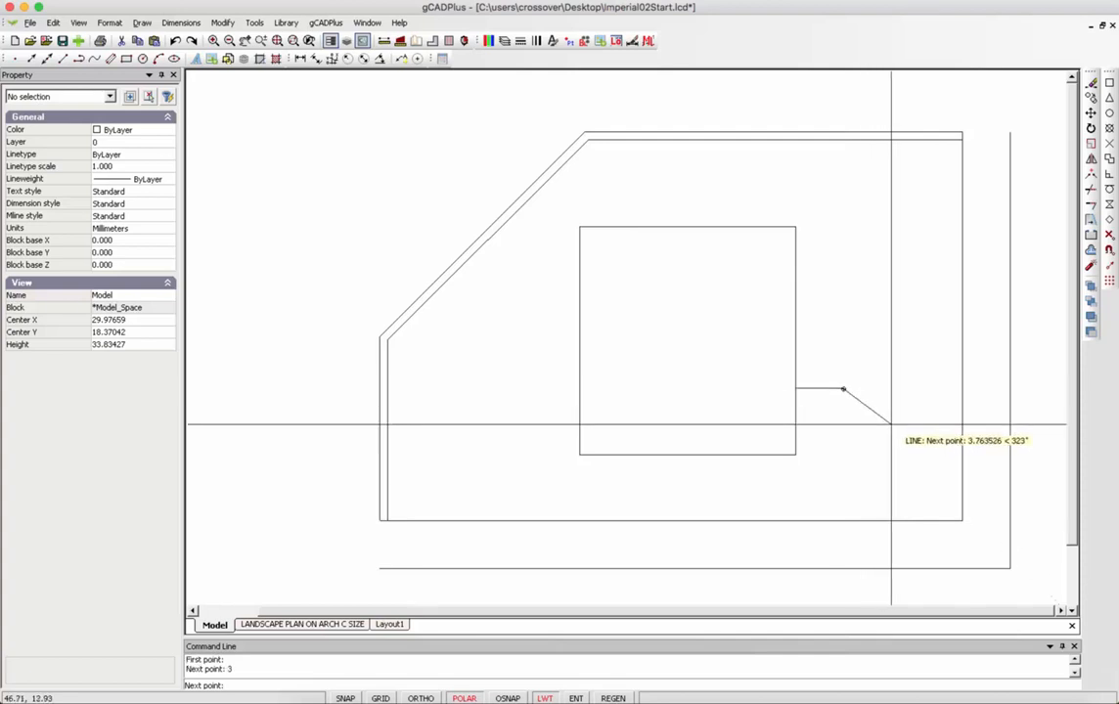
mouse_move(1017, 603)
type("3.75")
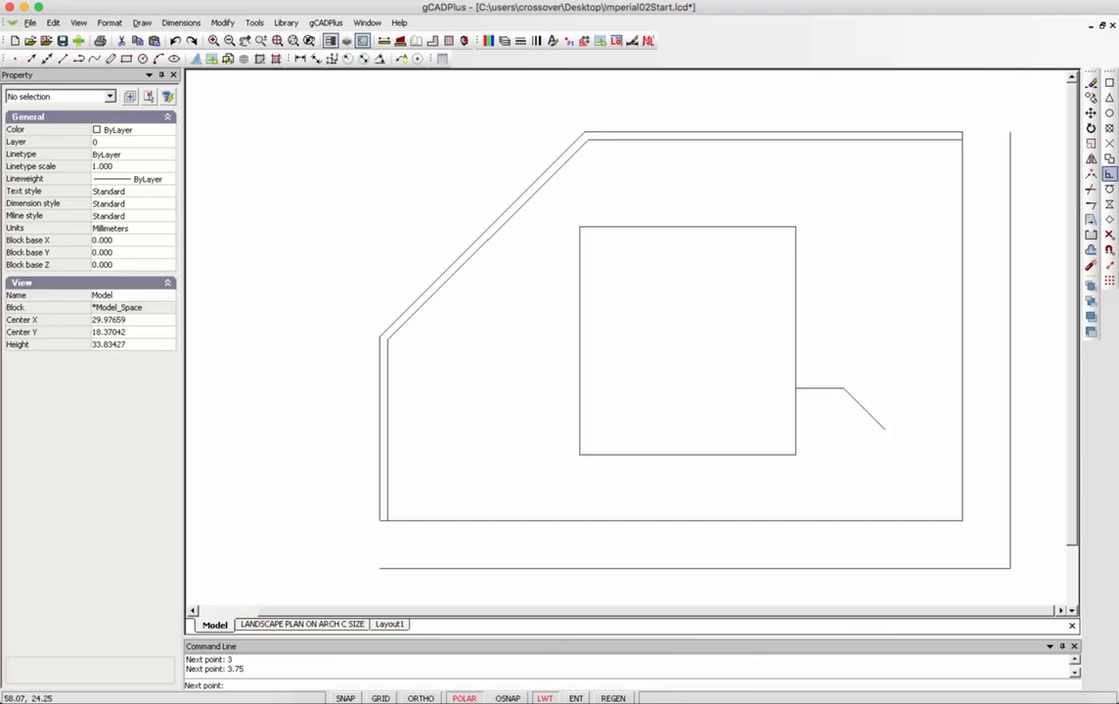
mouse_move(884, 518)
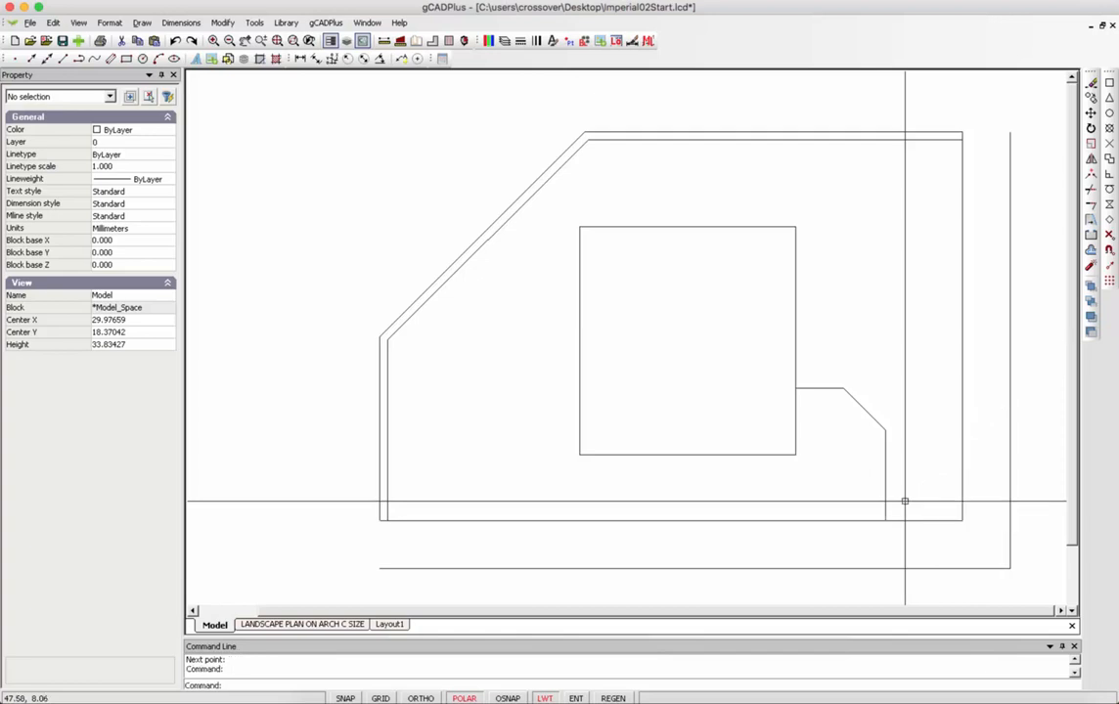
mouse_move(858, 462)
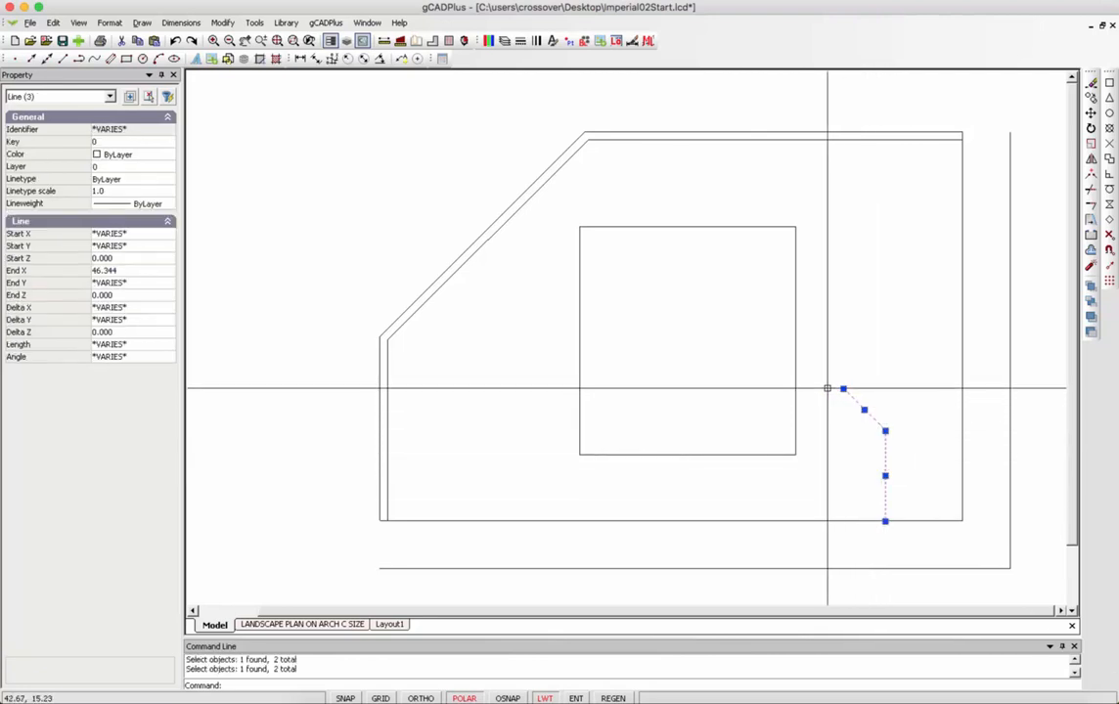
Join the three connecting line pieces into a single path
right_click(860, 409)
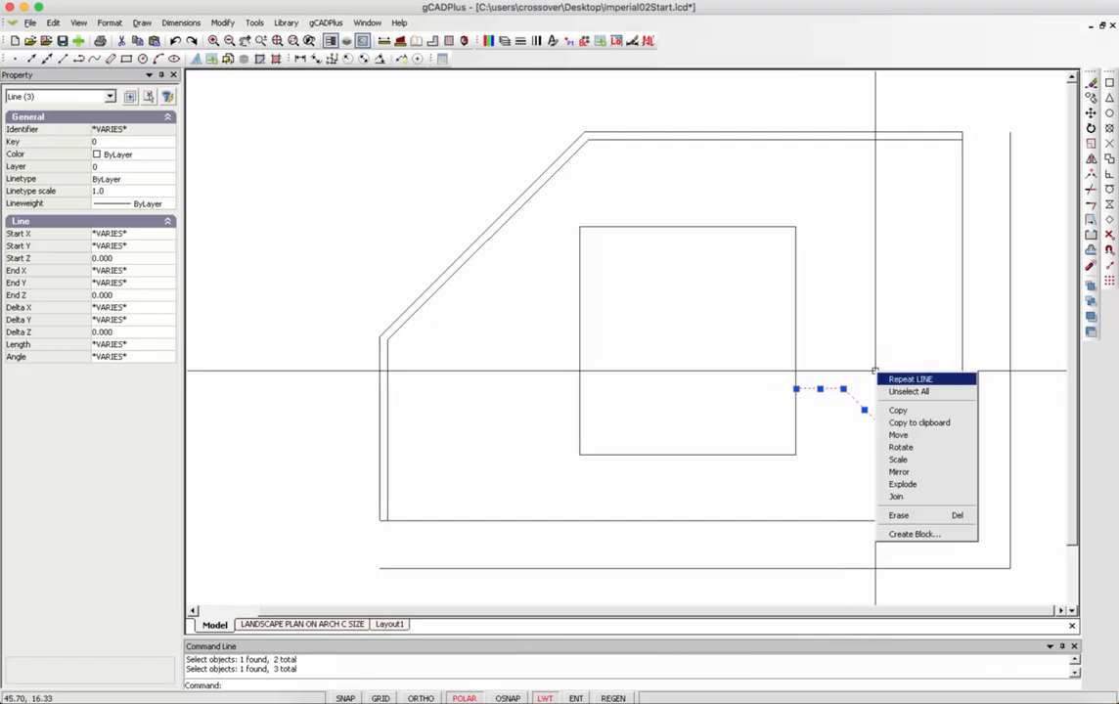
left_click(907, 391)
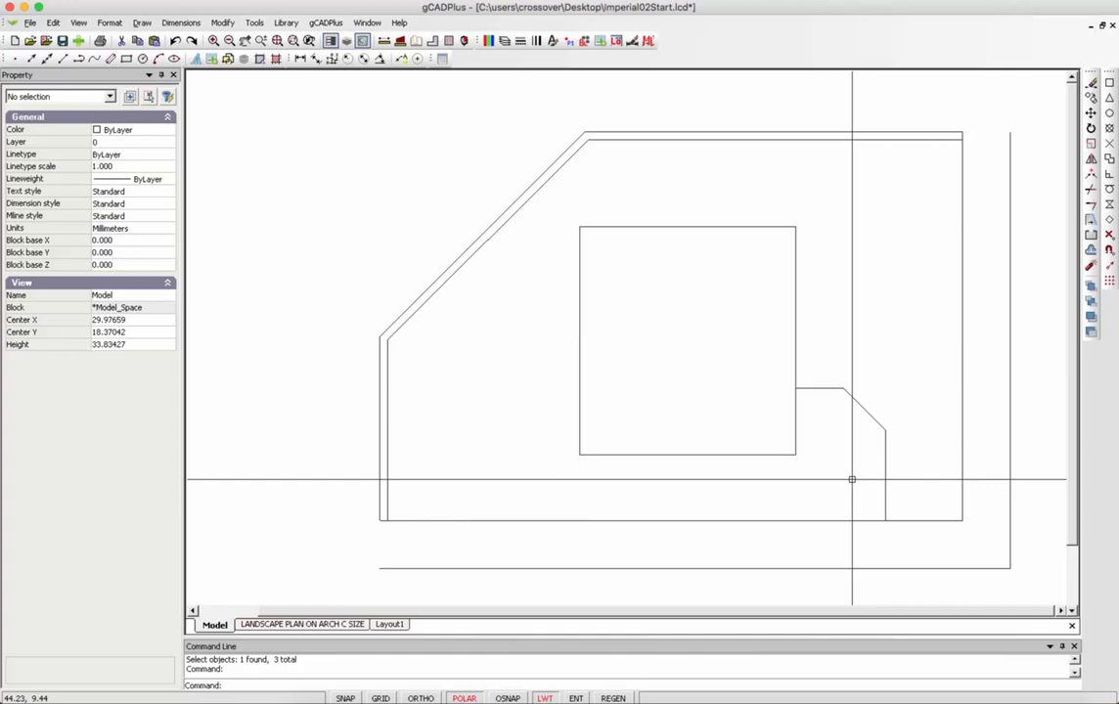
mouse_move(878, 489)
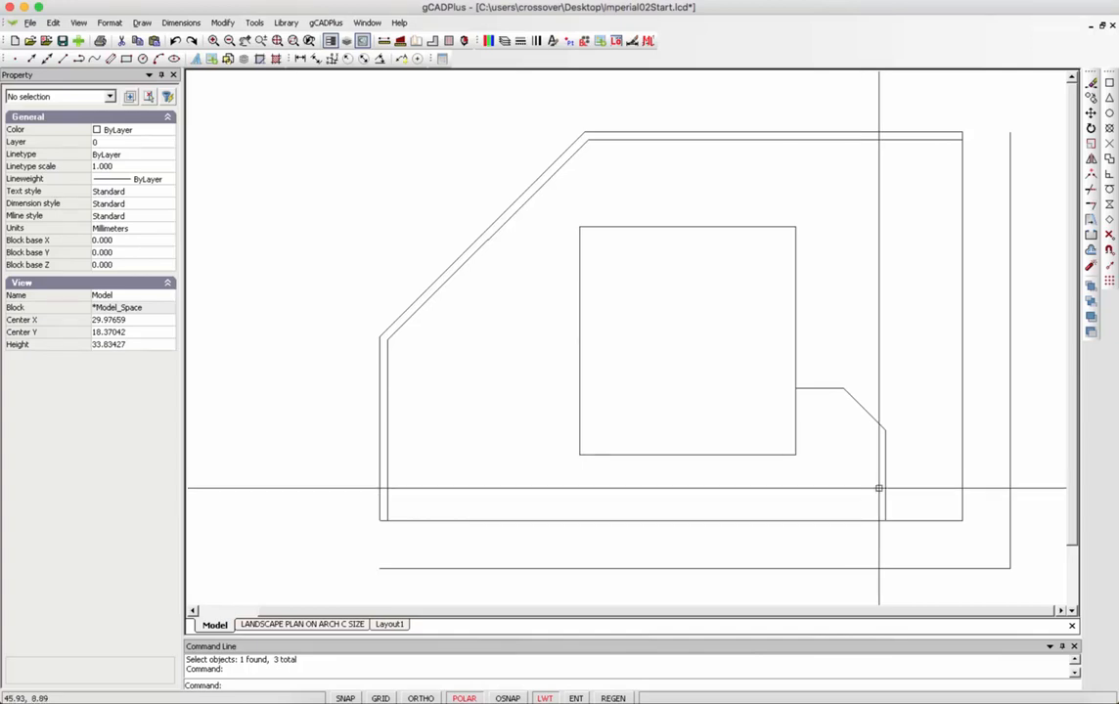
mouse_move(888, 500)
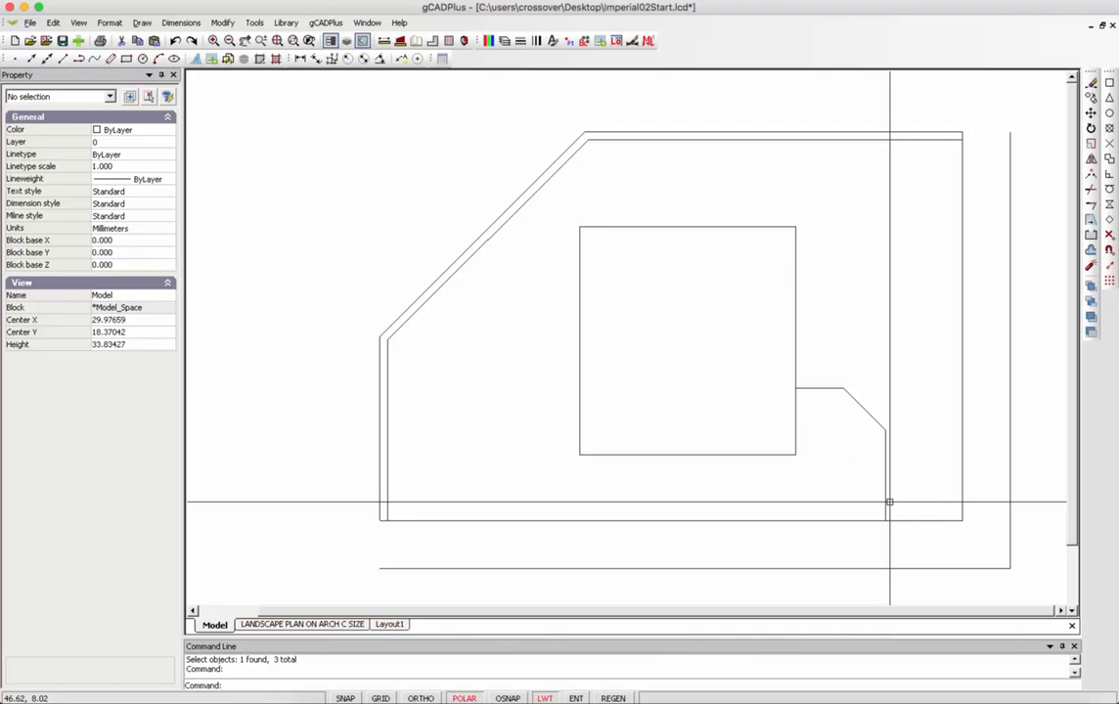
right_click(849, 336)
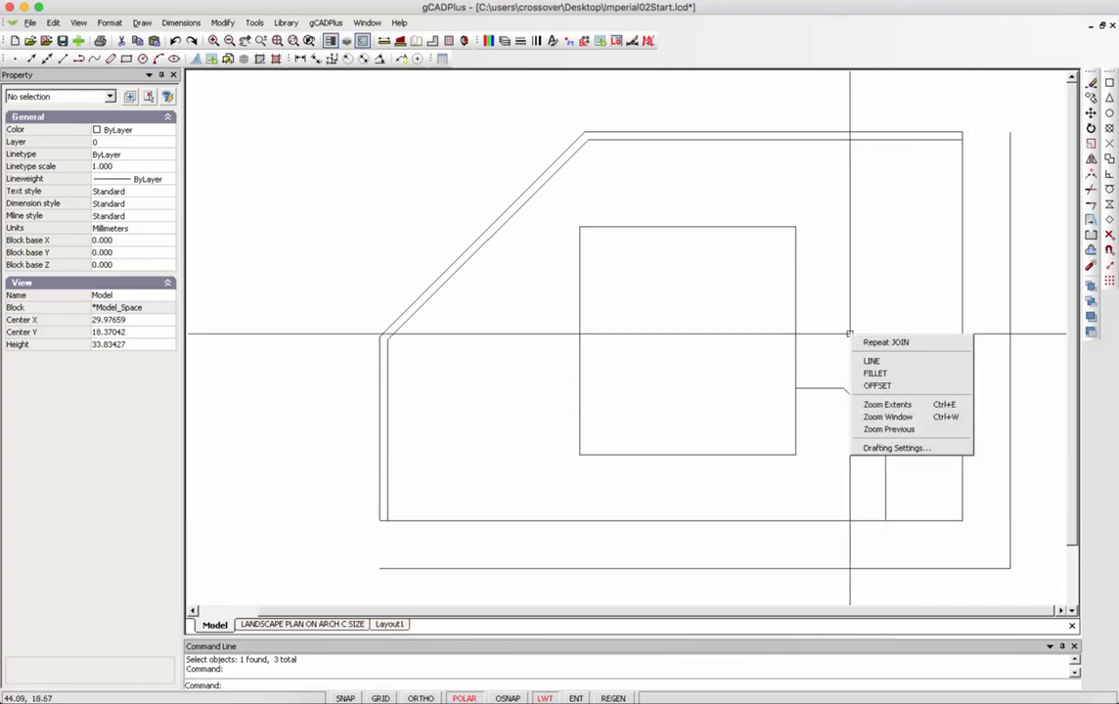
left_click(876, 386)
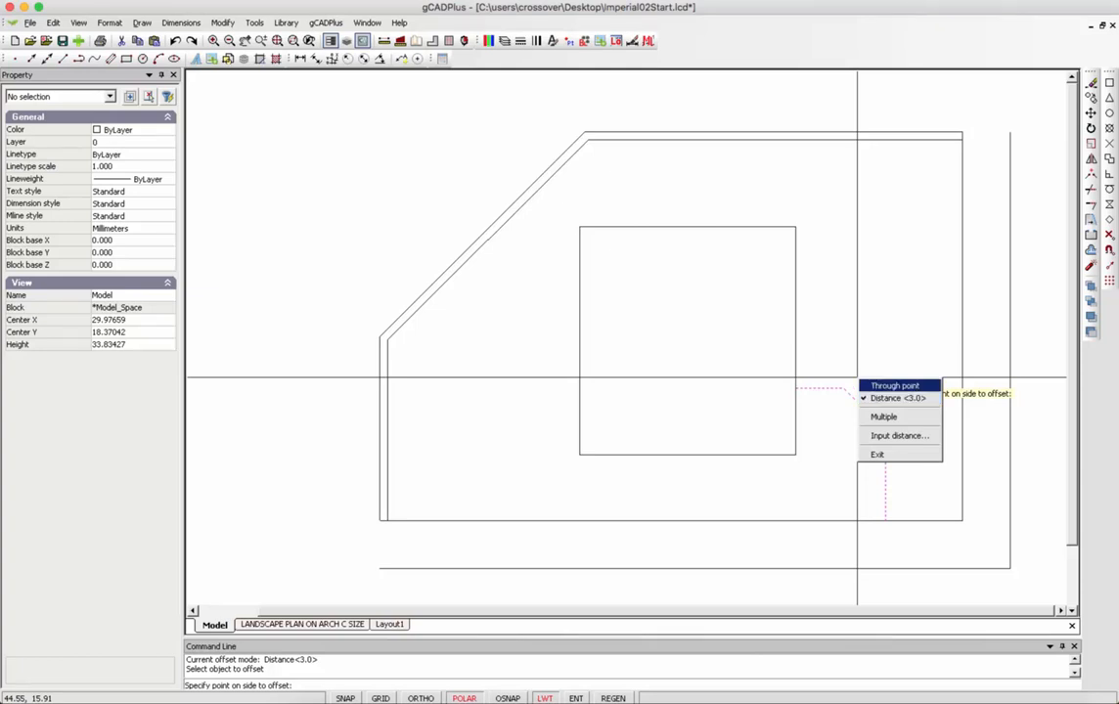
left_click(894, 383)
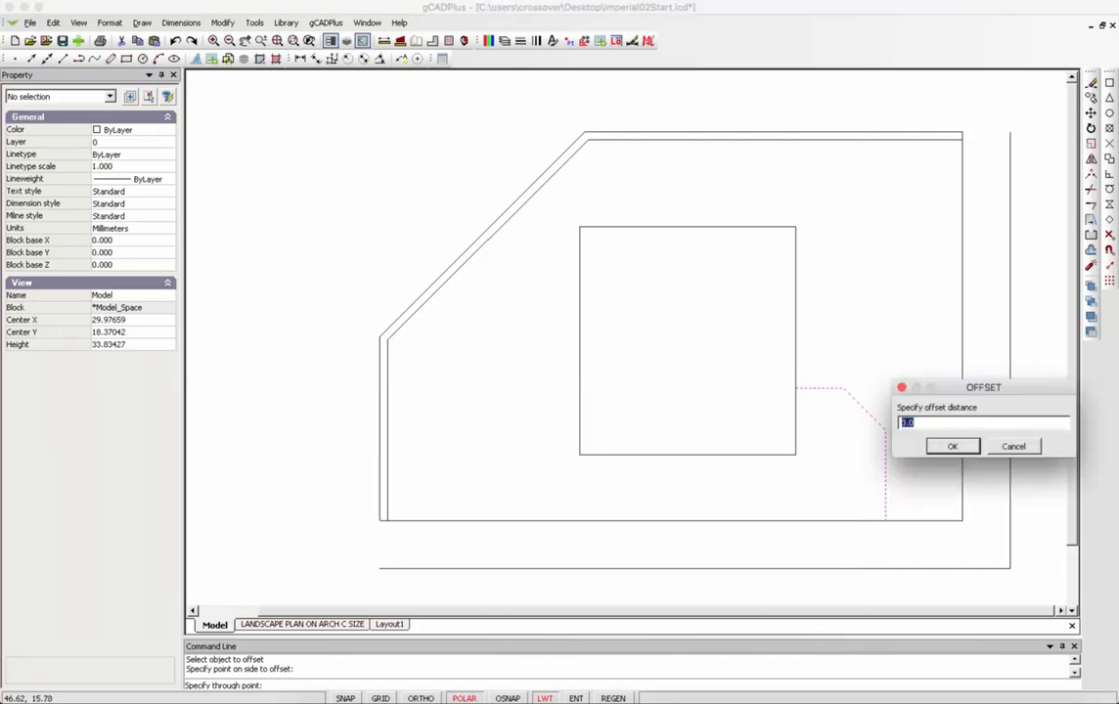
type("2")
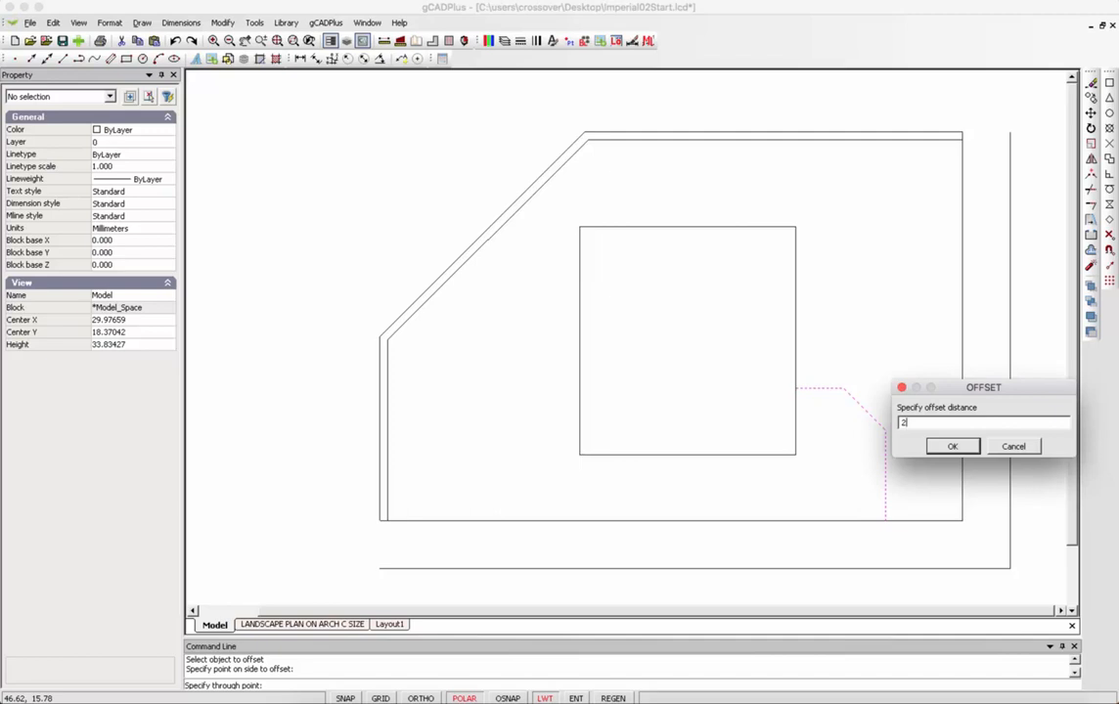
type(".0")
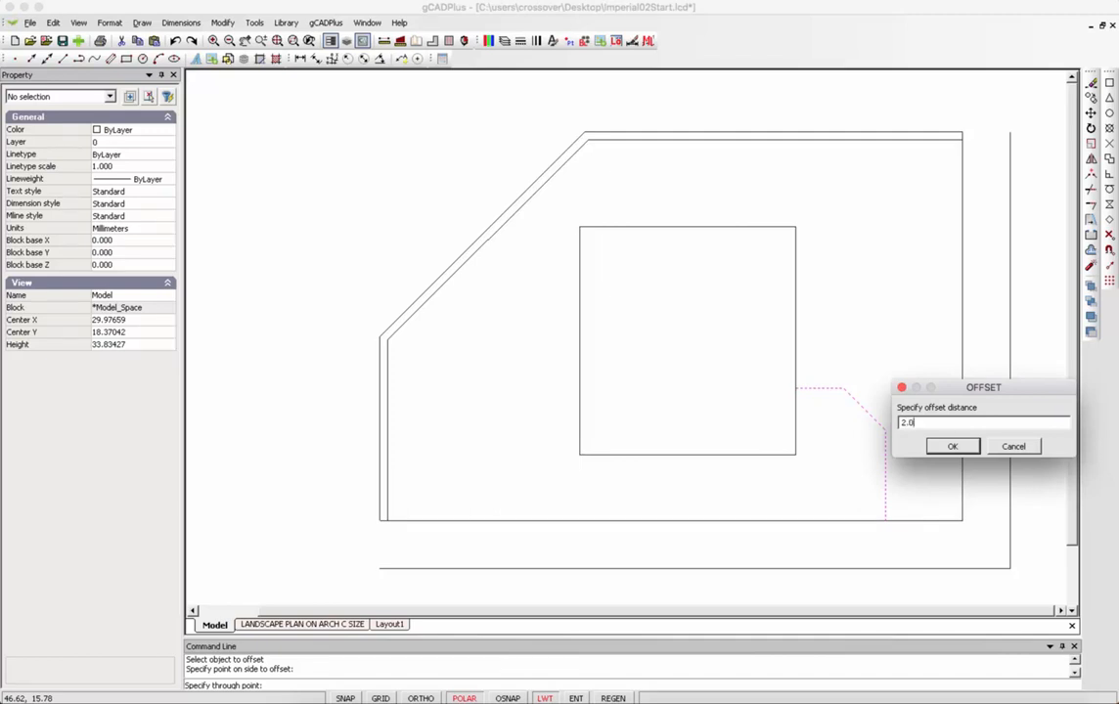
left_click(950, 446)
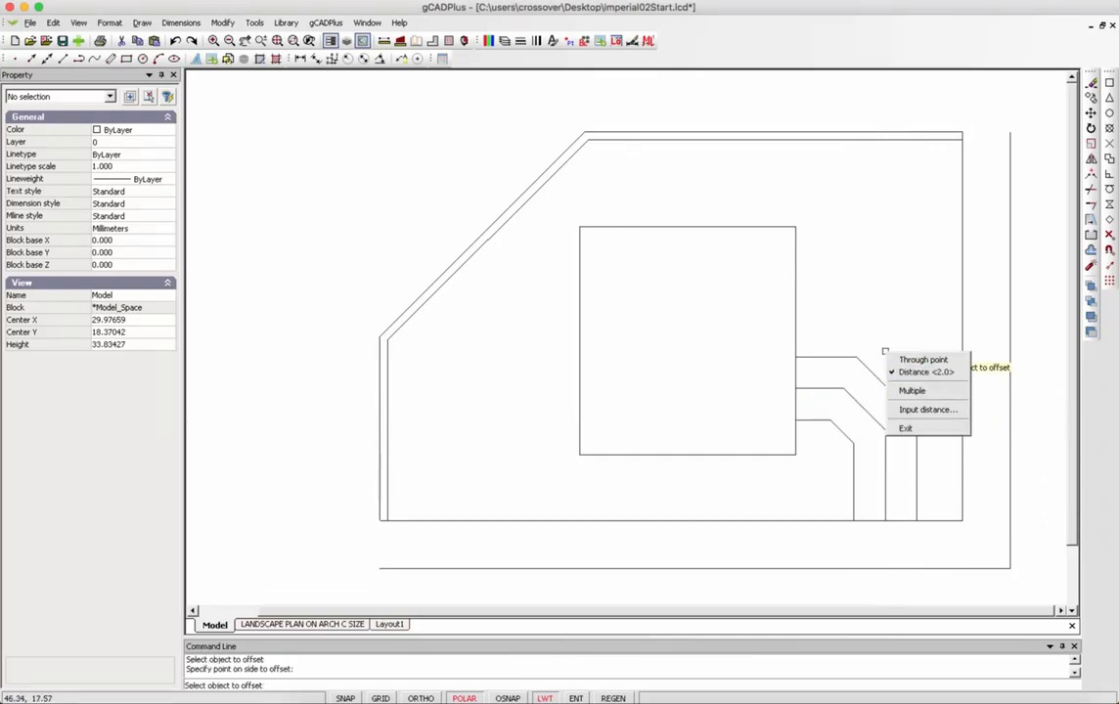
left_click(903, 428)
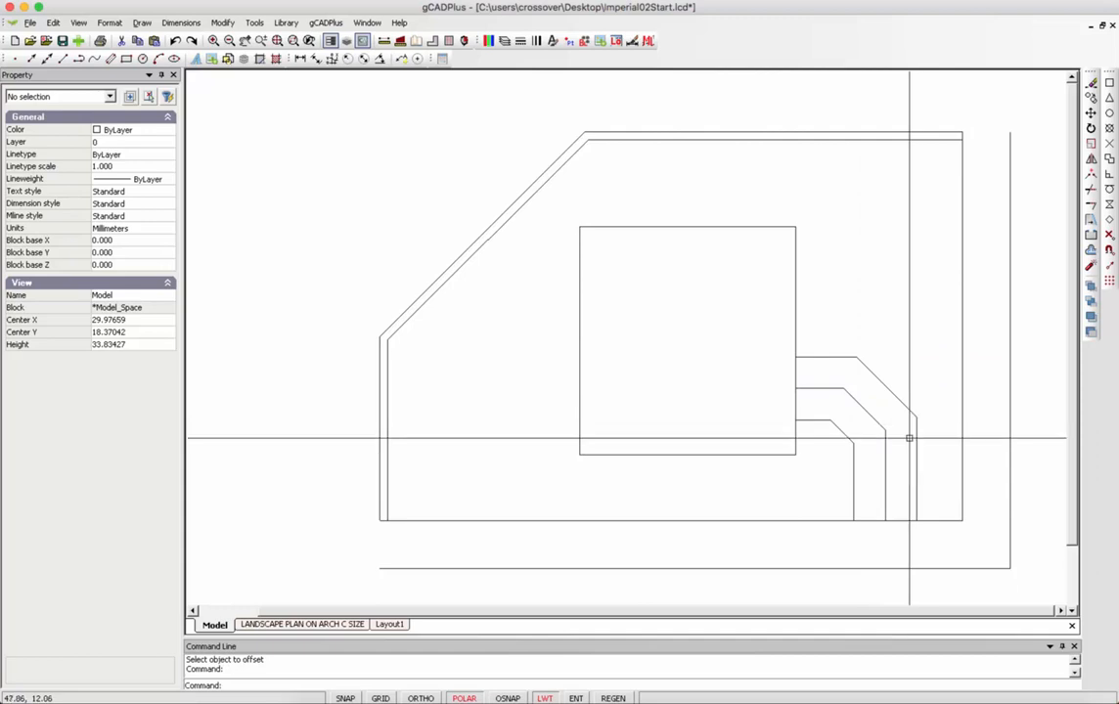
mouse_move(776, 375)
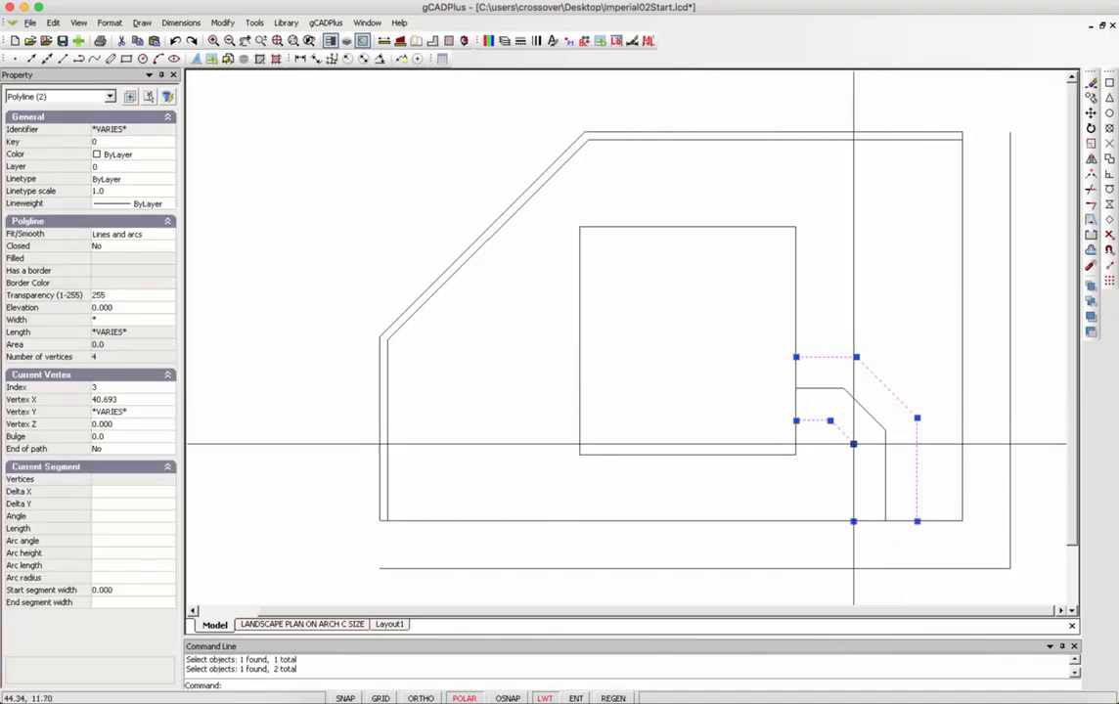
right_click(853, 442)
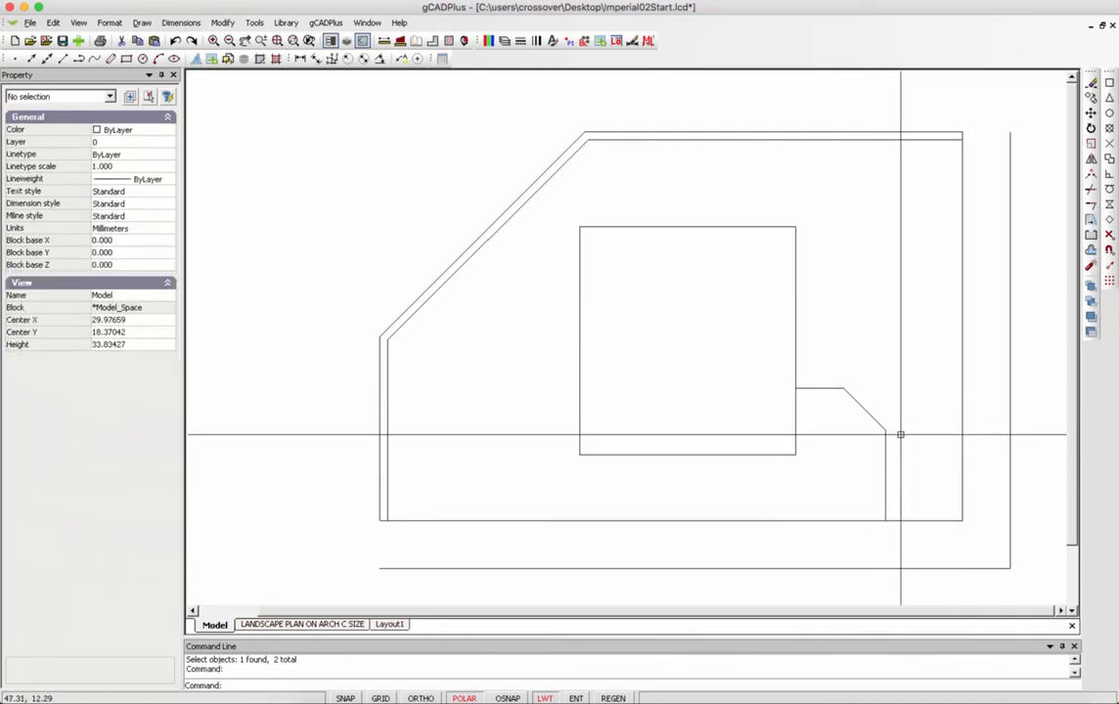
Offset the connecting path line through a picked point to add a parallel copy alongside it
right_click(869, 337)
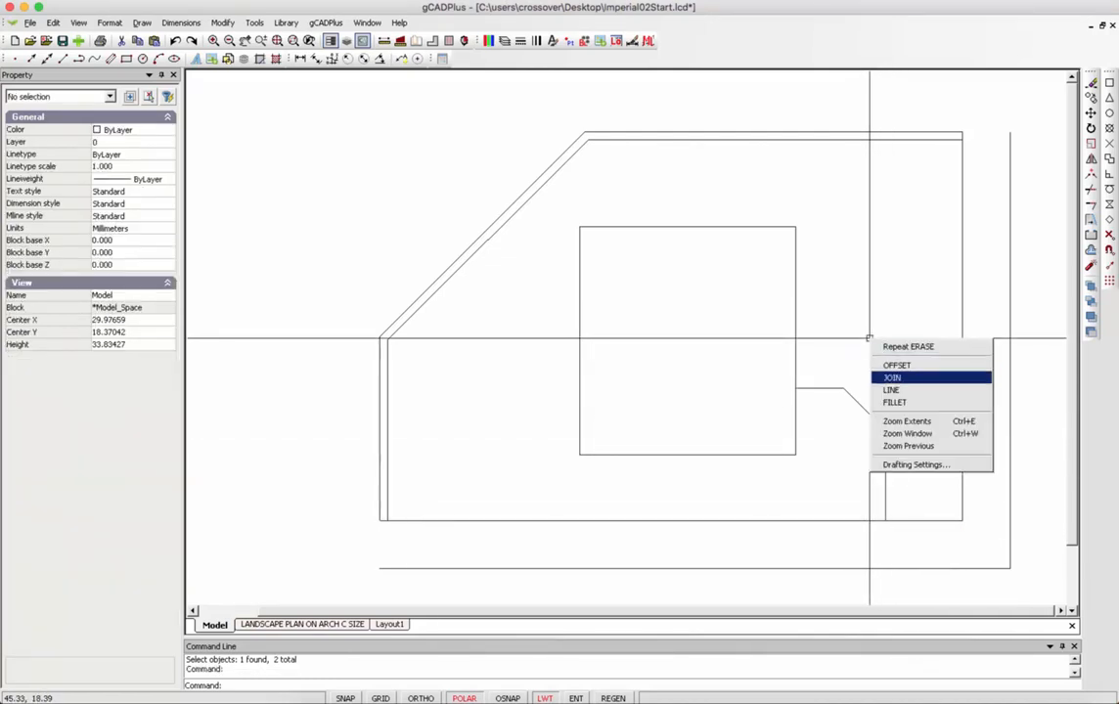
left_click(895, 366)
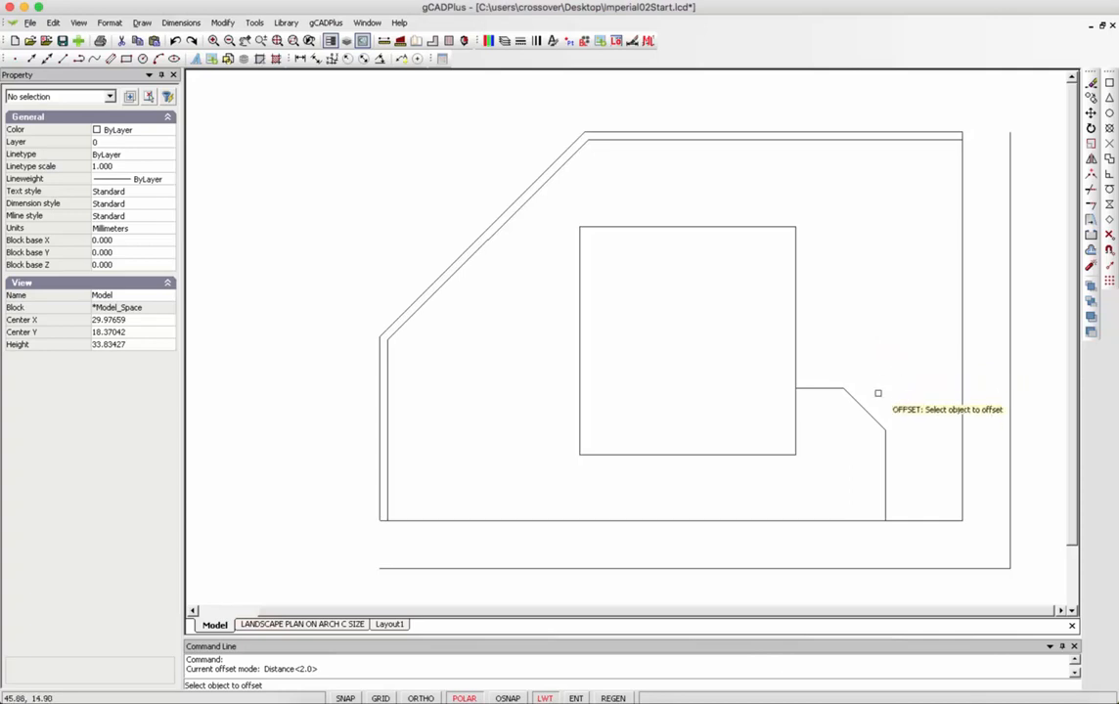
right_click(876, 391)
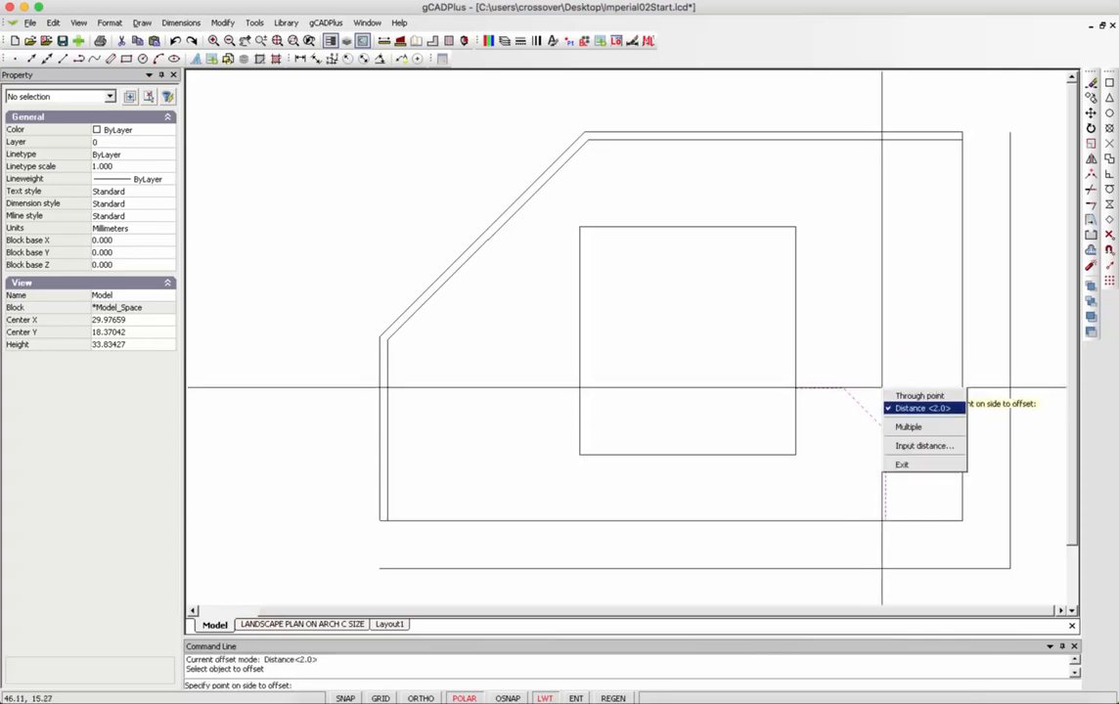
mouse_move(919, 395)
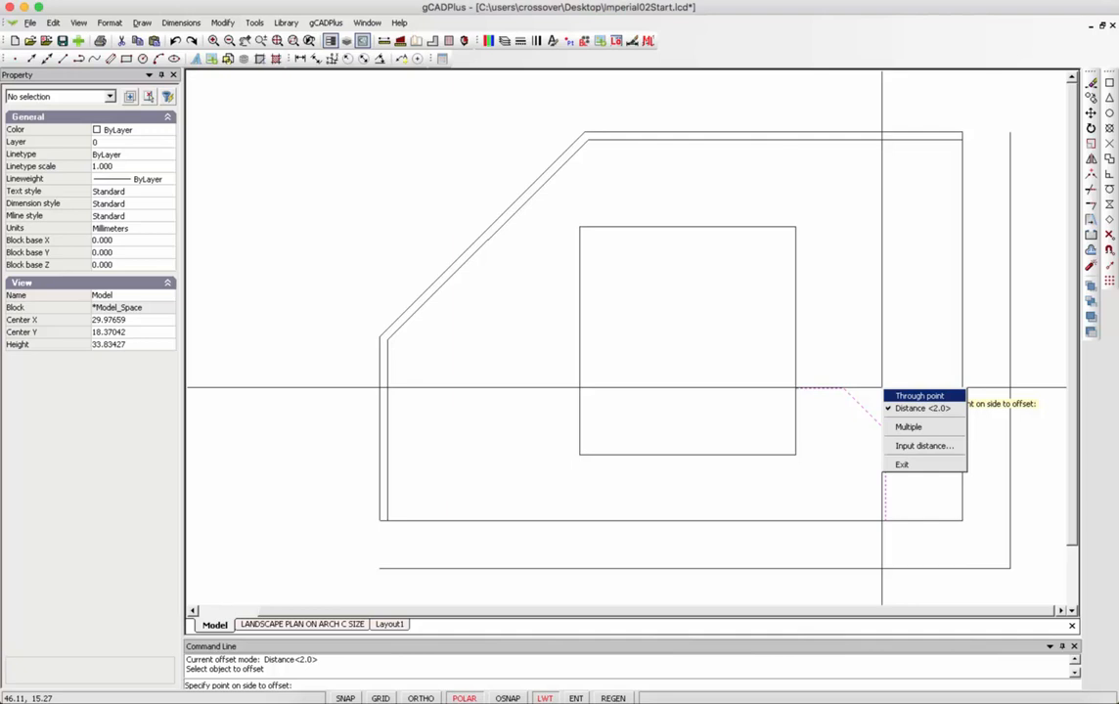
left_click(921, 395)
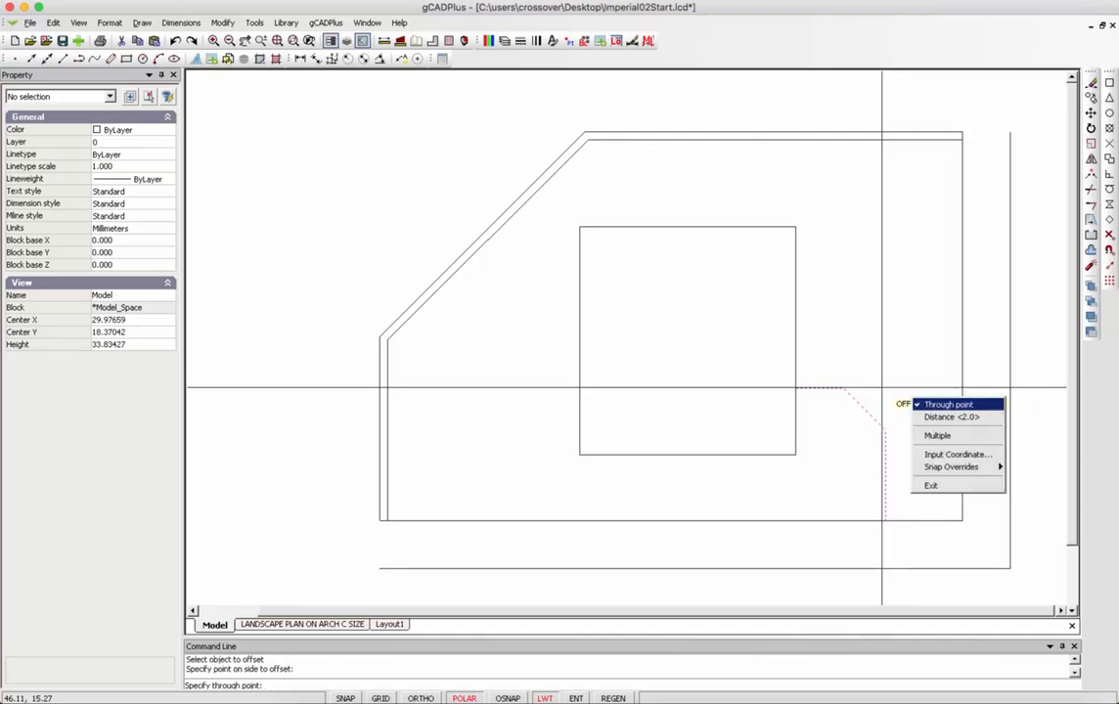
left_click(950, 416)
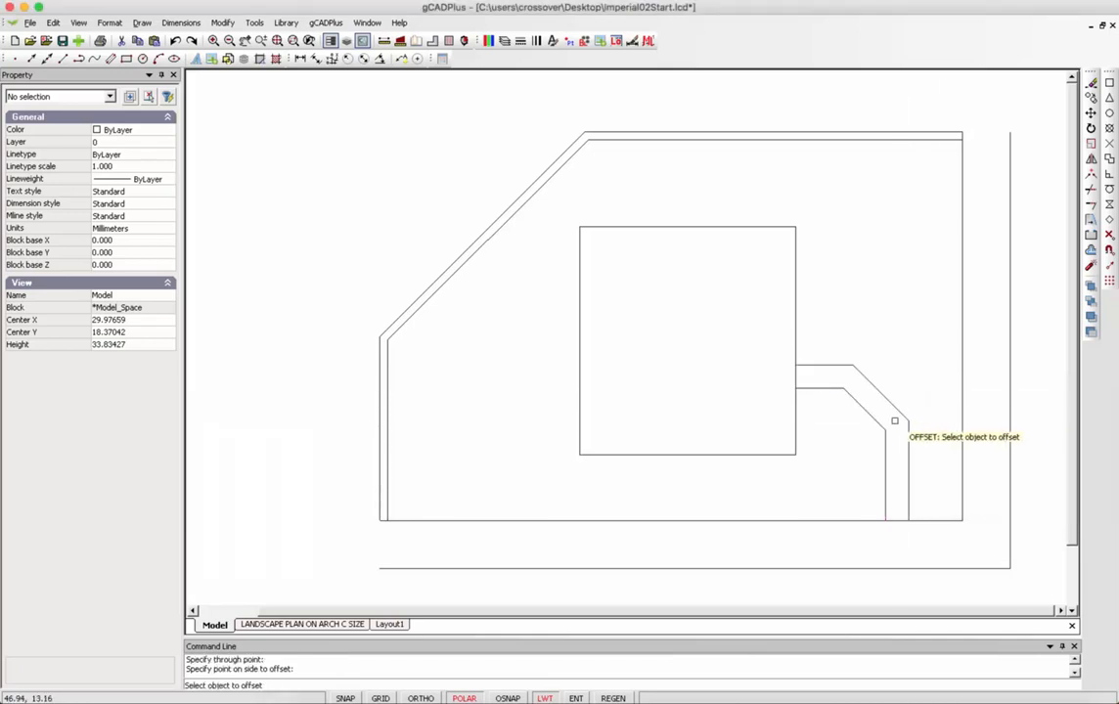
right_click(895, 421)
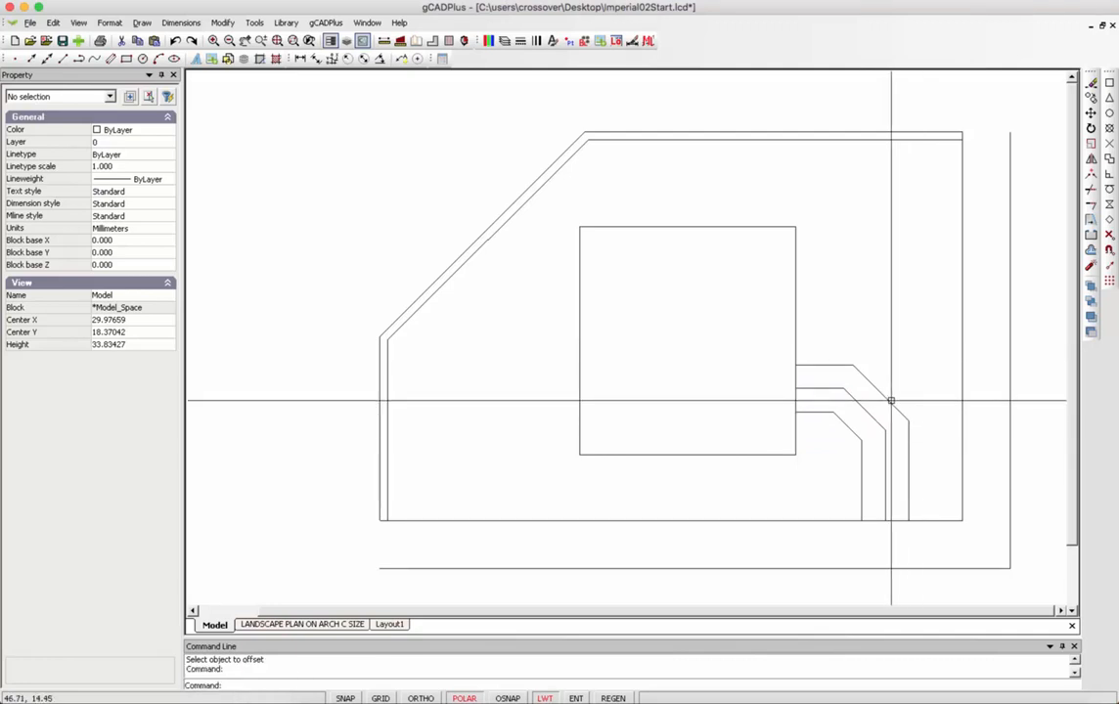
mouse_move(880, 423)
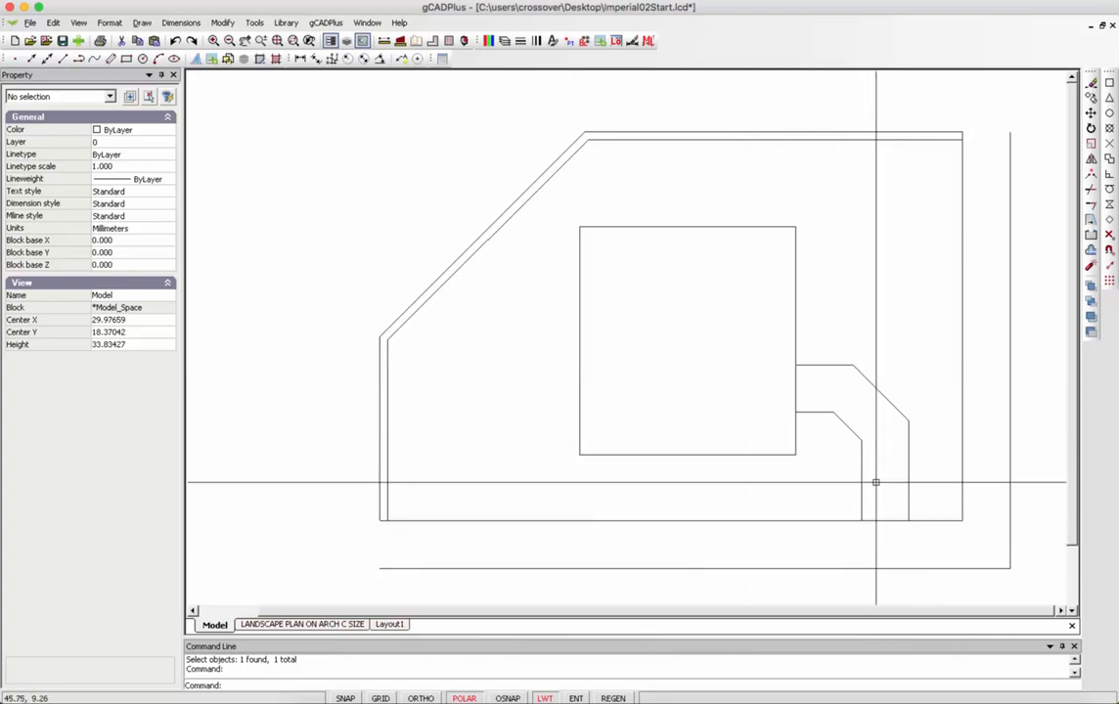
mouse_move(714, 395)
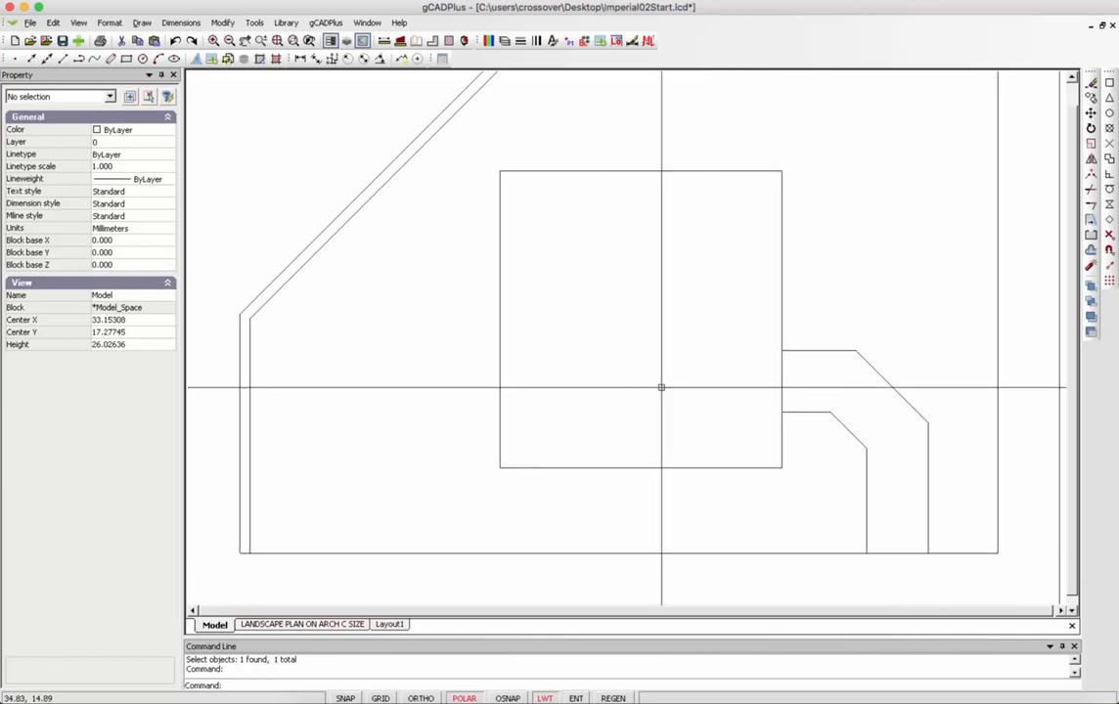
Zoom out to see the whole courtyard with the cleaned-up double-line path
scroll("down", 3)
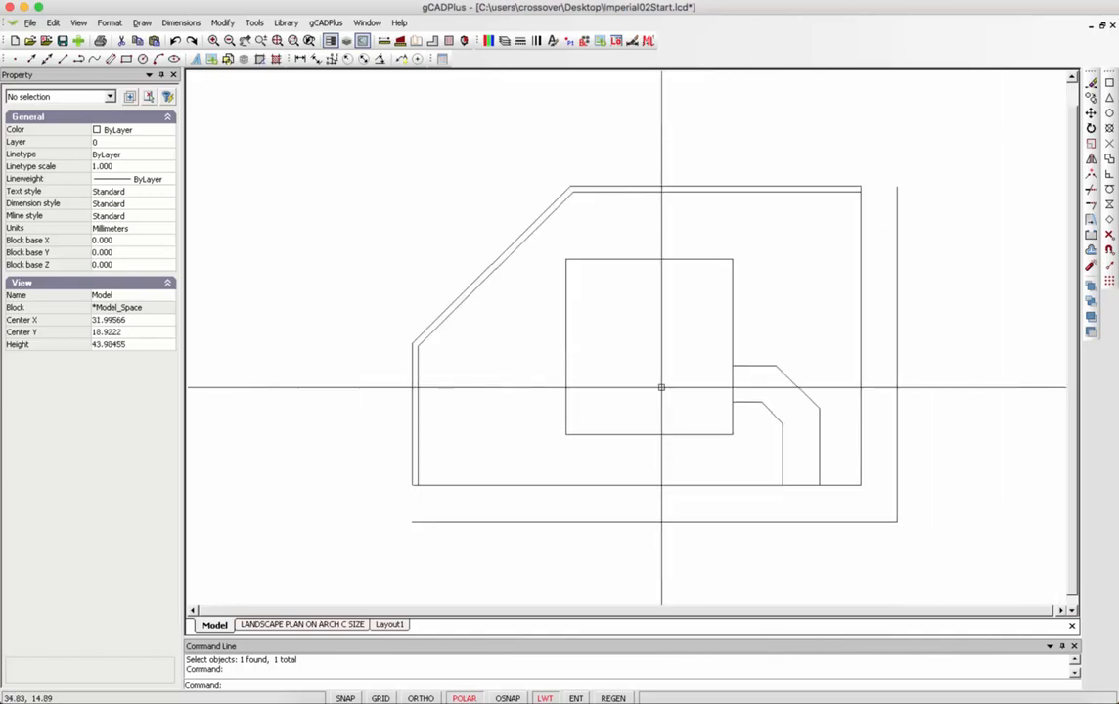
mouse_move(794, 301)
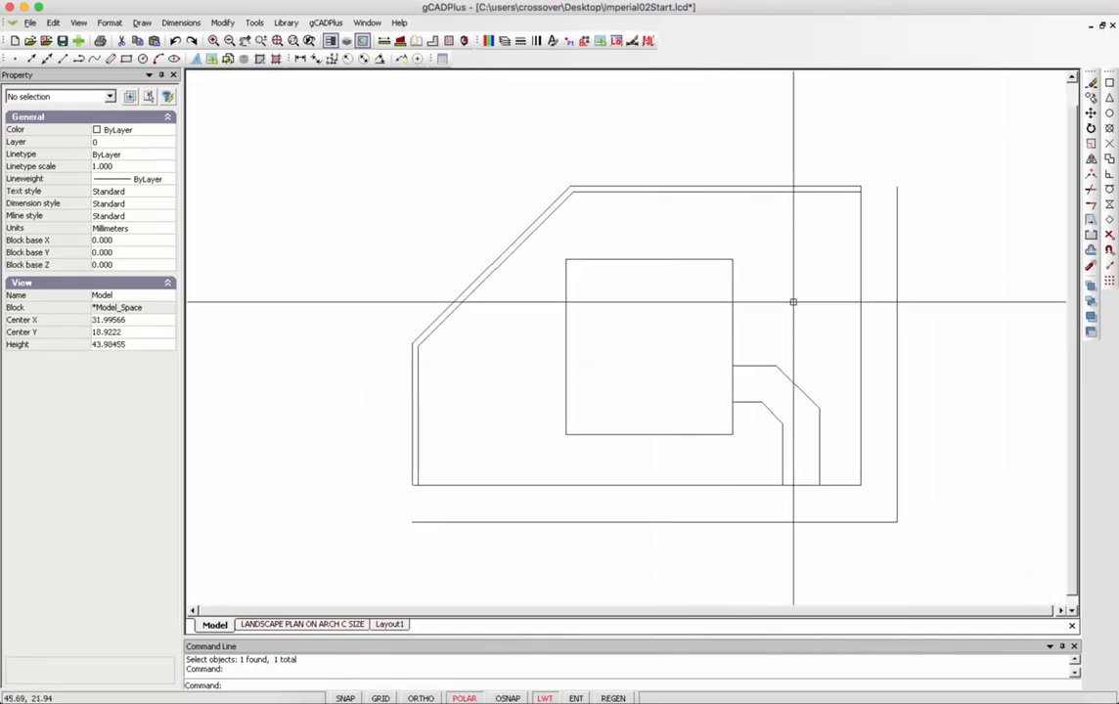
mouse_move(551, 442)
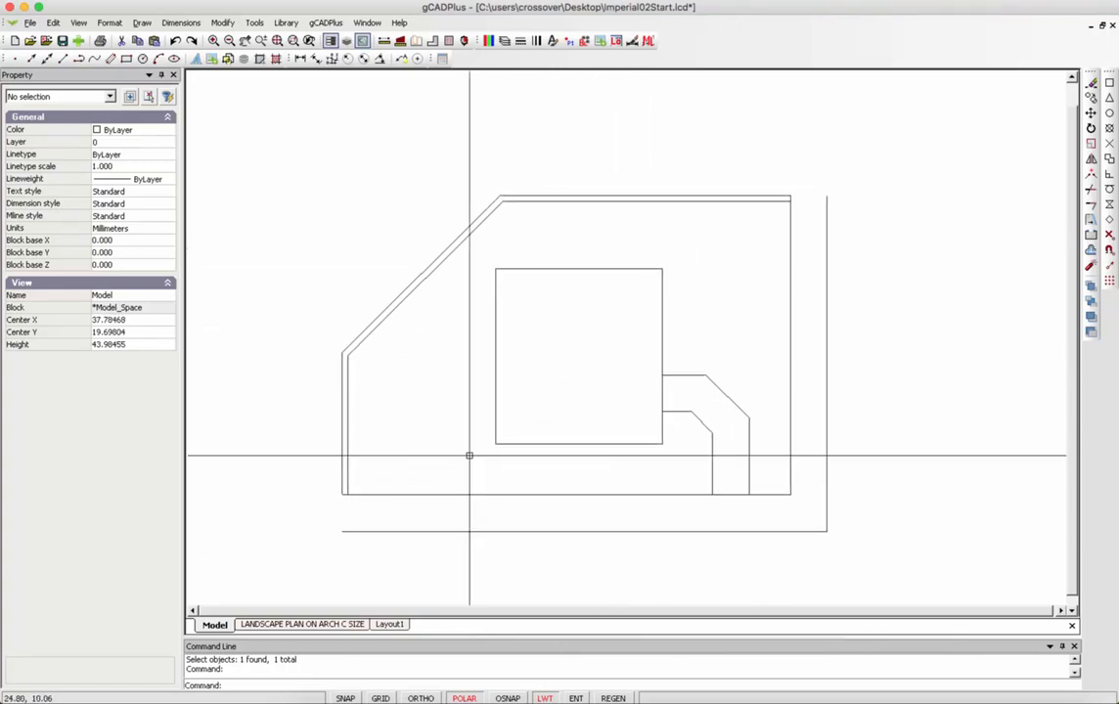
mouse_move(479, 449)
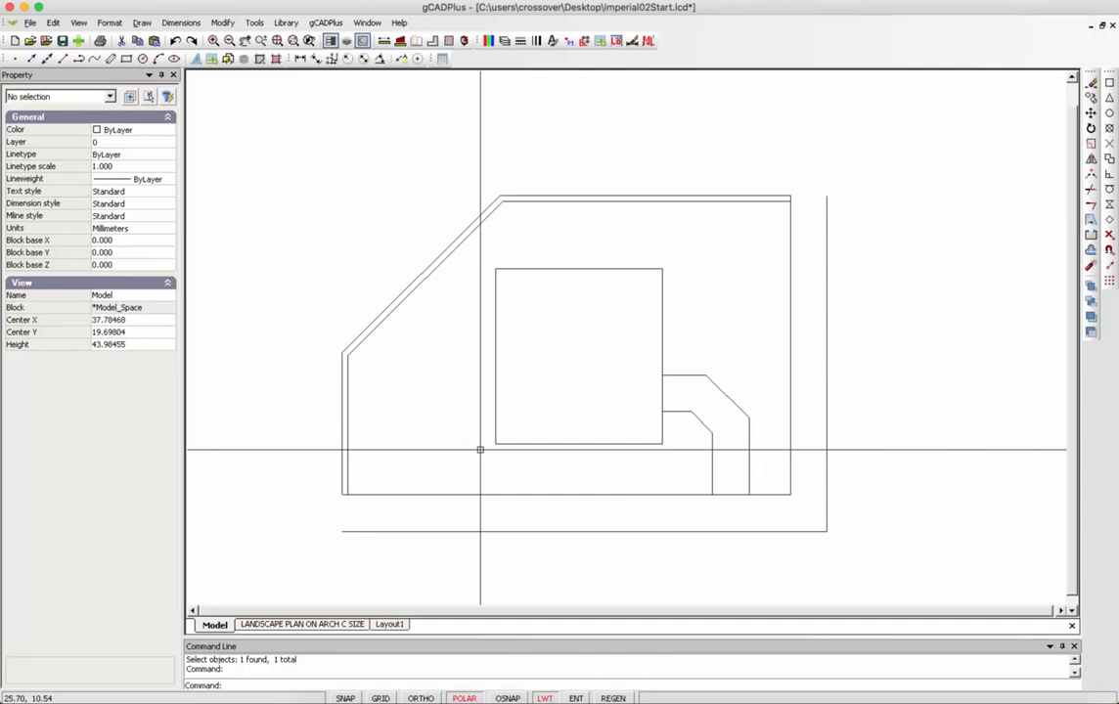
mouse_move(369, 172)
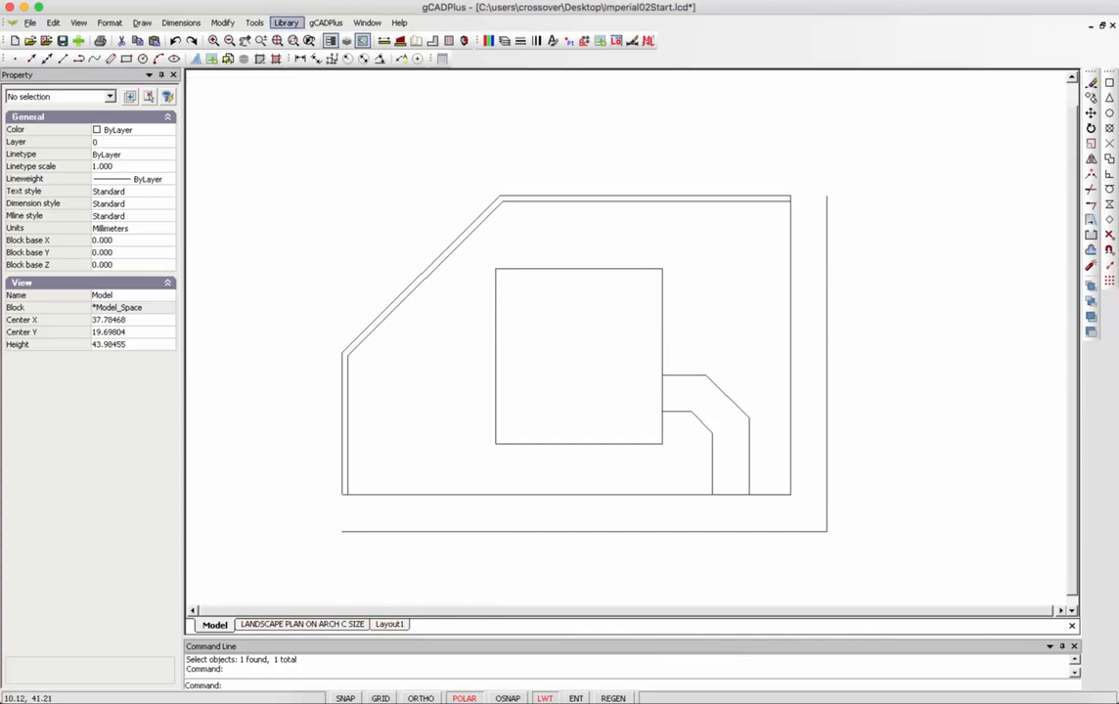
Browse Library > Plants > Groups, previewing Sculptural, Open and LightTouch, and load SketchyImperial.lcd
left_click(286, 22)
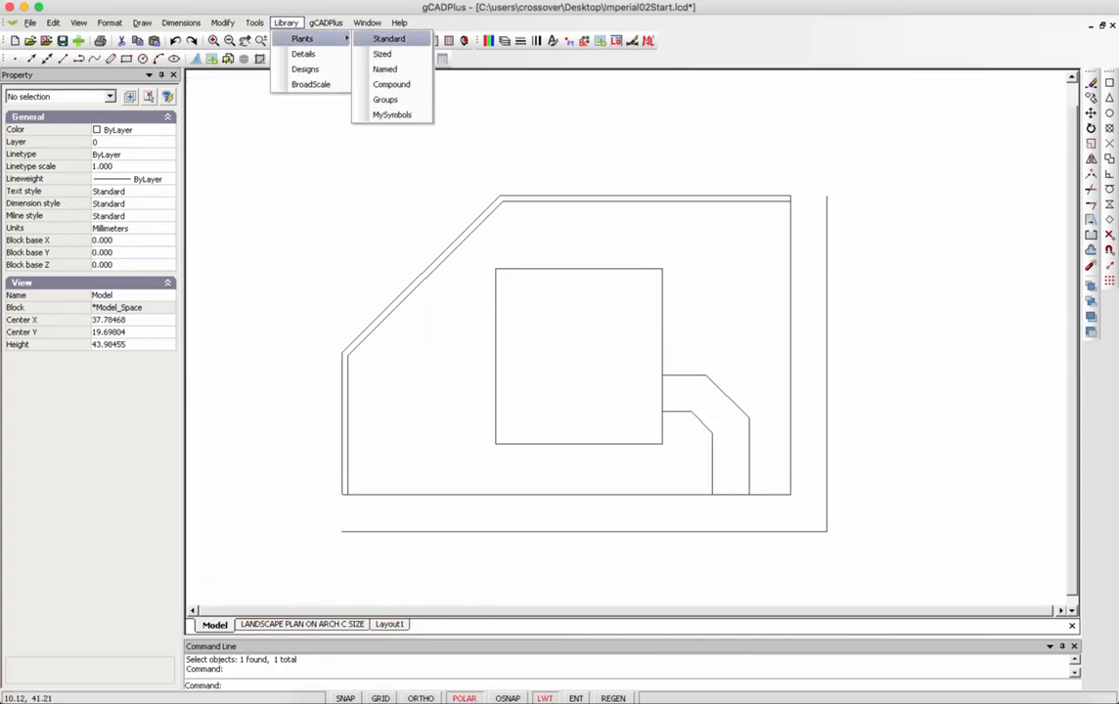
left_click(383, 98)
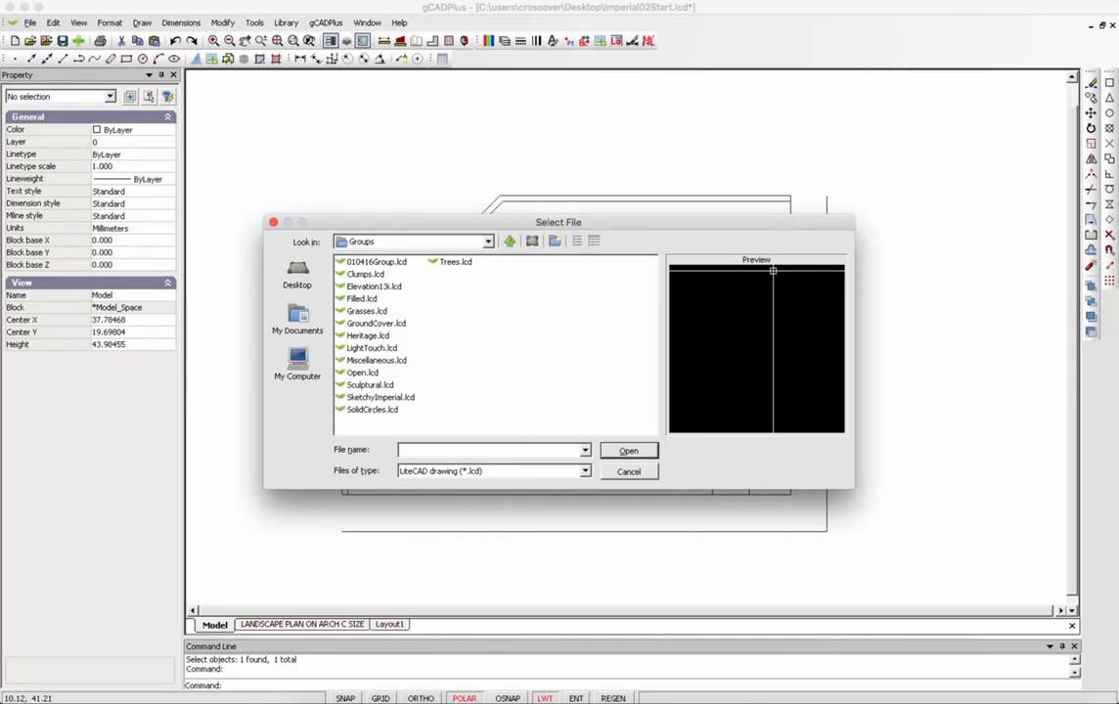
left_click(370, 383)
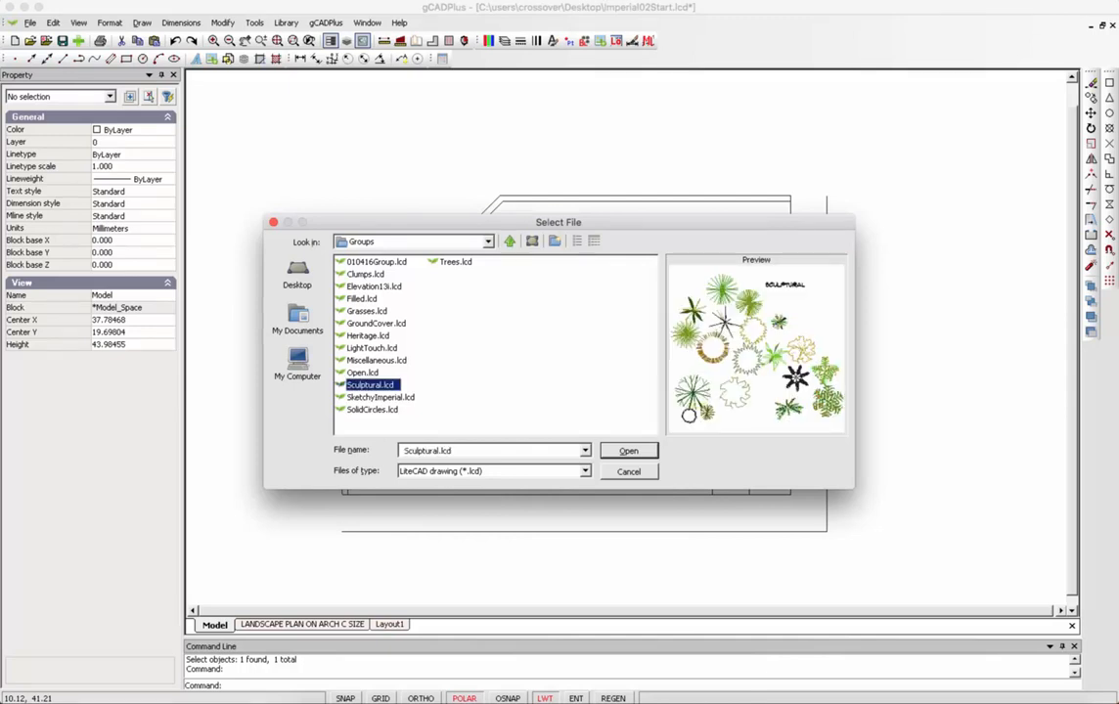
left_click(362, 372)
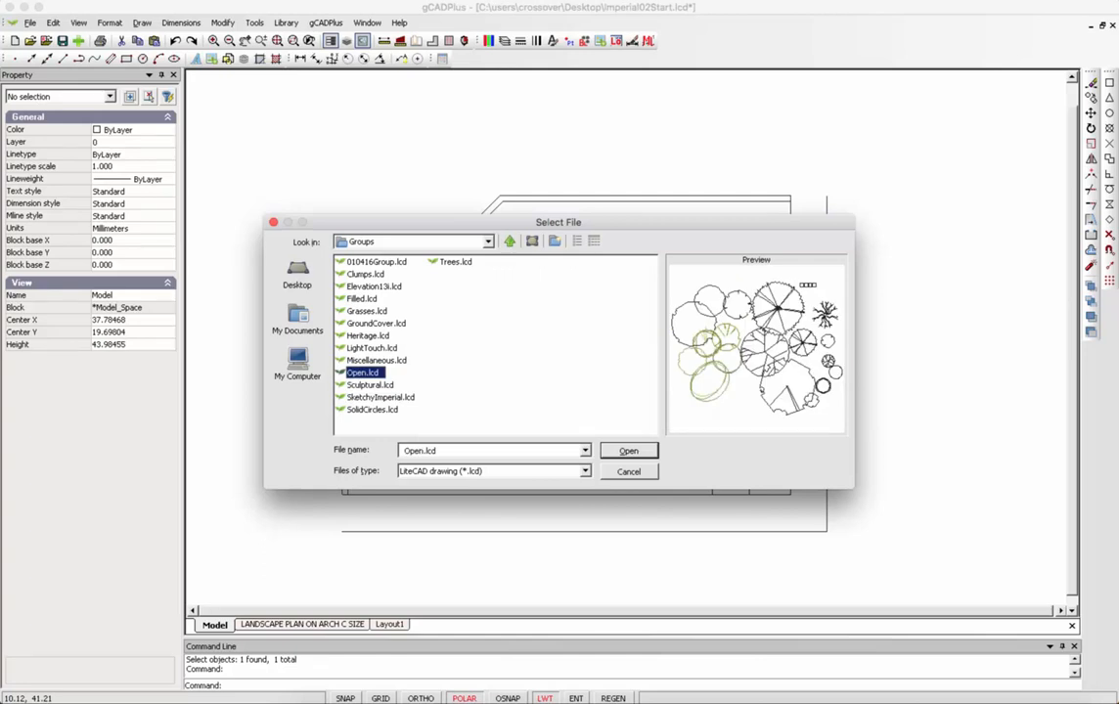
left_click(371, 348)
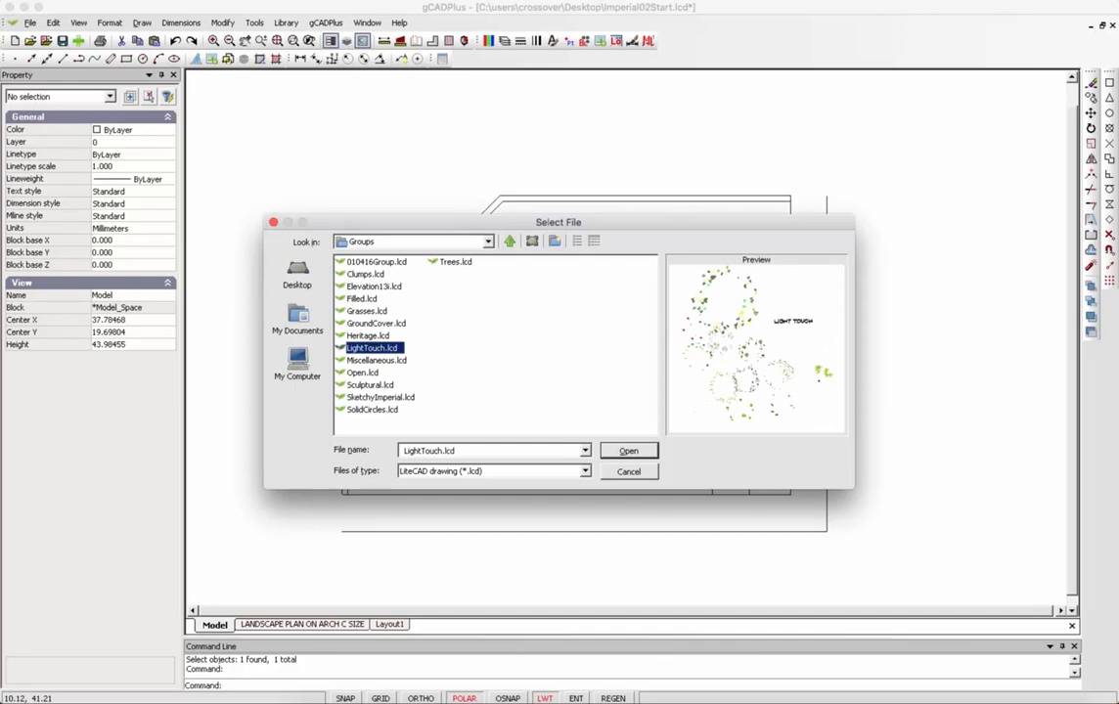
left_click(380, 395)
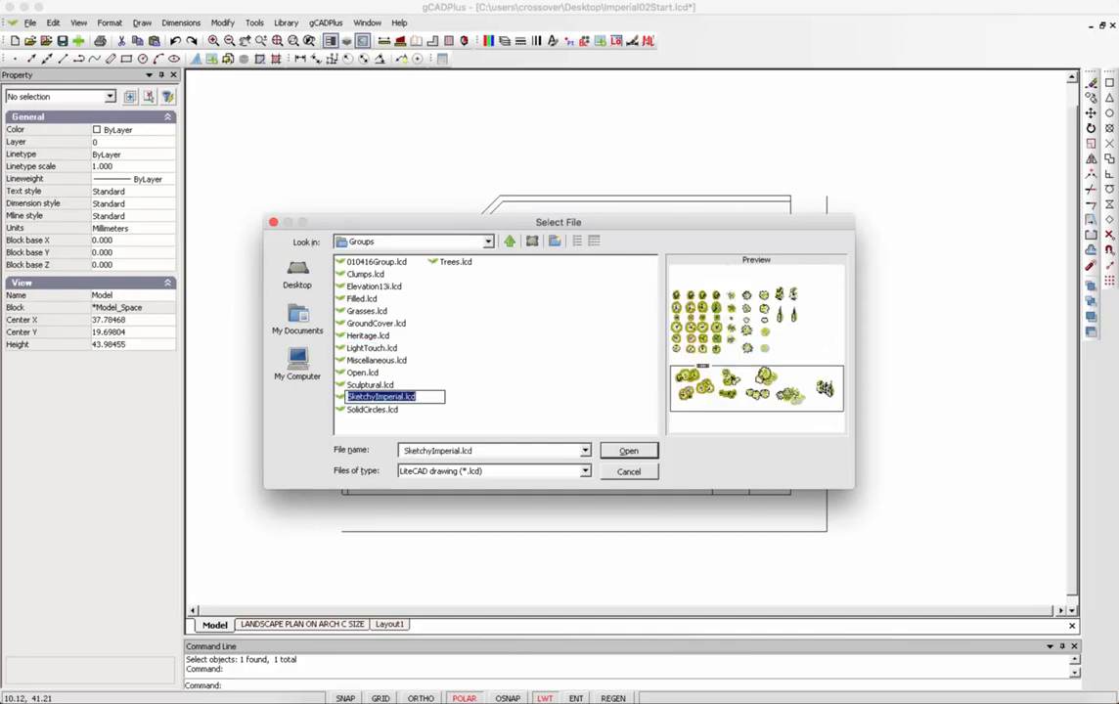
left_click(627, 450)
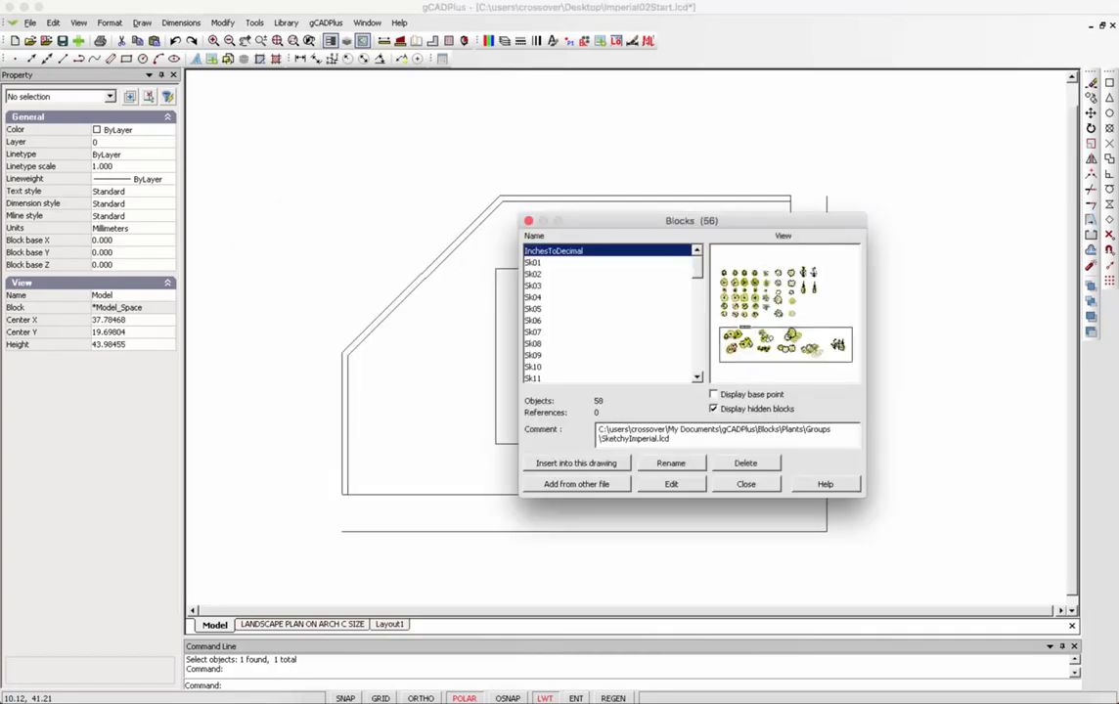
Insert the SketchyImperial plant symbol sheet into the drawing beside the courtyard
left_click(745, 483)
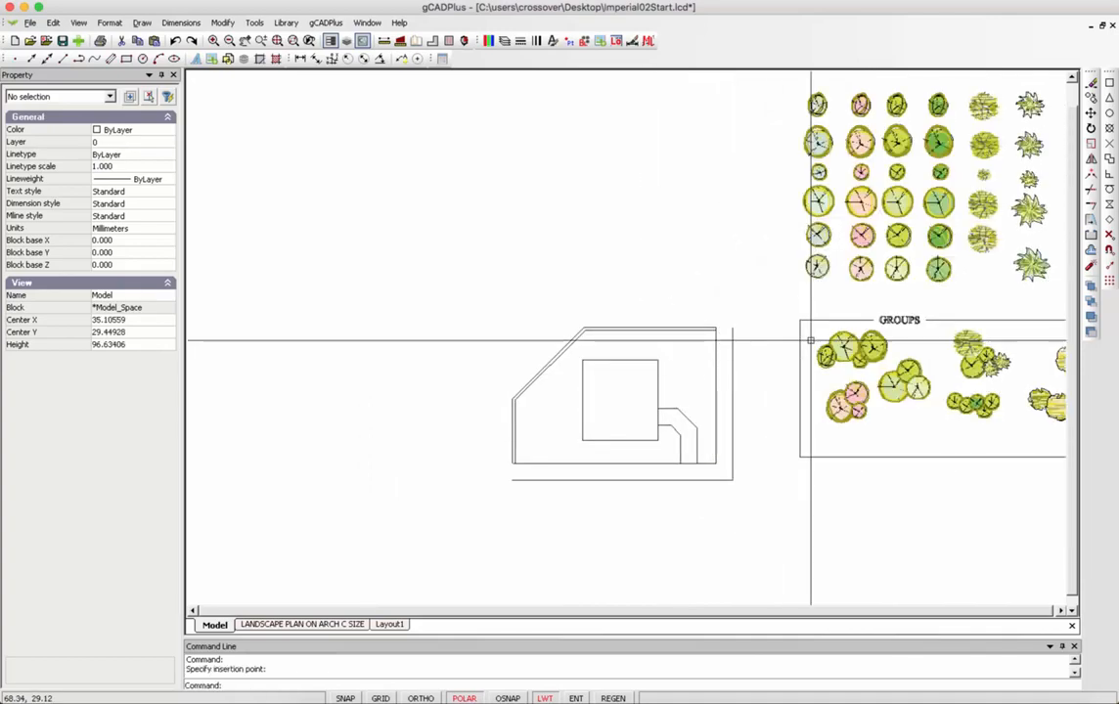
mouse_move(806, 462)
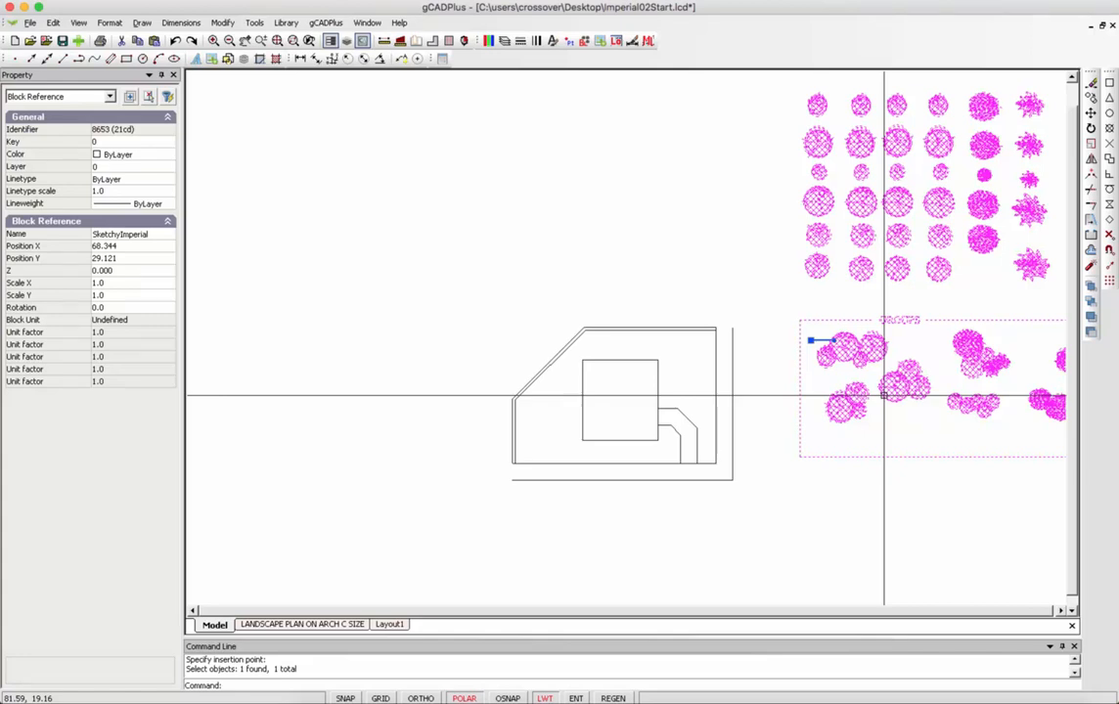
Explode the inserted SketchyImperial sheet into separate plant symbol blocks
right_click(884, 393)
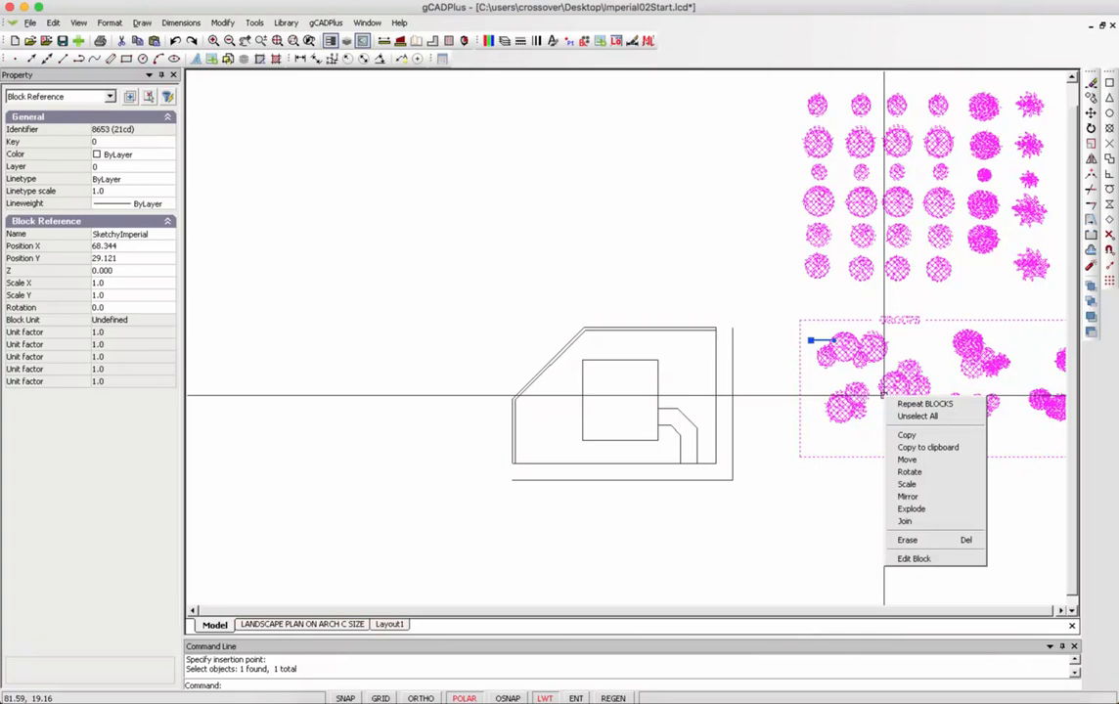
mouse_move(911, 509)
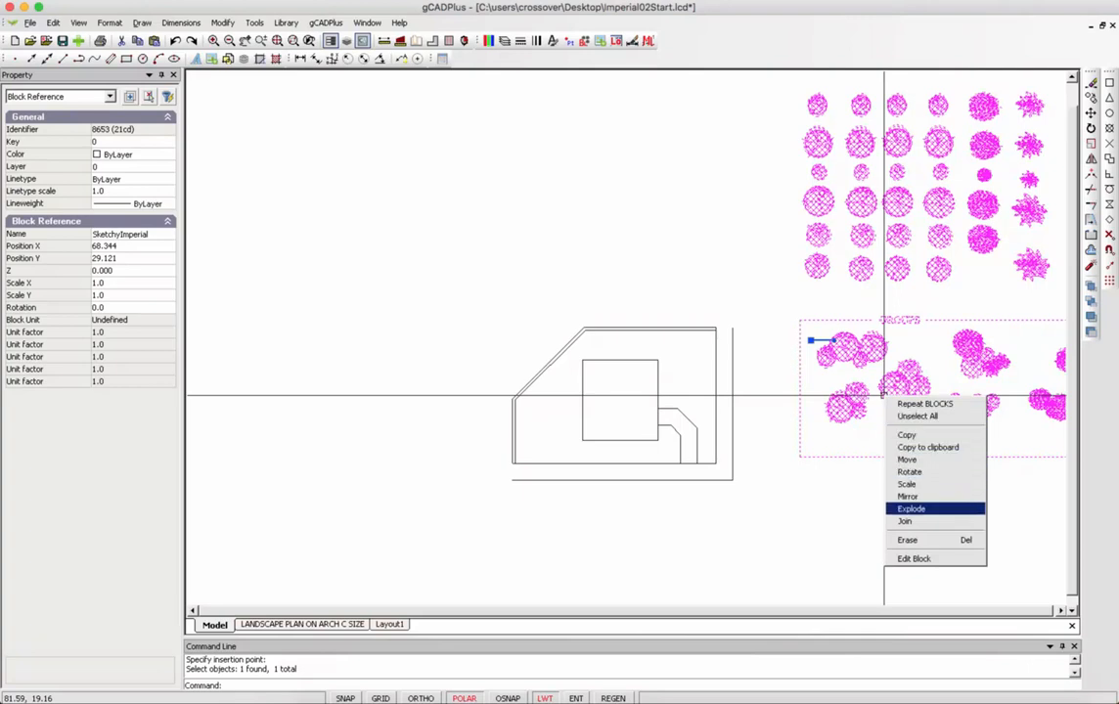
left_click(912, 509)
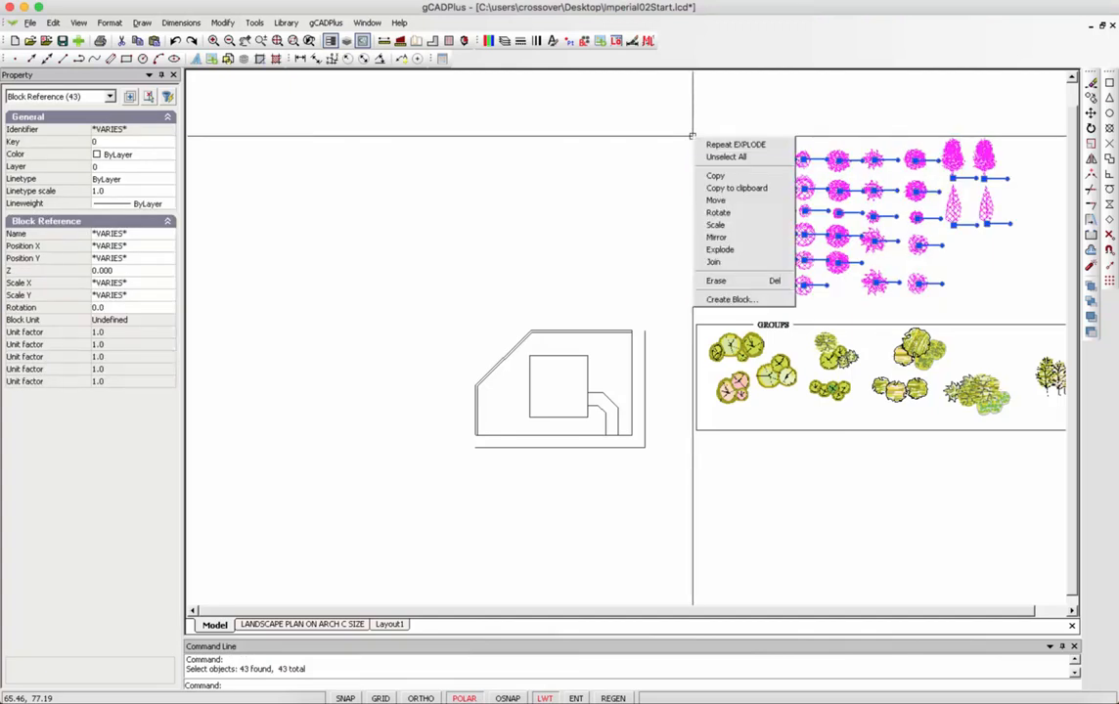
mouse_move(712, 262)
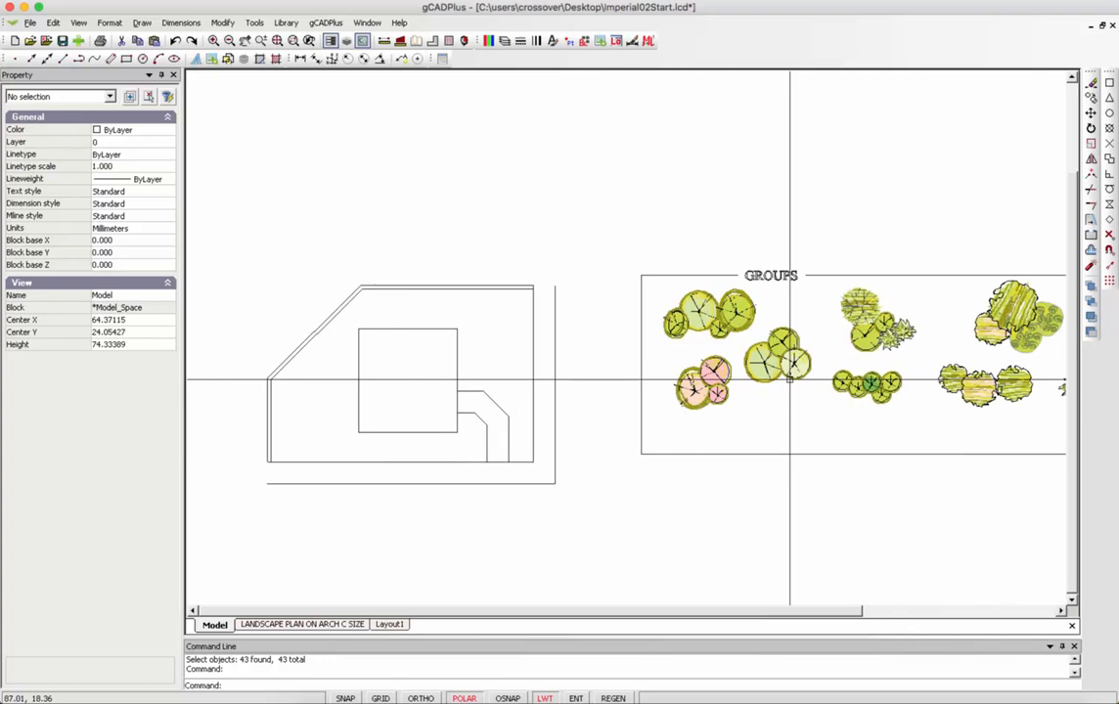
mouse_move(741, 401)
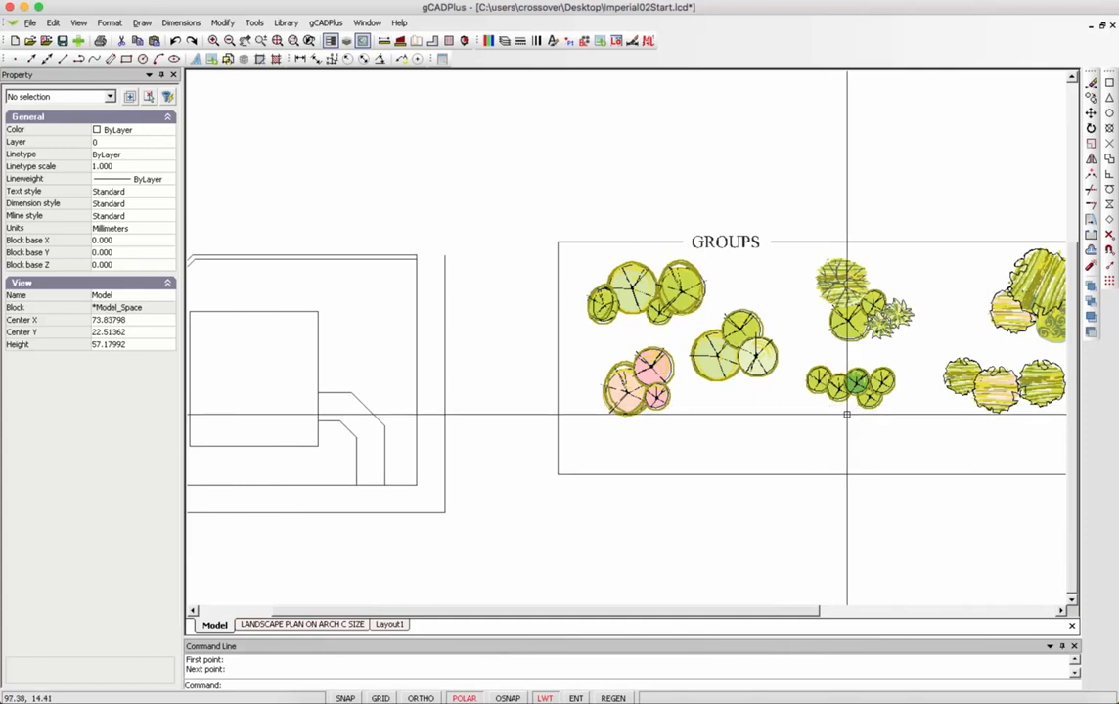
mouse_move(857, 414)
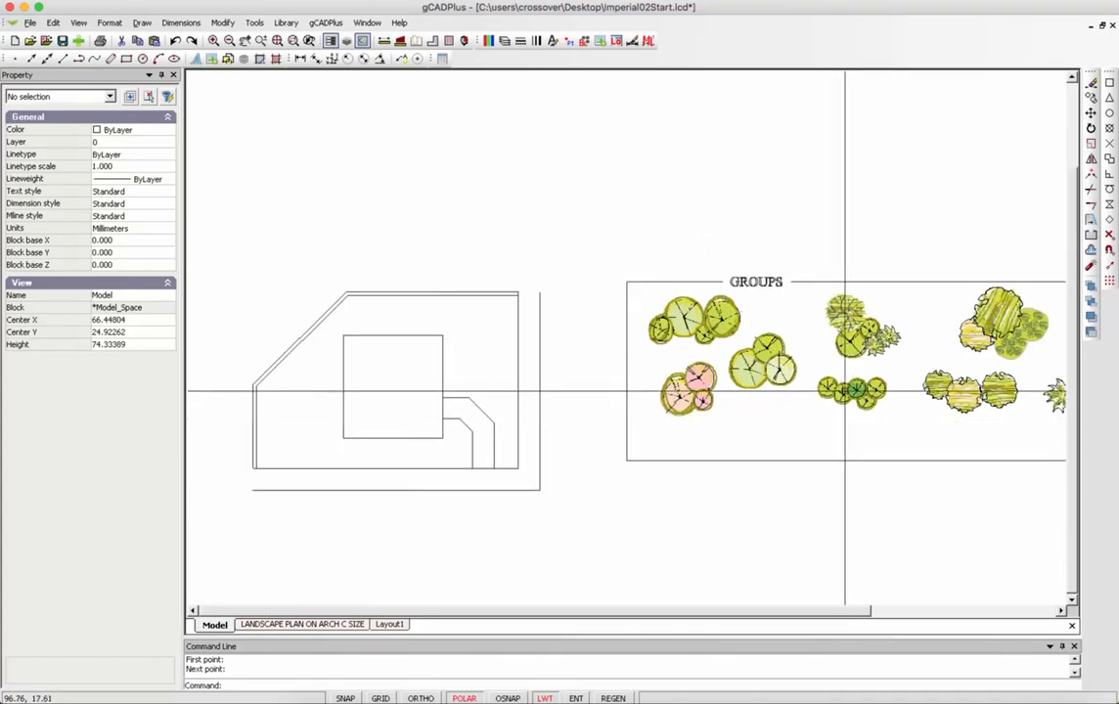
Copy the small sketchy plant group from a base point into the courtyard below the square
right_click(851, 391)
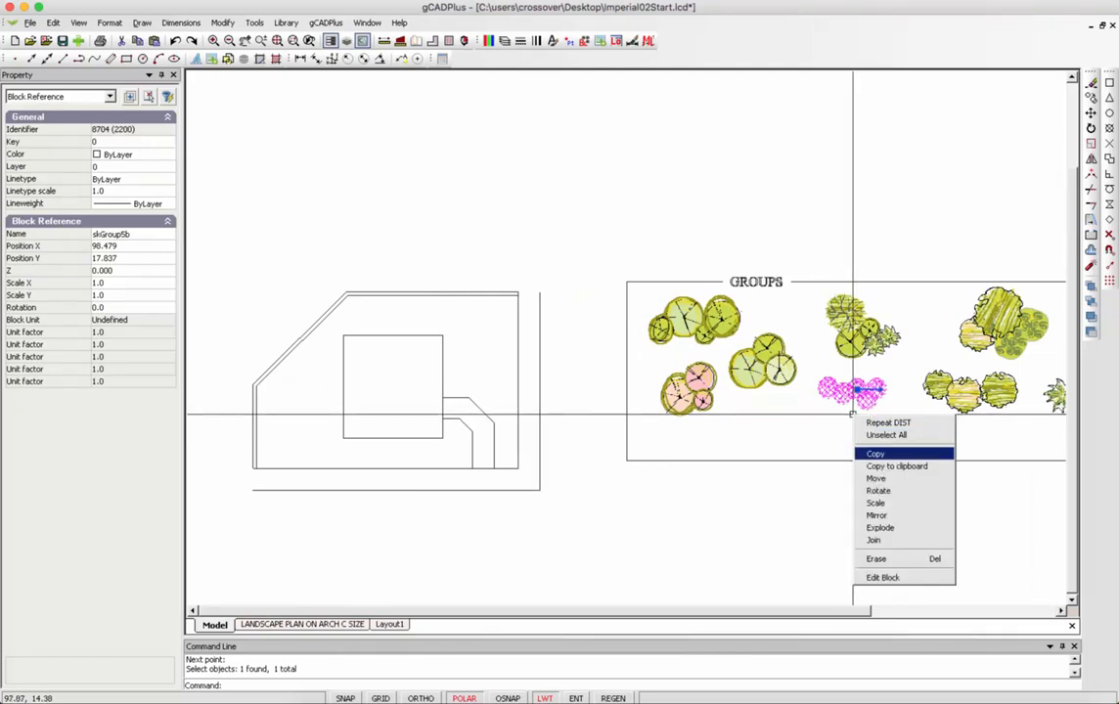
left_click(874, 453)
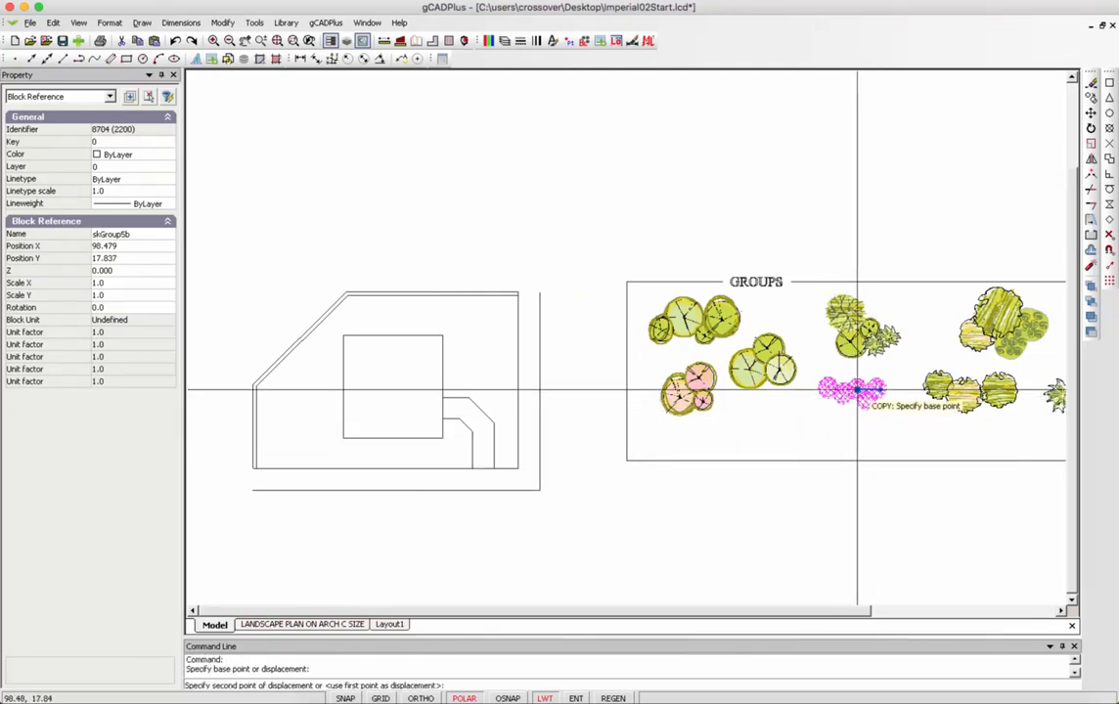
left_click(422, 450)
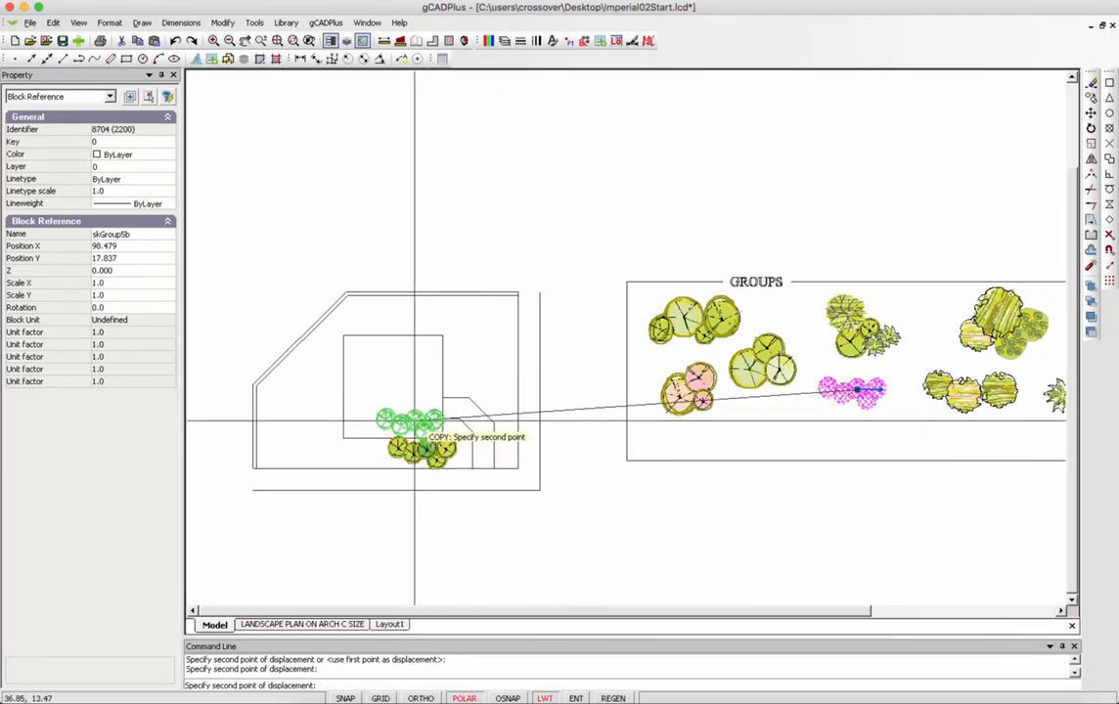
mouse_move(479, 337)
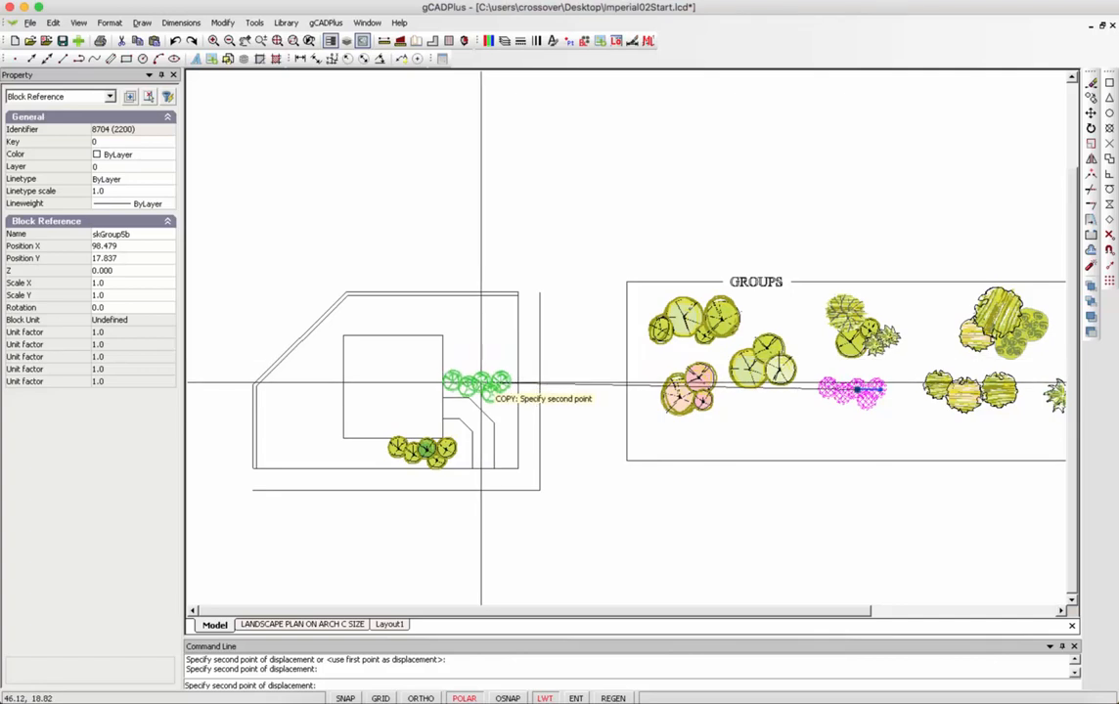
right_click(495, 401)
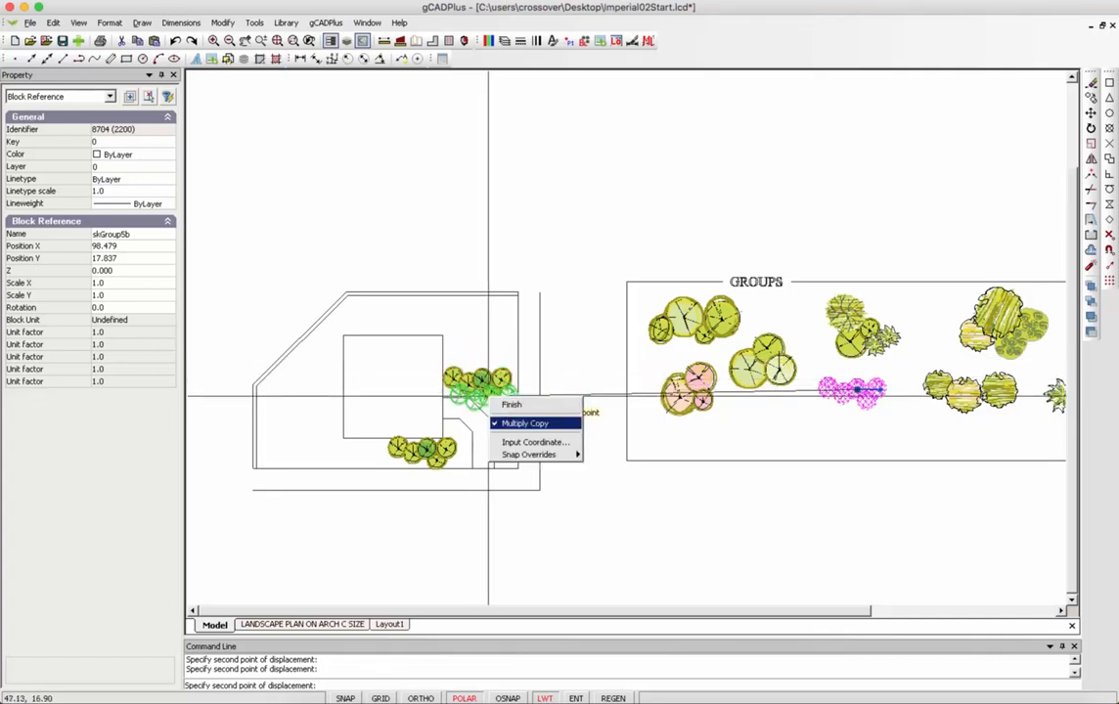